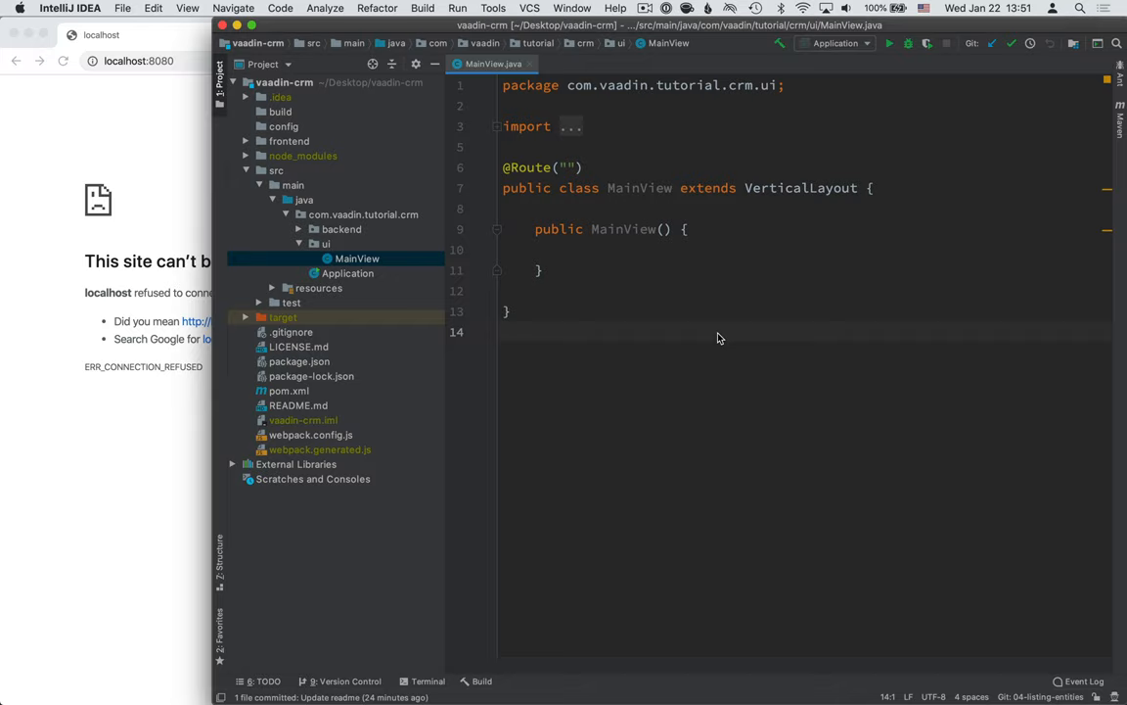
{"action": "mouse_move", "coordinate": [582, 174]}
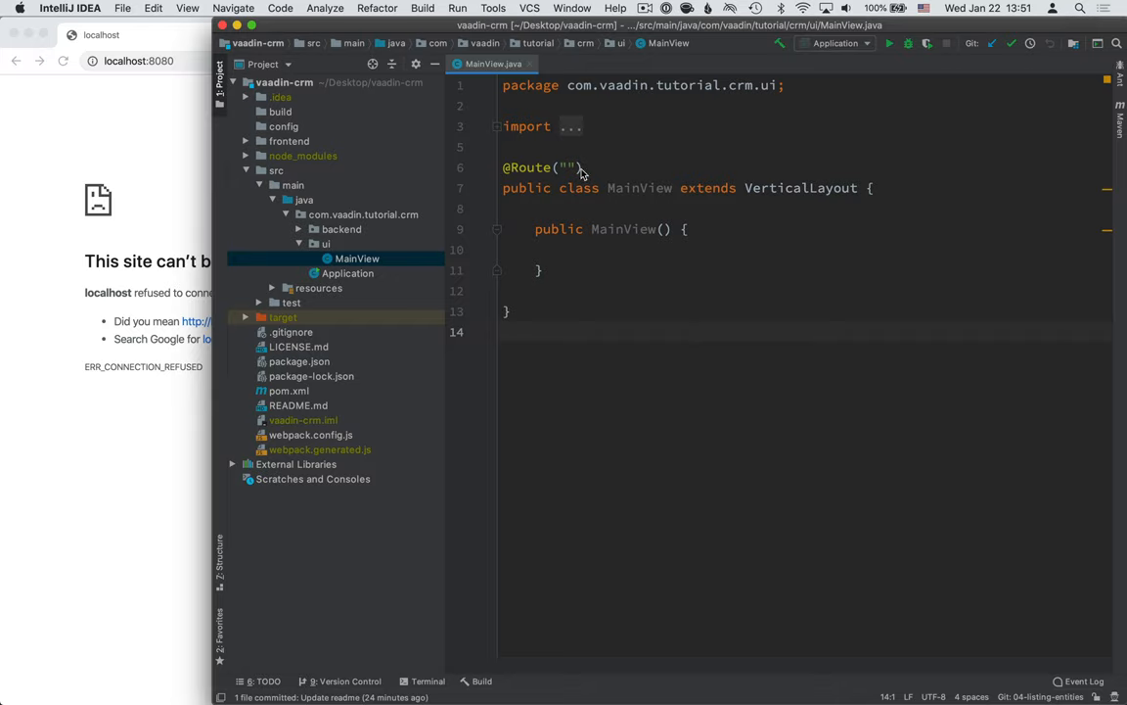
{"action": "mouse_move", "coordinate": [722, 204]}
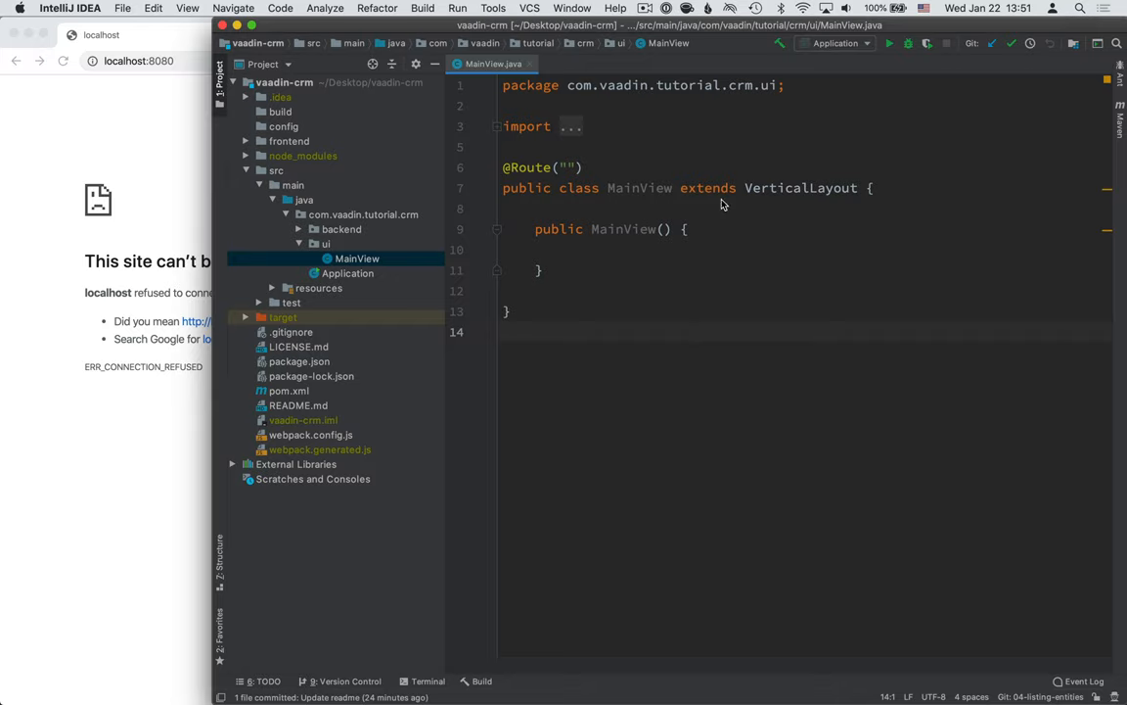
{"action": "mouse_move", "coordinate": [602, 173]}
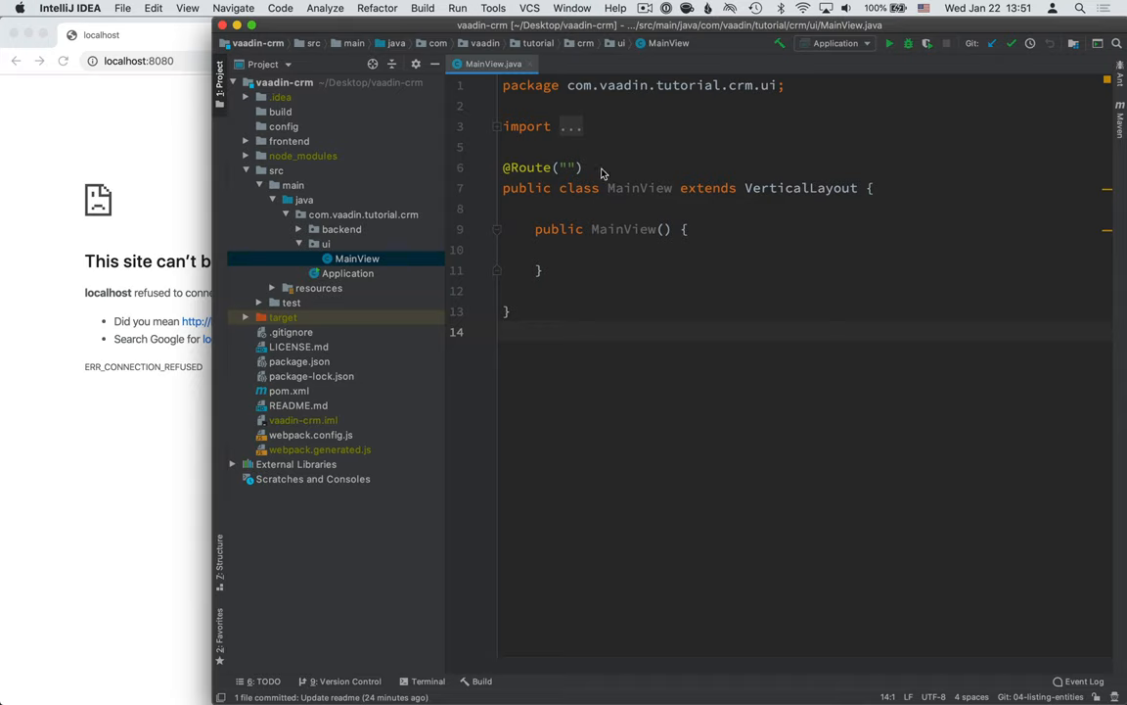
{"action": "mouse_move", "coordinate": [583, 175]}
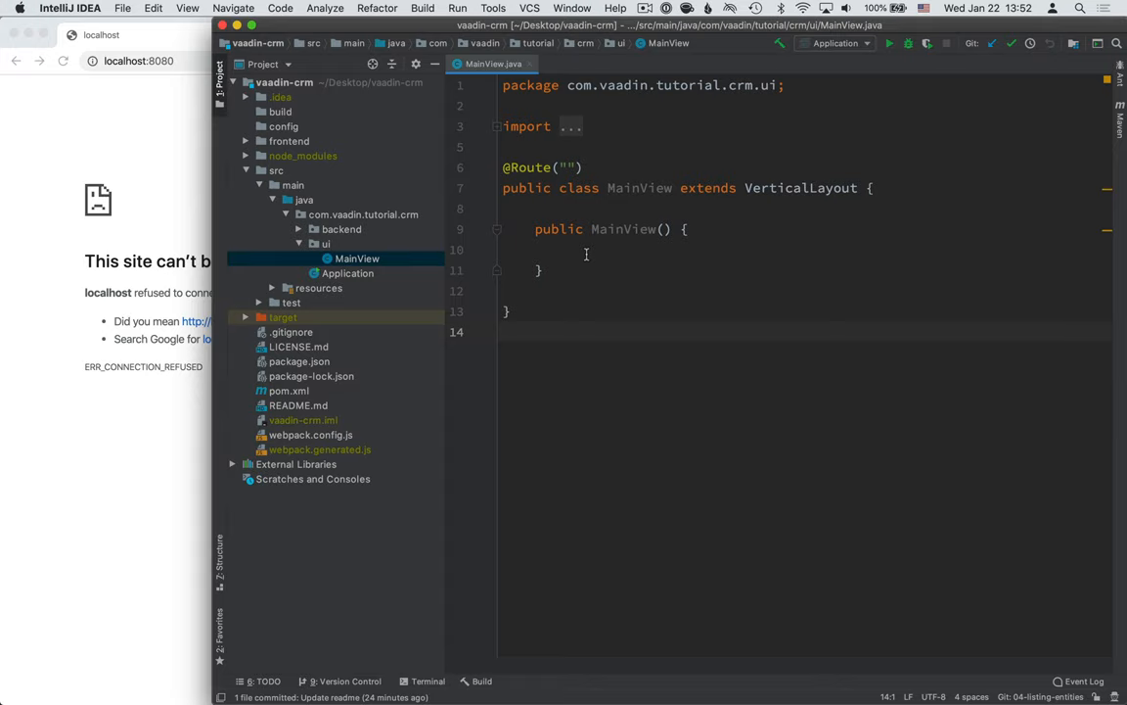
{"action": "mouse_move", "coordinate": [656, 264]}
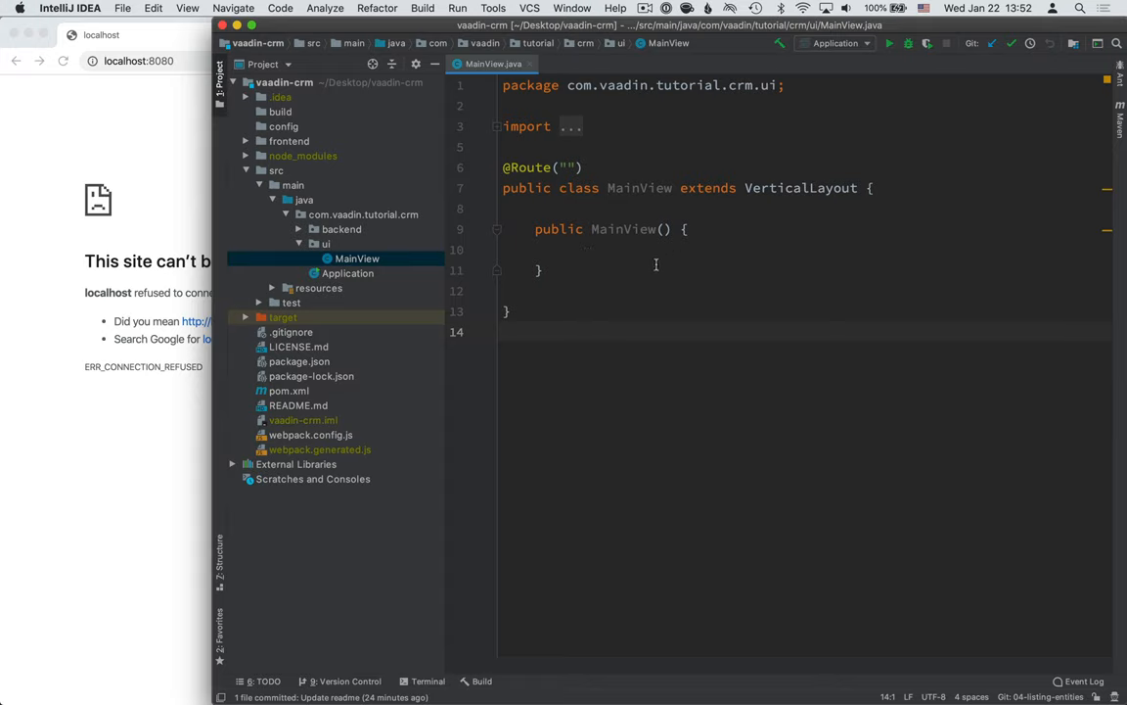
Step: Declare the field Grid<Contact> grid = new Grid<>(Contact.class); above the MainView constructor
{"action": "left_click", "coordinate": [627, 207]}
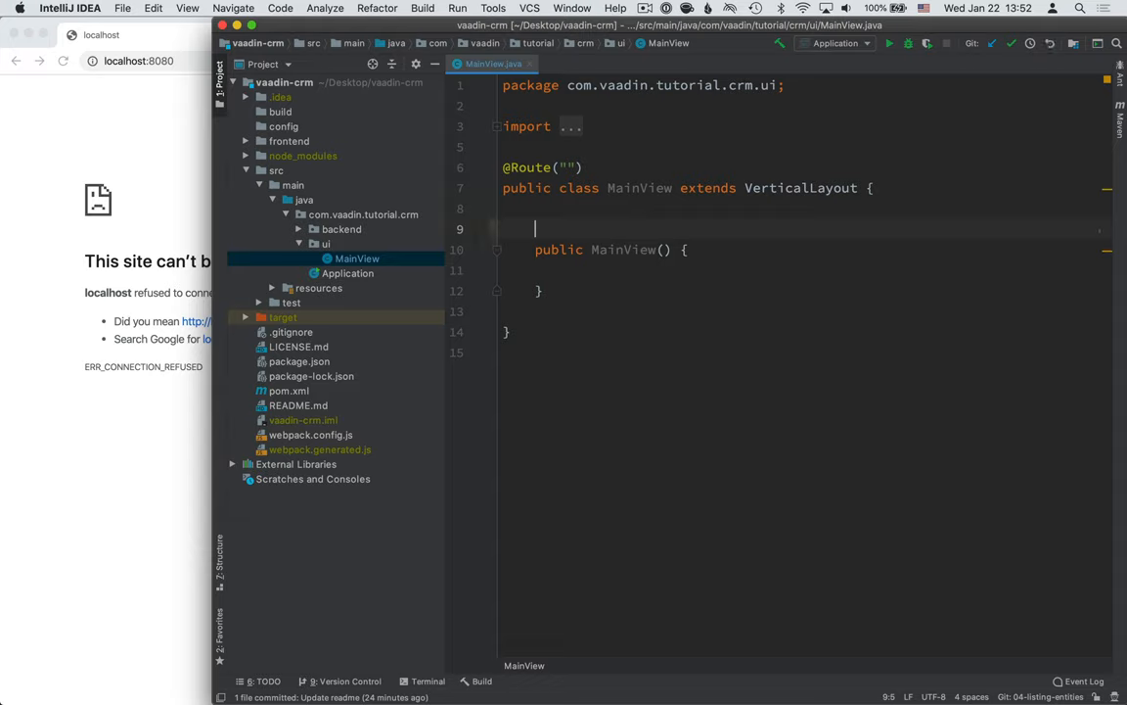
{"action": "type", "text": "Grid <"}
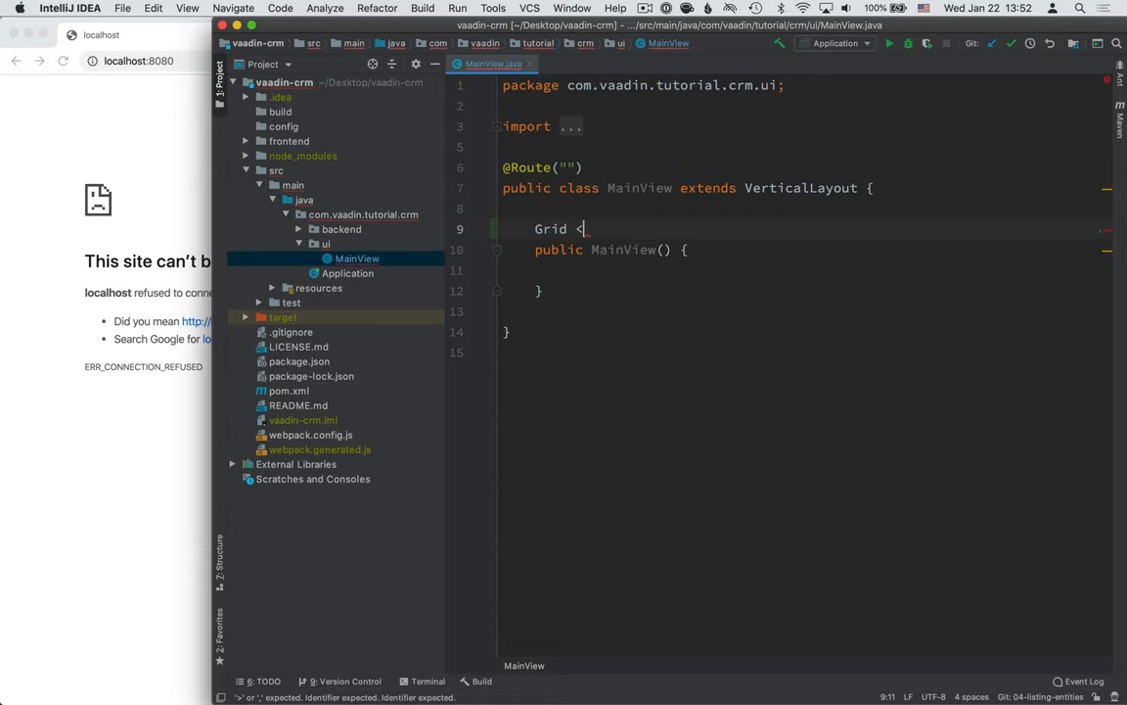
{"action": "type", "text": "<Contact> grid = new"}
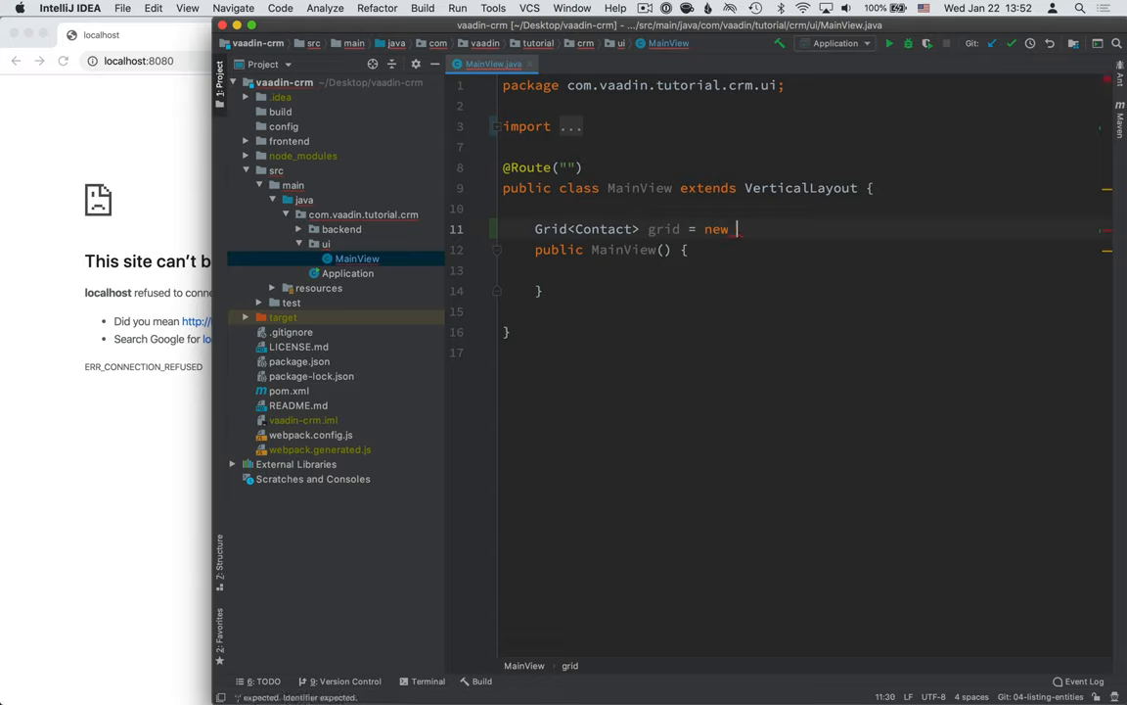
{"action": "type", "text": "Grid<>()"}
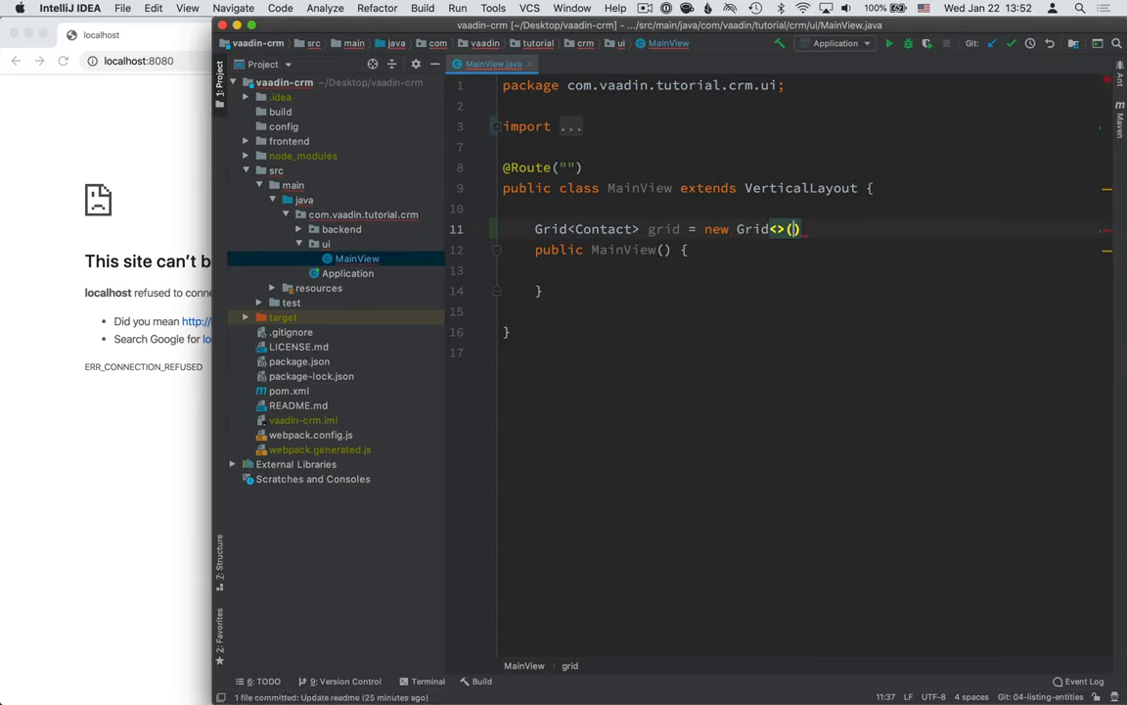
{"action": "type", "text": "Contact.class"}
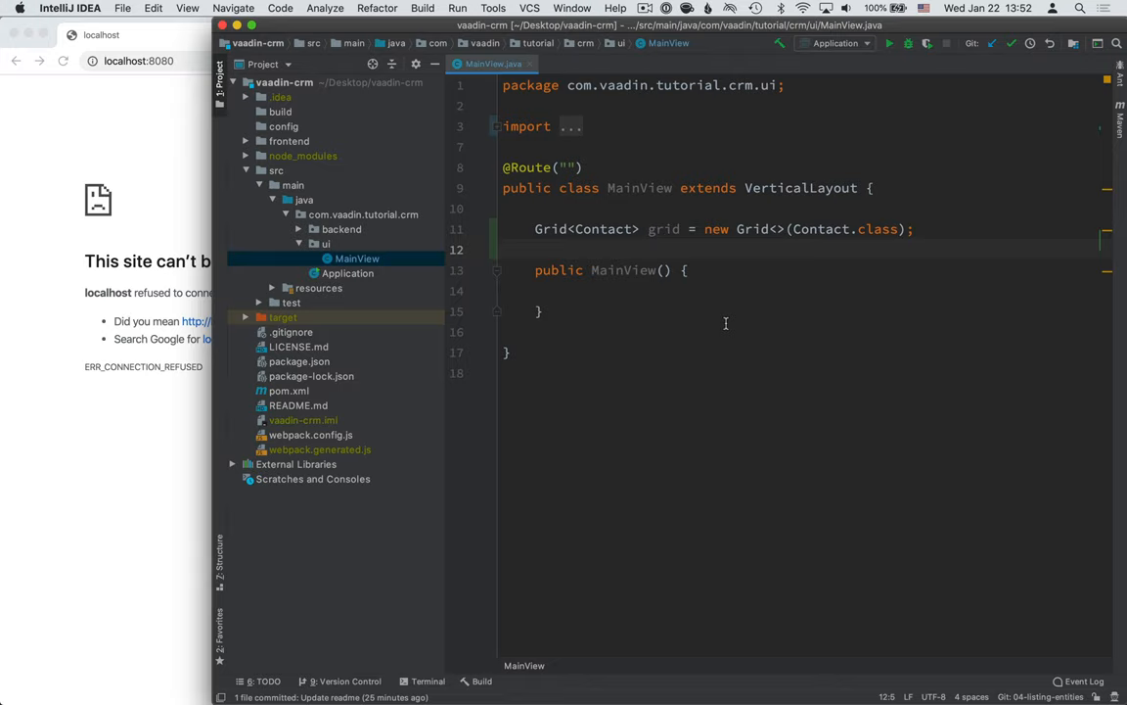
Step: In the constructor, call addClassName("list-view") and setSizeFull(), then begin add(grid)
{"action": "left_click", "coordinate": [535, 290]}
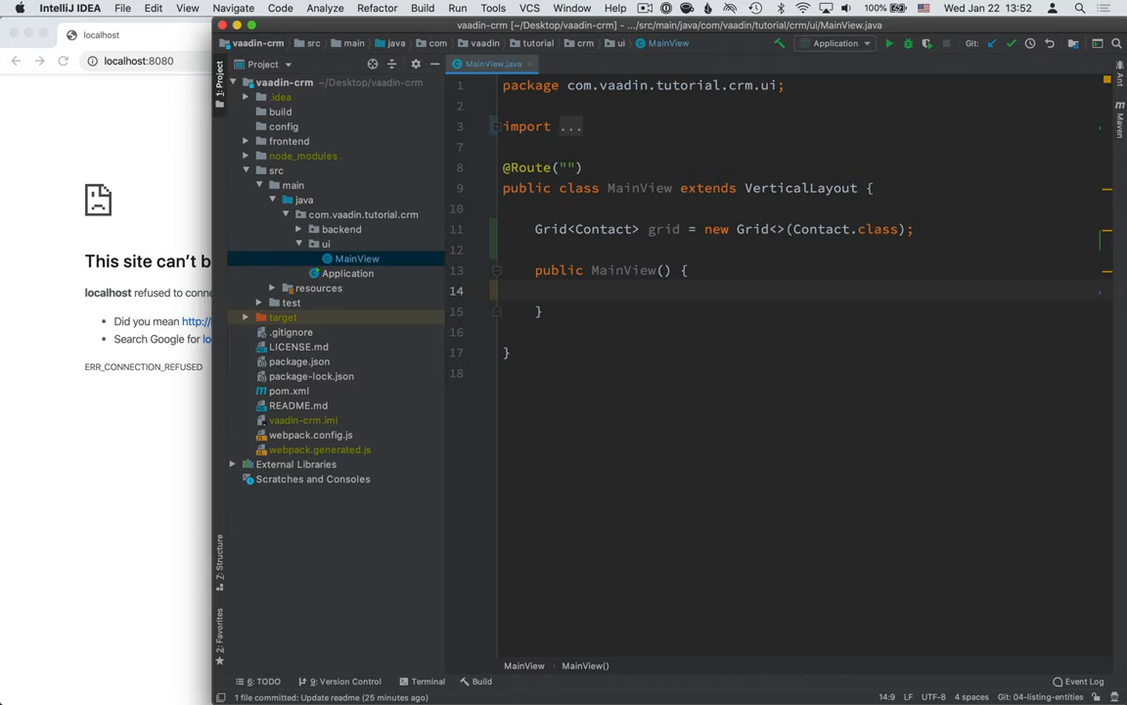
{"action": "type", "text": "addClassName(\"\");"}
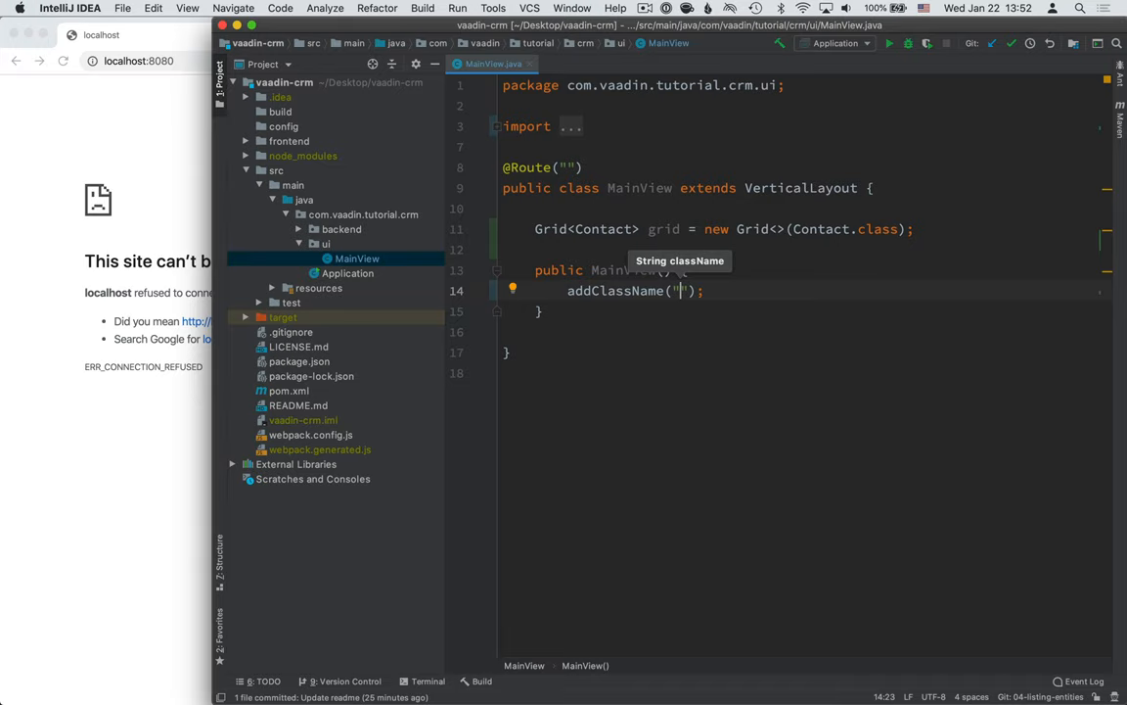
{"action": "type", "text": "list-view"}
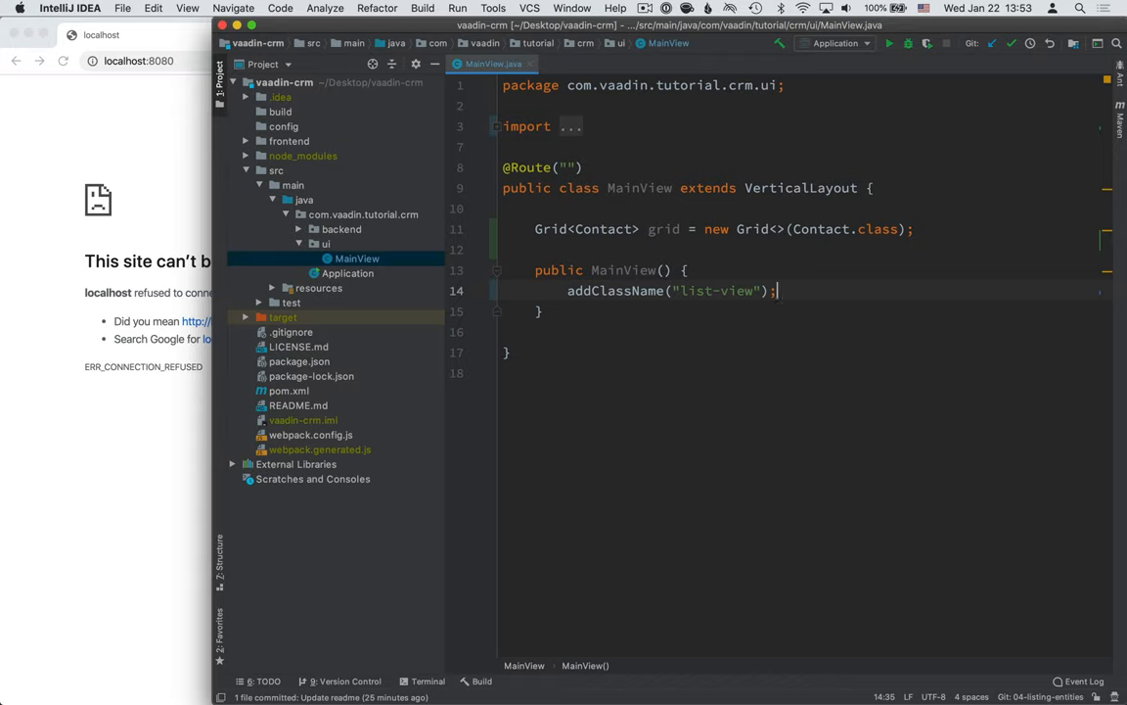
{"action": "key", "text": "Return"}
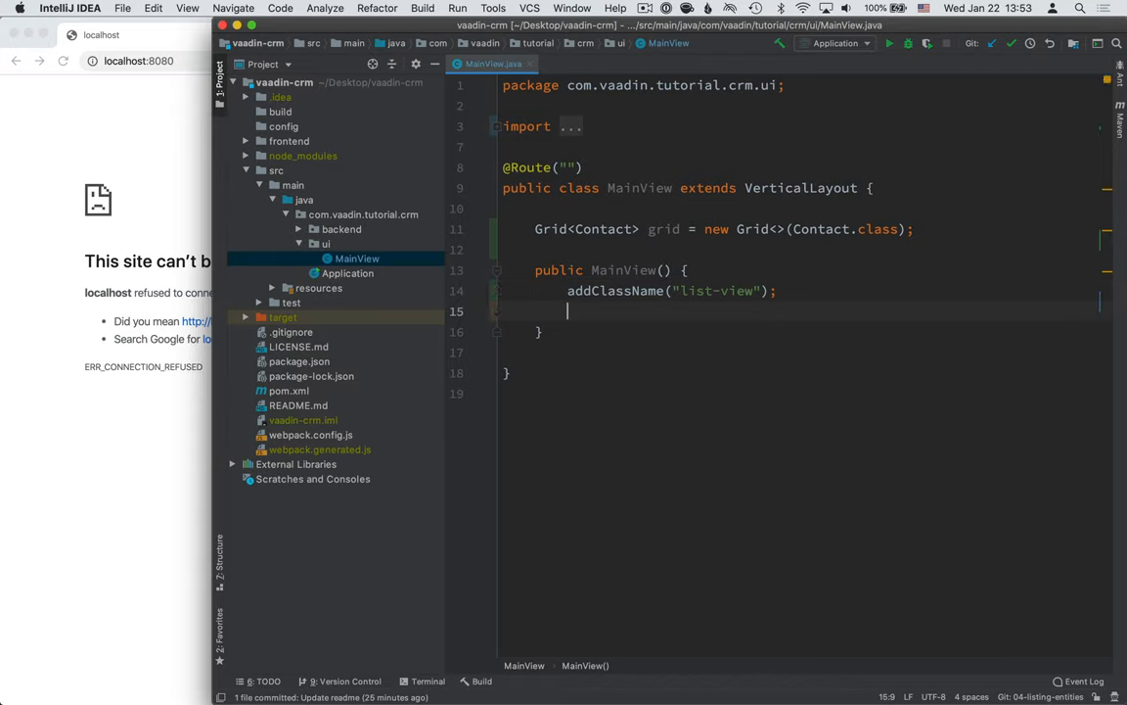
{"action": "type", "text": "setSizeFull();"}
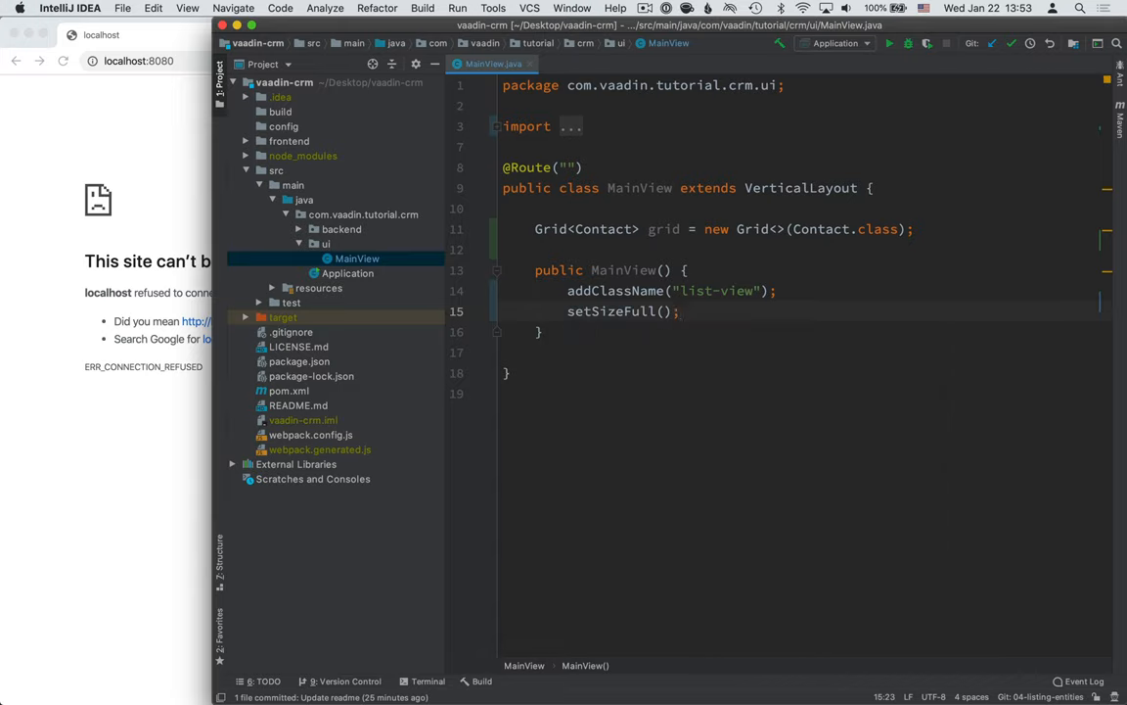
{"action": "mouse_move", "coordinate": [81, 149]}
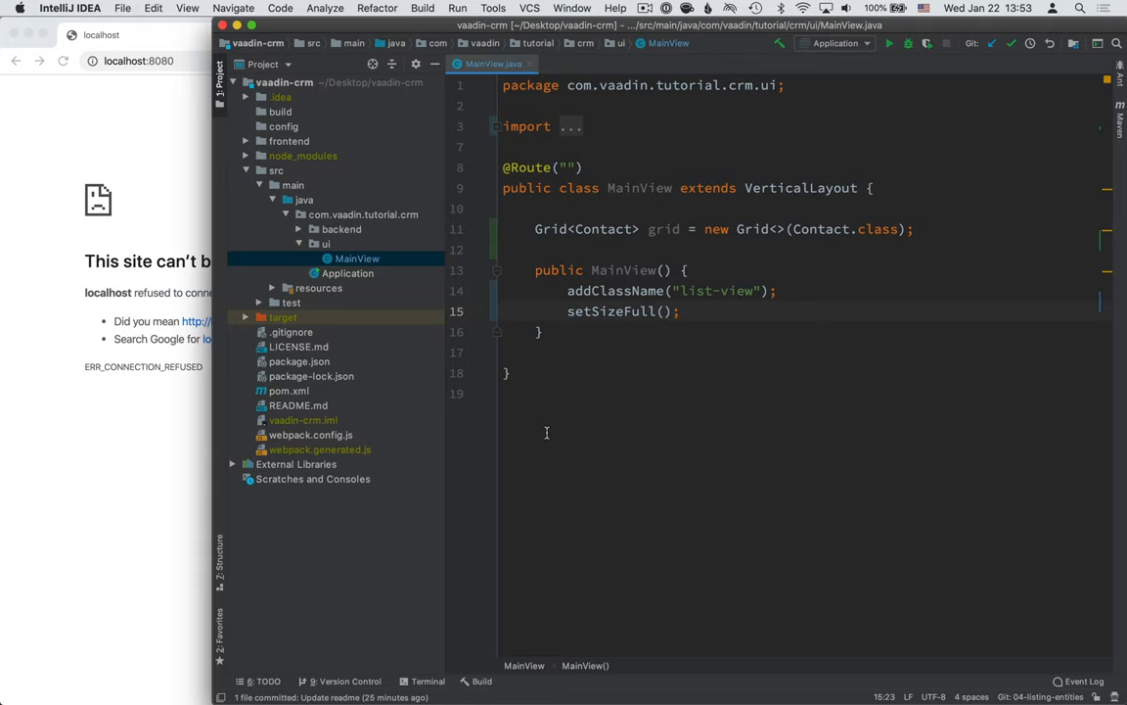
{"action": "type", "text": "ad"}
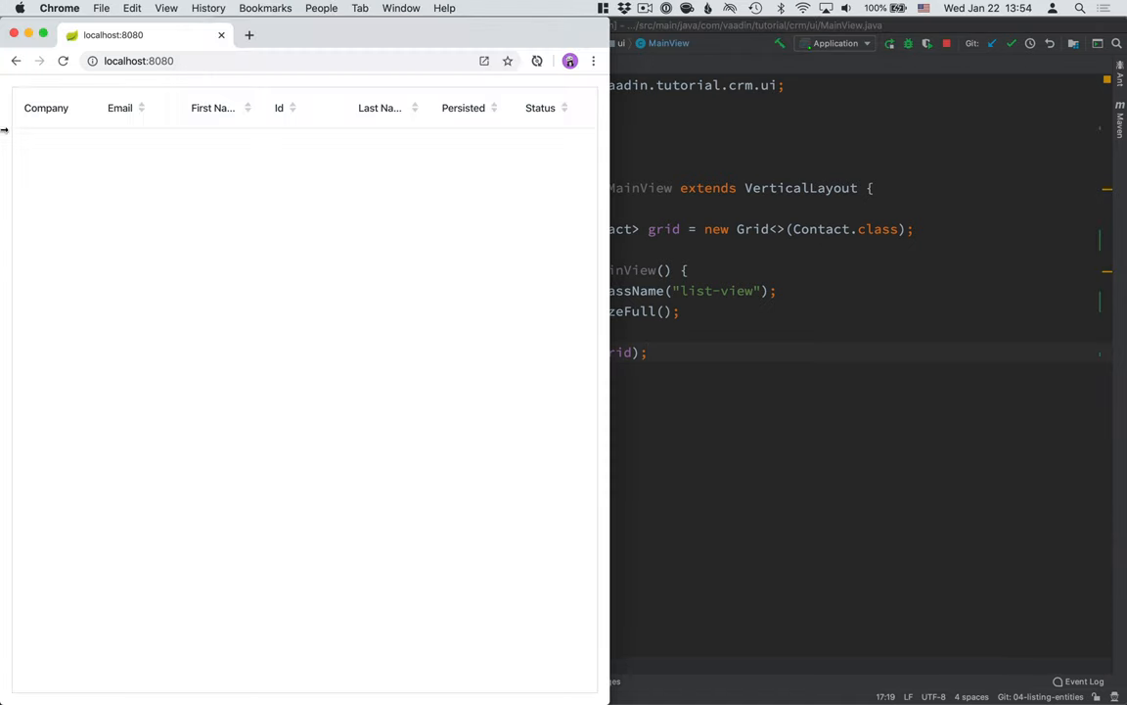
{"action": "mouse_move", "coordinate": [46, 111]}
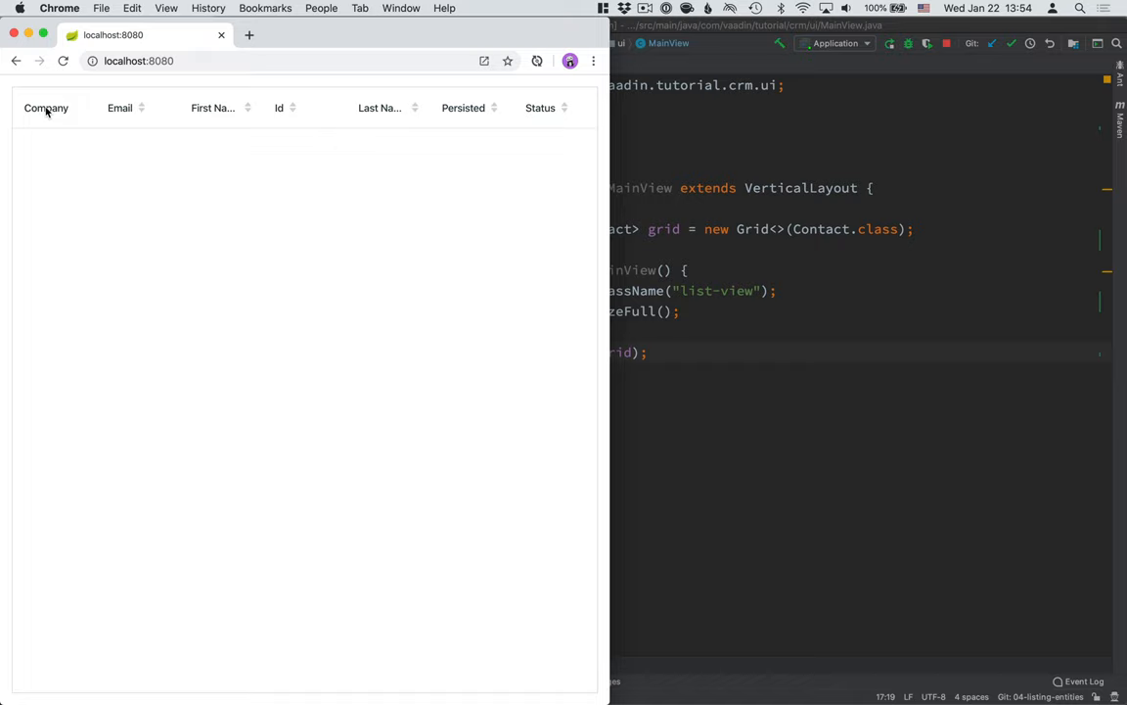
{"action": "mouse_move", "coordinate": [235, 120]}
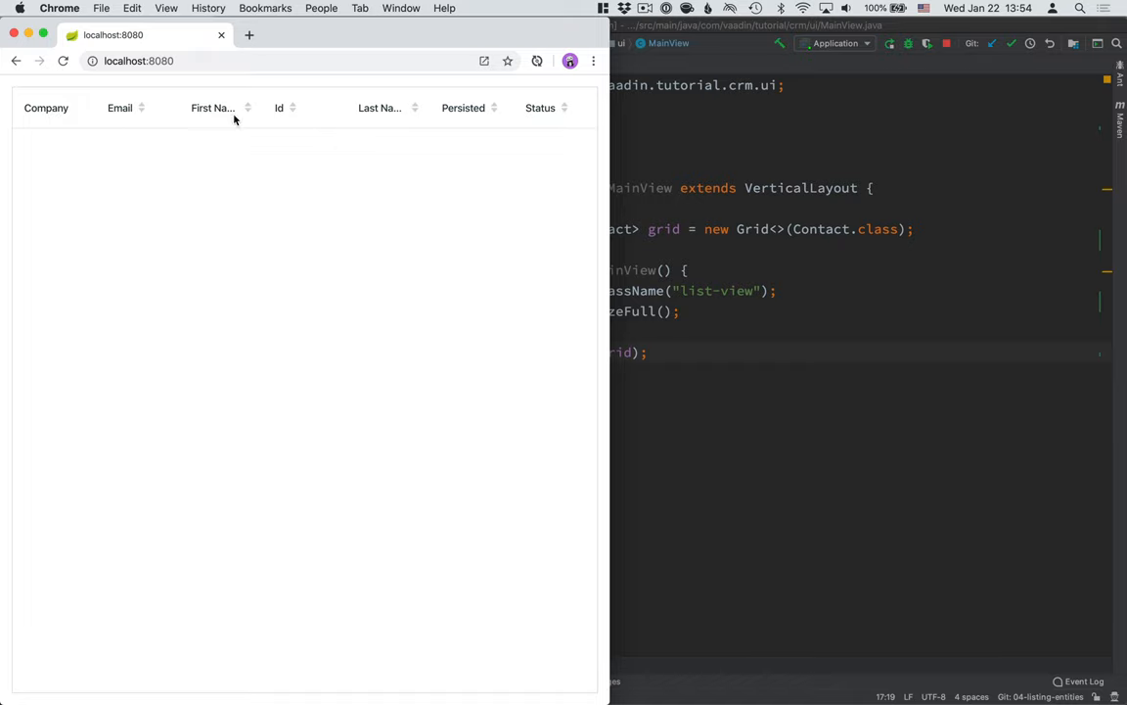
{"action": "mouse_move", "coordinate": [493, 104]}
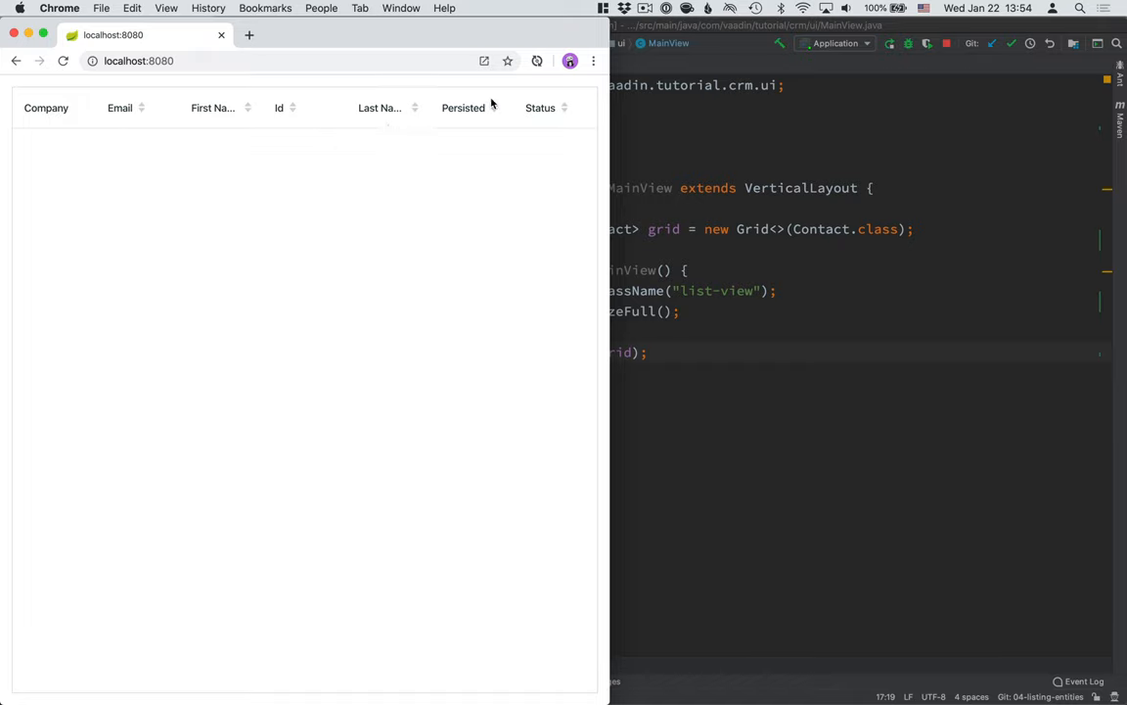
{"action": "mouse_move", "coordinate": [423, 165]}
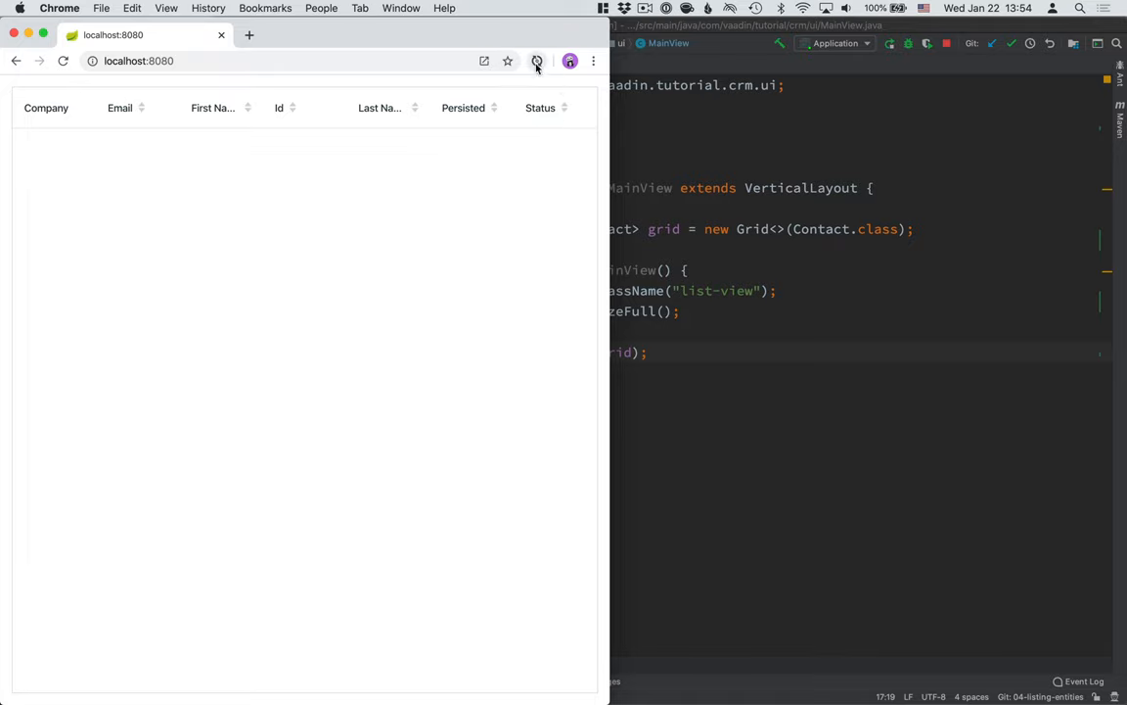
{"action": "mouse_move", "coordinate": [536, 60]}
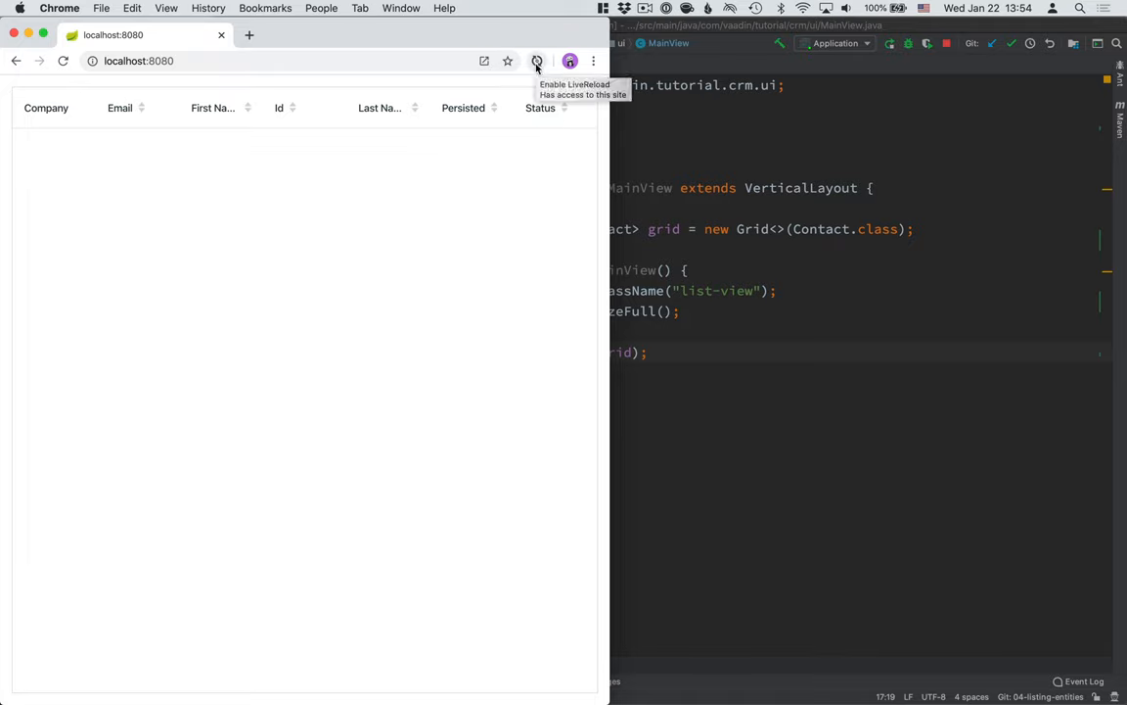
{"action": "mouse_move", "coordinate": [615, 205]}
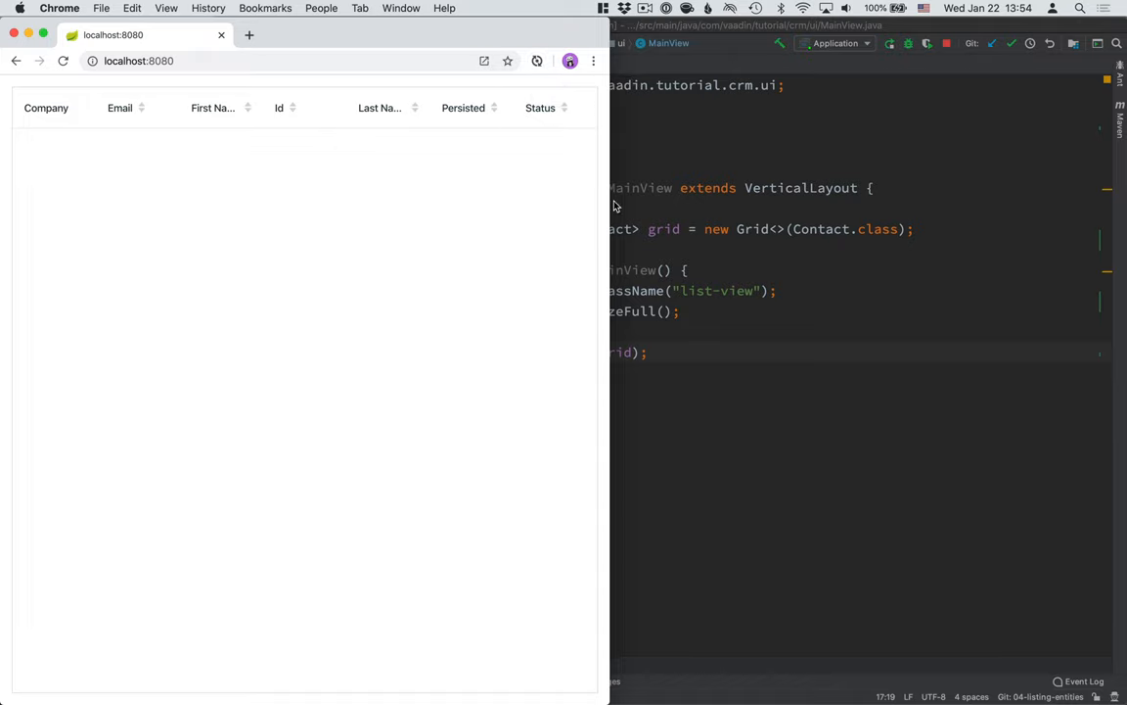
{"action": "mouse_move", "coordinate": [639, 246]}
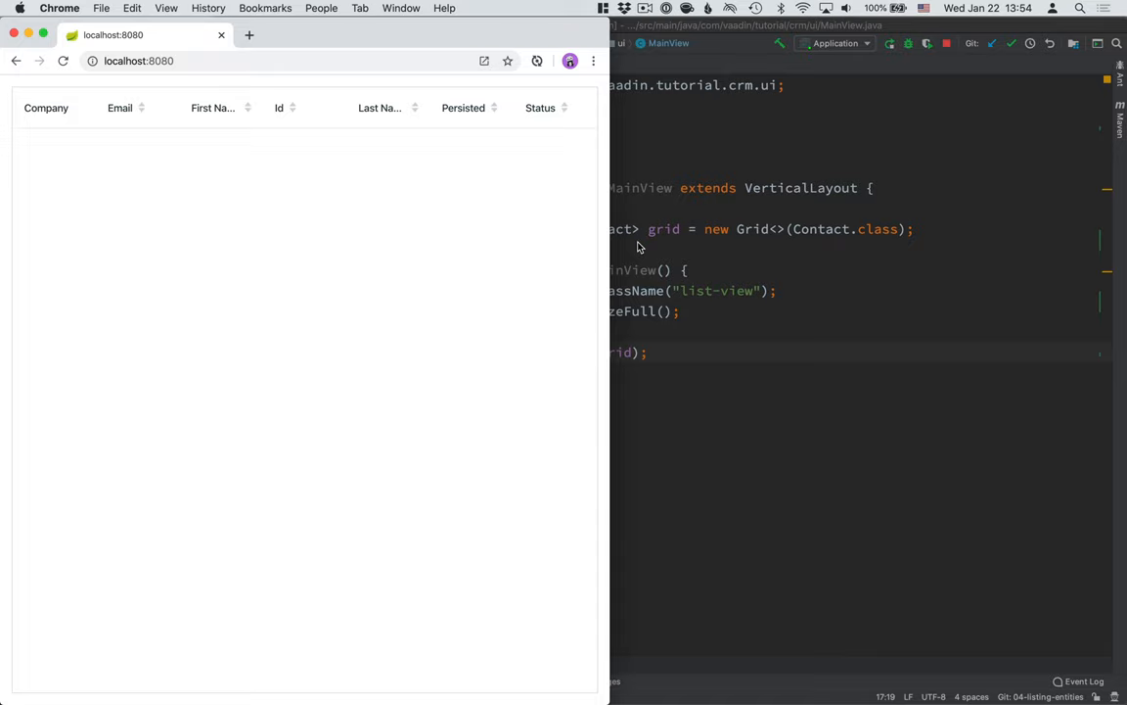
{"action": "mouse_move", "coordinate": [384, 116]}
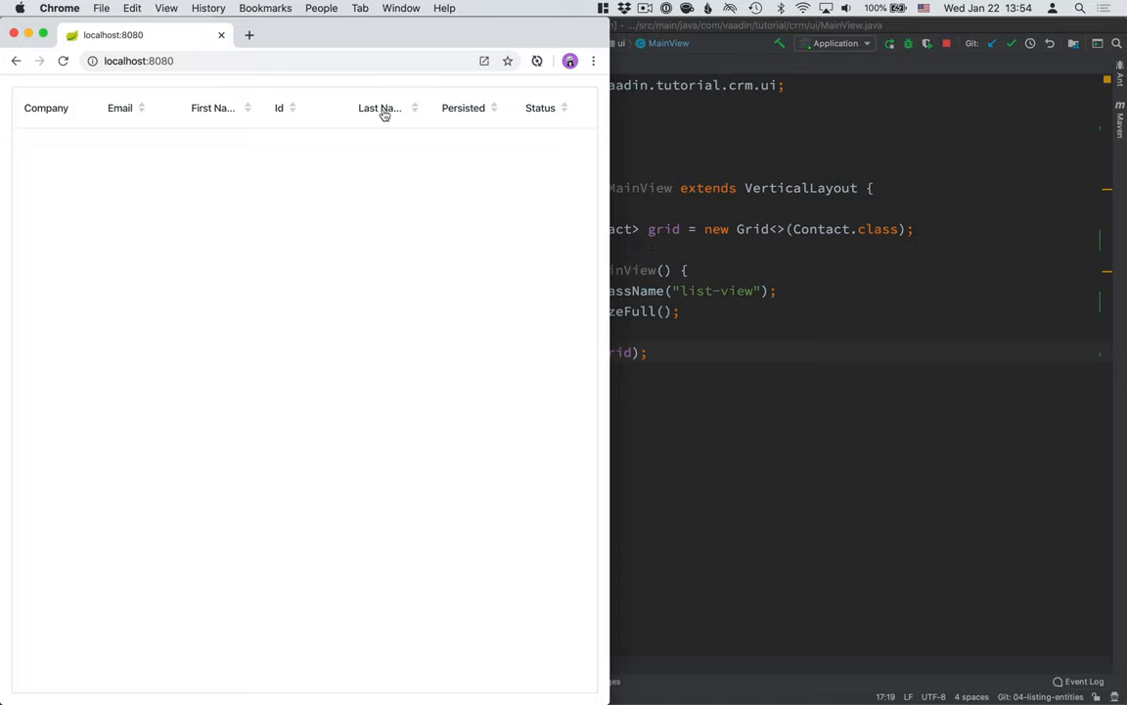
{"action": "mouse_move", "coordinate": [440, 105]}
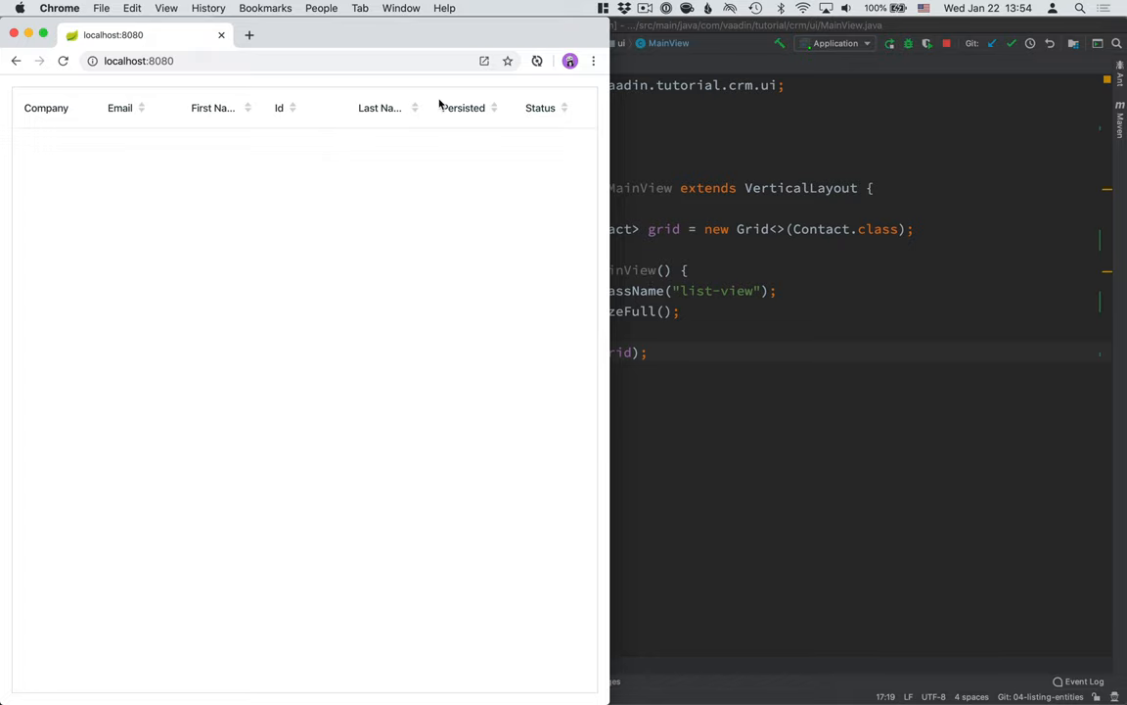
{"action": "mouse_move", "coordinate": [517, 220]}
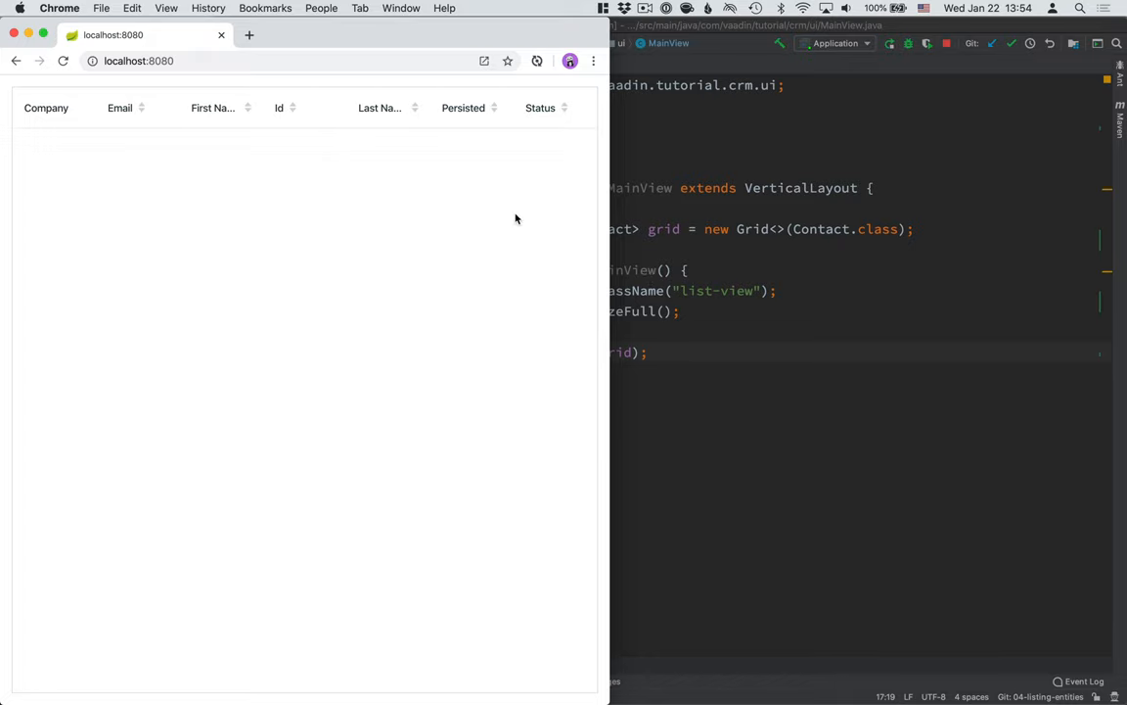
{"action": "mouse_move", "coordinate": [548, 111]}
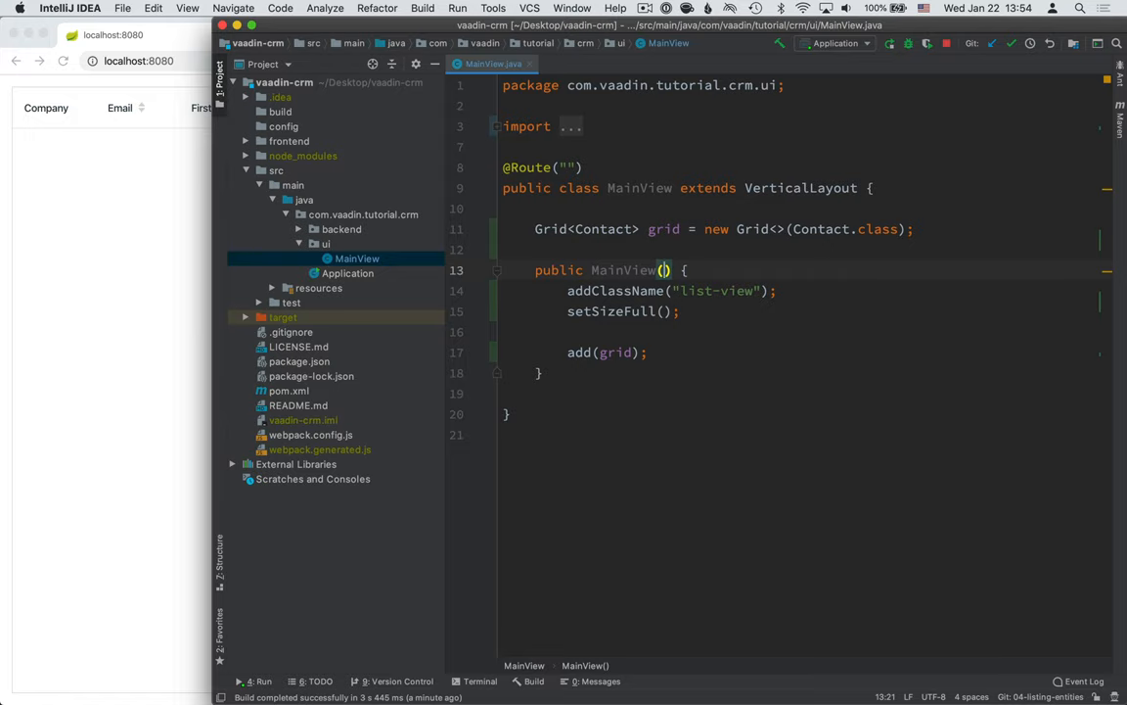
Step: Add a ContactService contactService constructor parameter stored in a private contactService field
{"action": "type", "text": "Conta"}
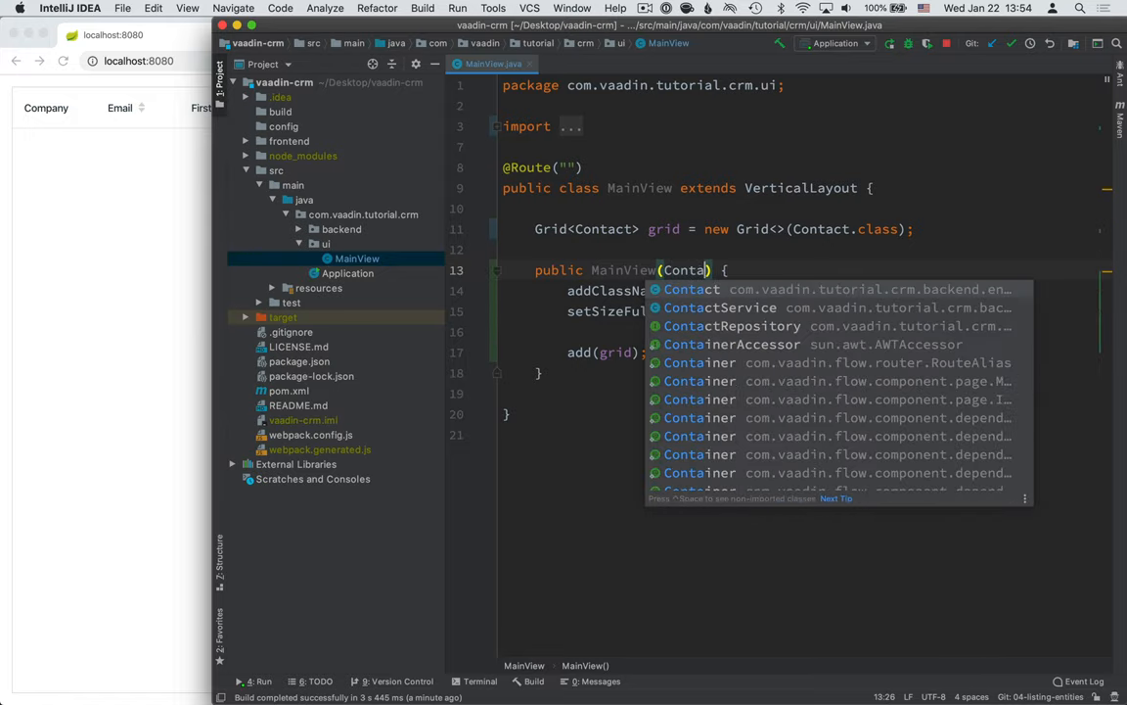
{"action": "left_click", "coordinate": [719, 307]}
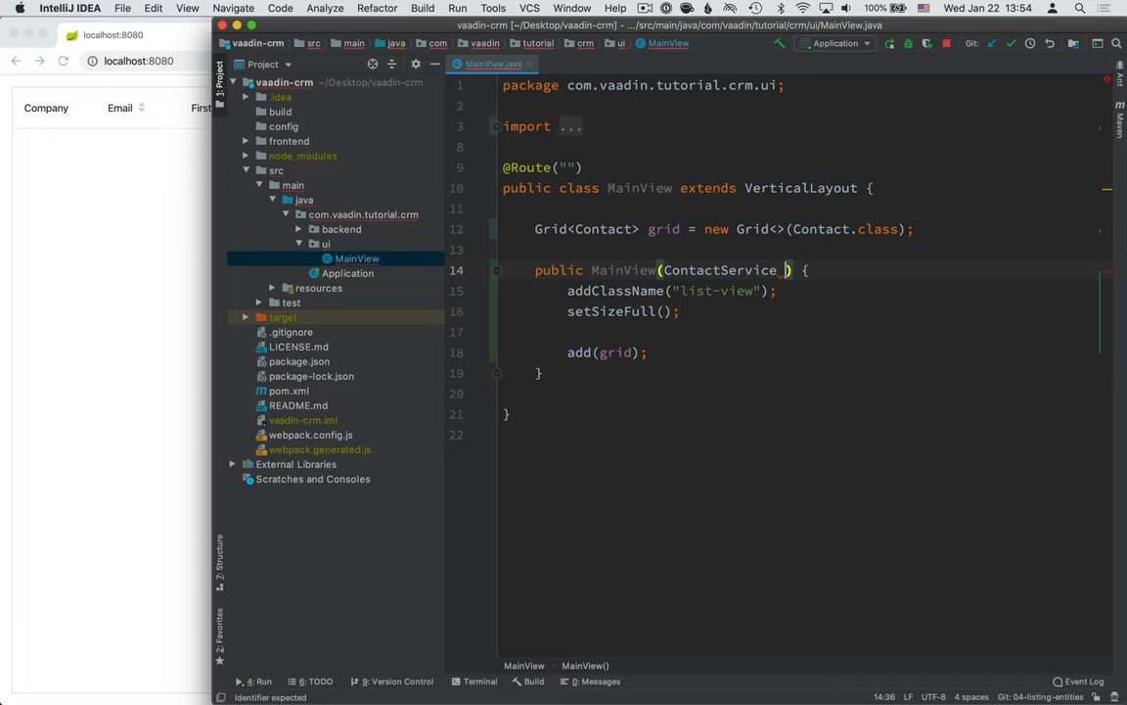
{"action": "type", "text": "contactService"}
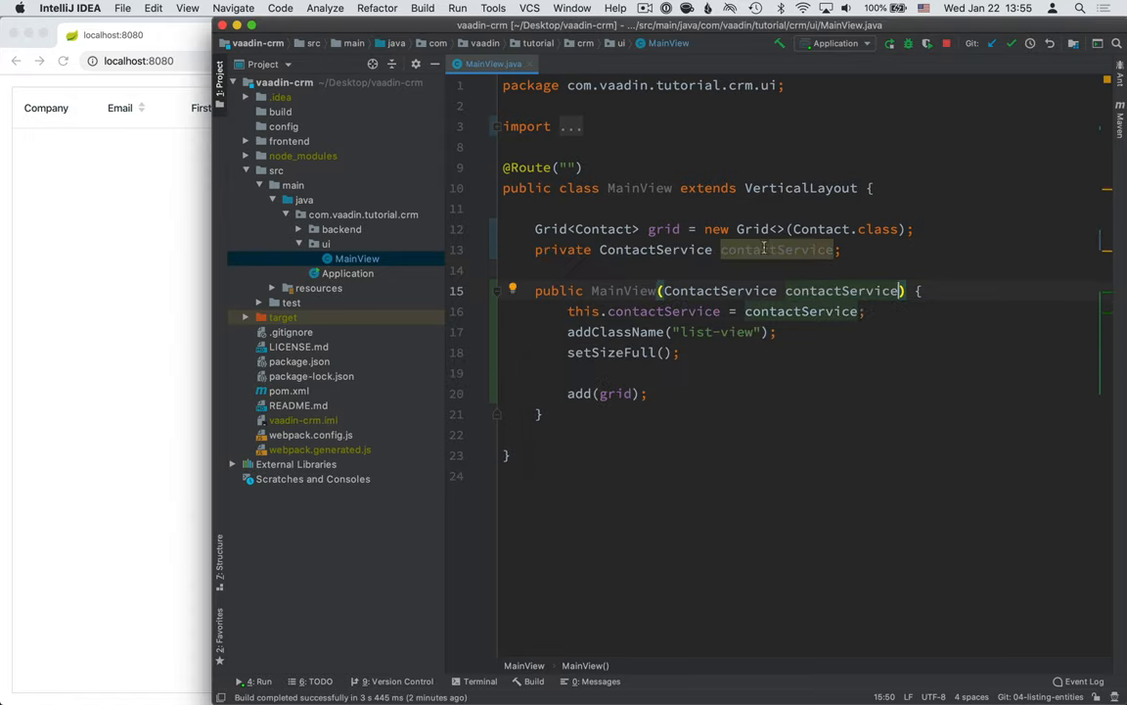
{"action": "left_click", "coordinate": [680, 352]}
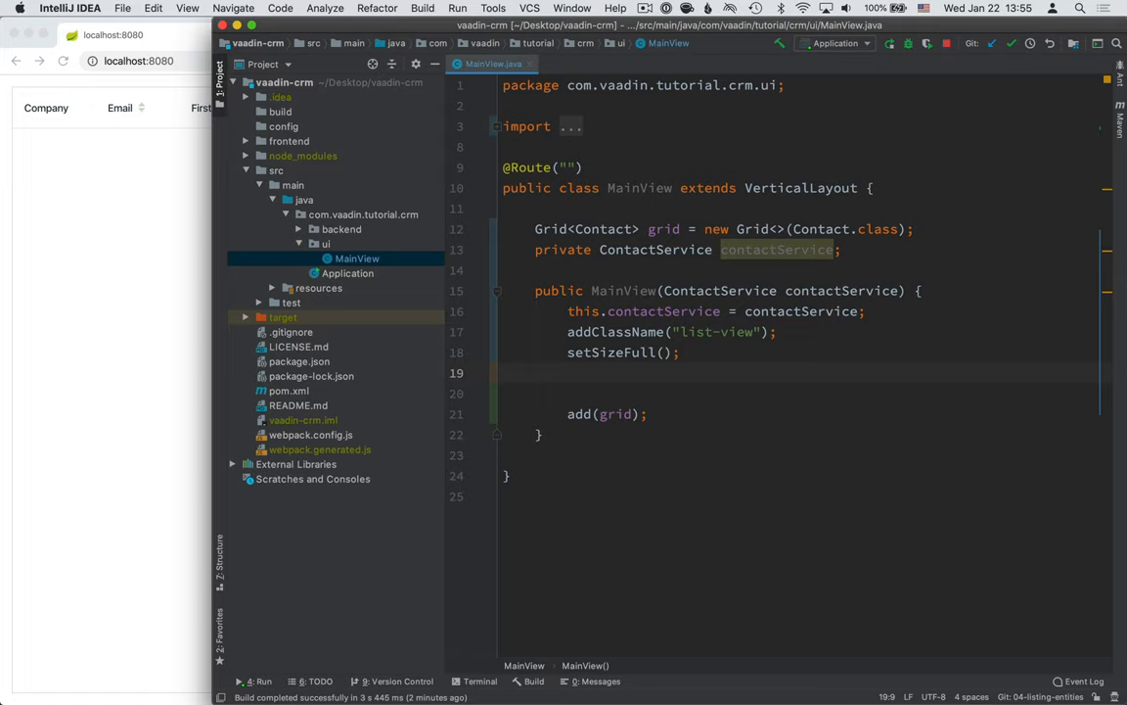
Step: Call configureGrid() and write it with grid.addClassName("contact-grid"), grid.setSizeFull() and grid.setColumns
{"action": "type", "text": "configureGrid();"}
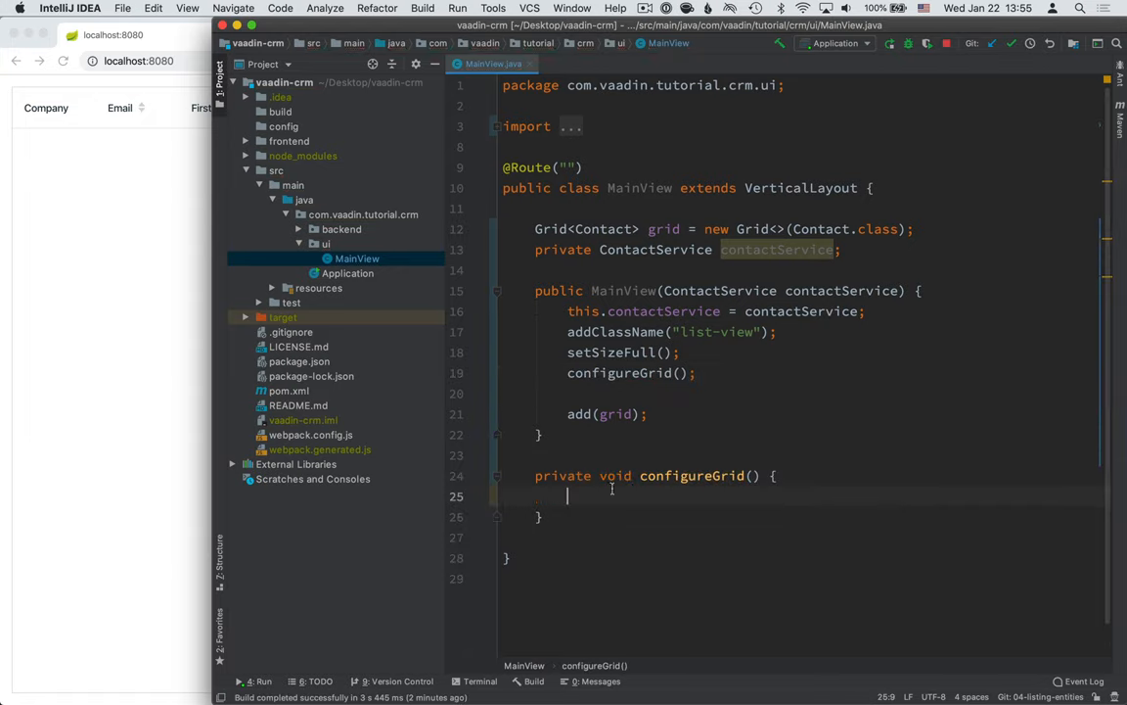
{"action": "mouse_move", "coordinate": [672, 434]}
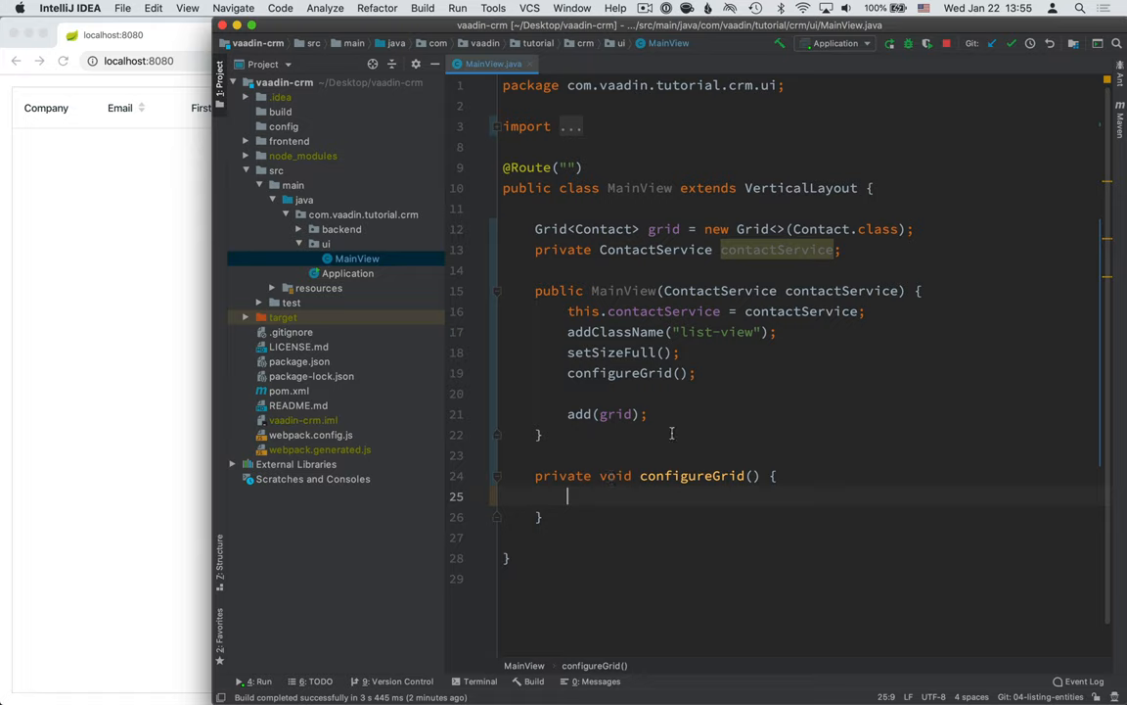
{"action": "mouse_move", "coordinate": [648, 437]}
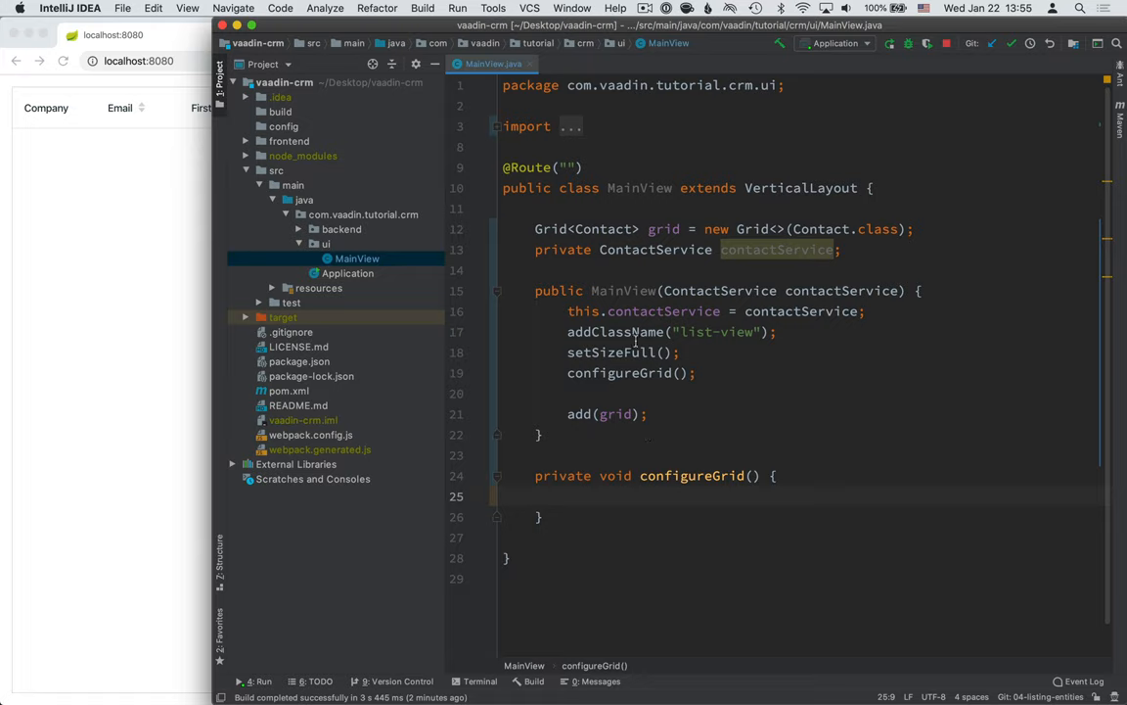
{"action": "left_click", "coordinate": [568, 496]}
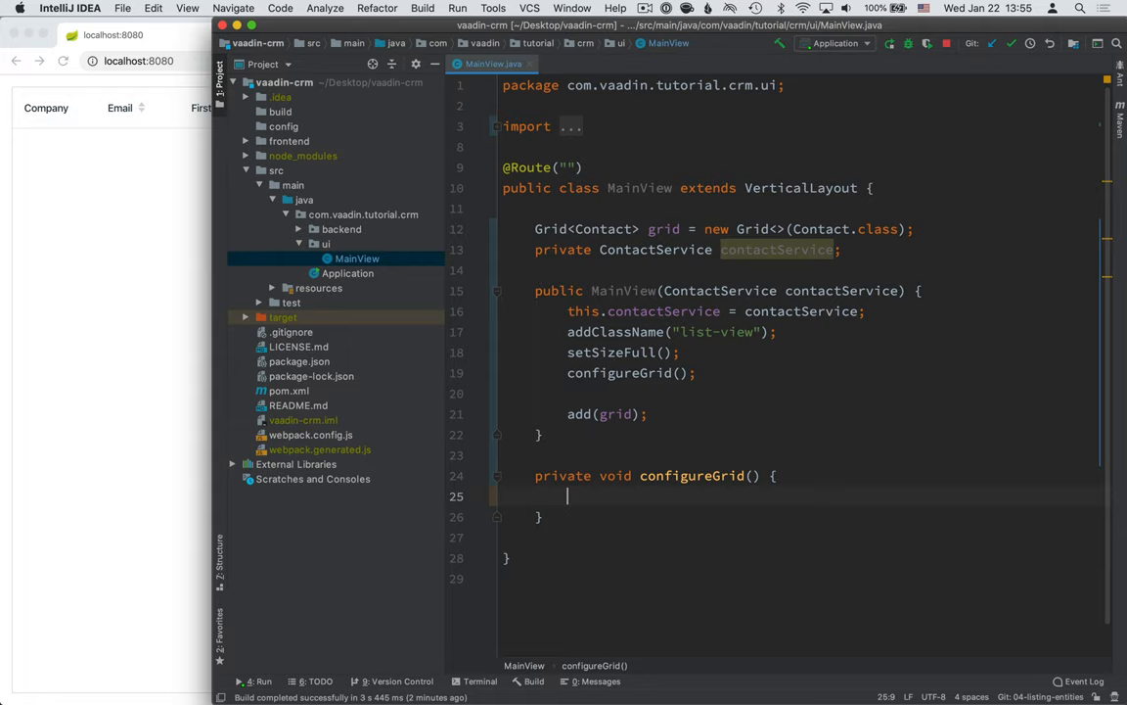
{"action": "type", "text": "grid"}
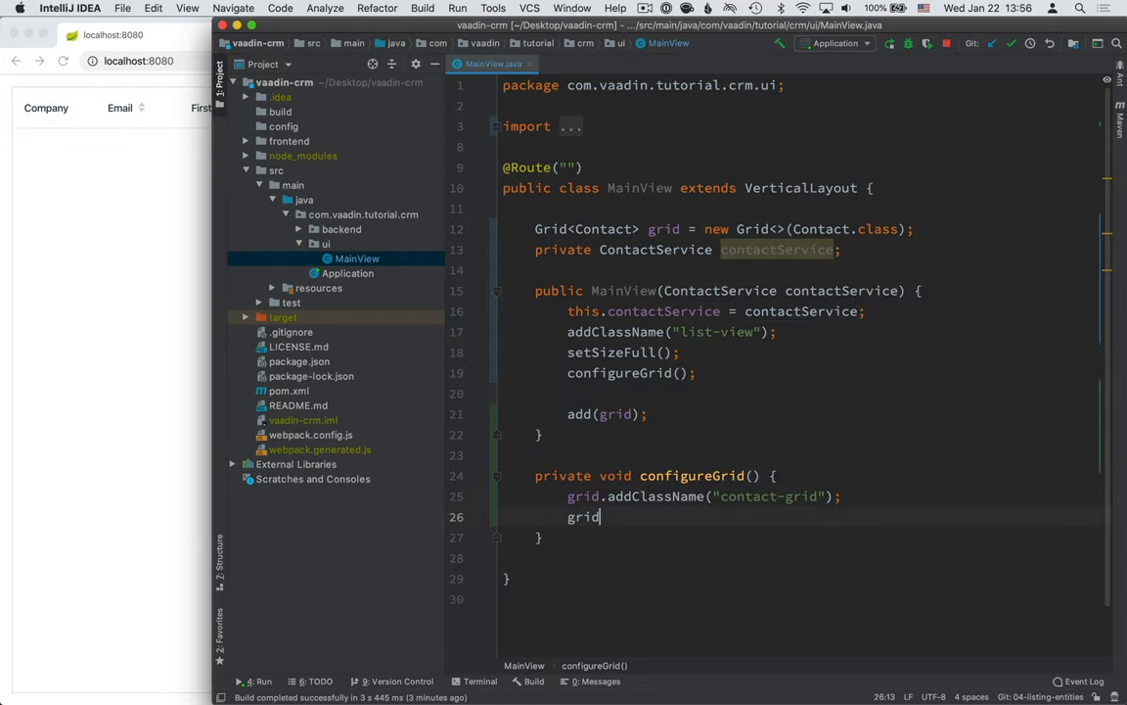
{"action": "type", "text": "se"}
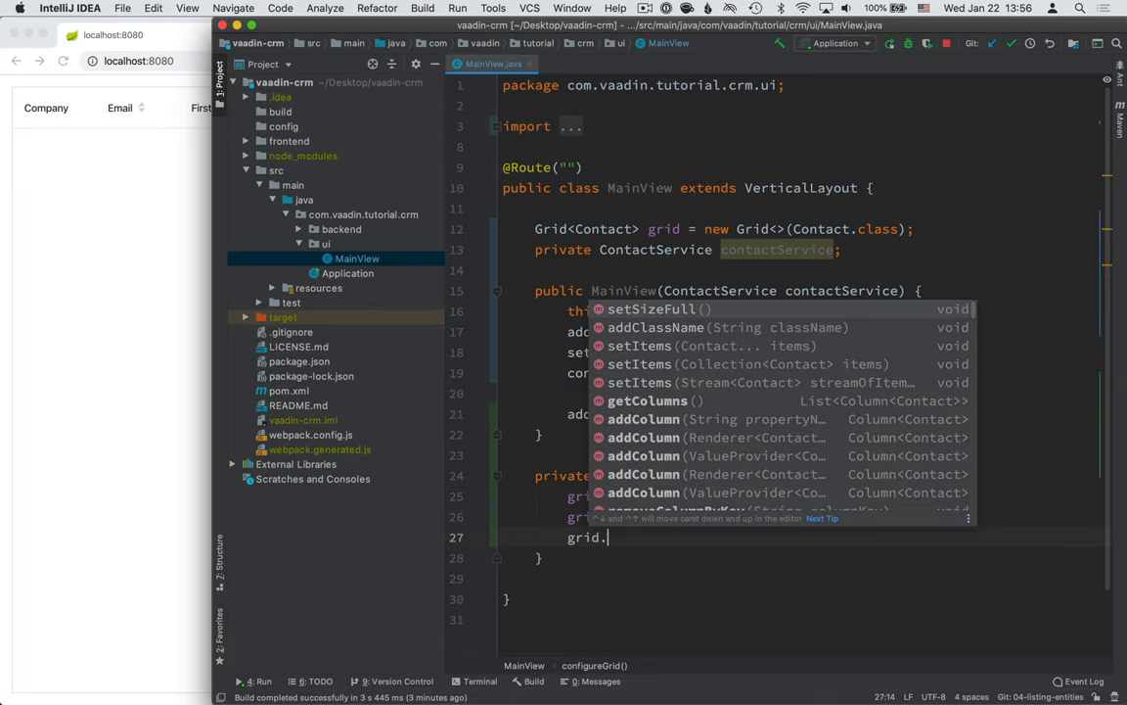
{"action": "type", "text": "setco"}
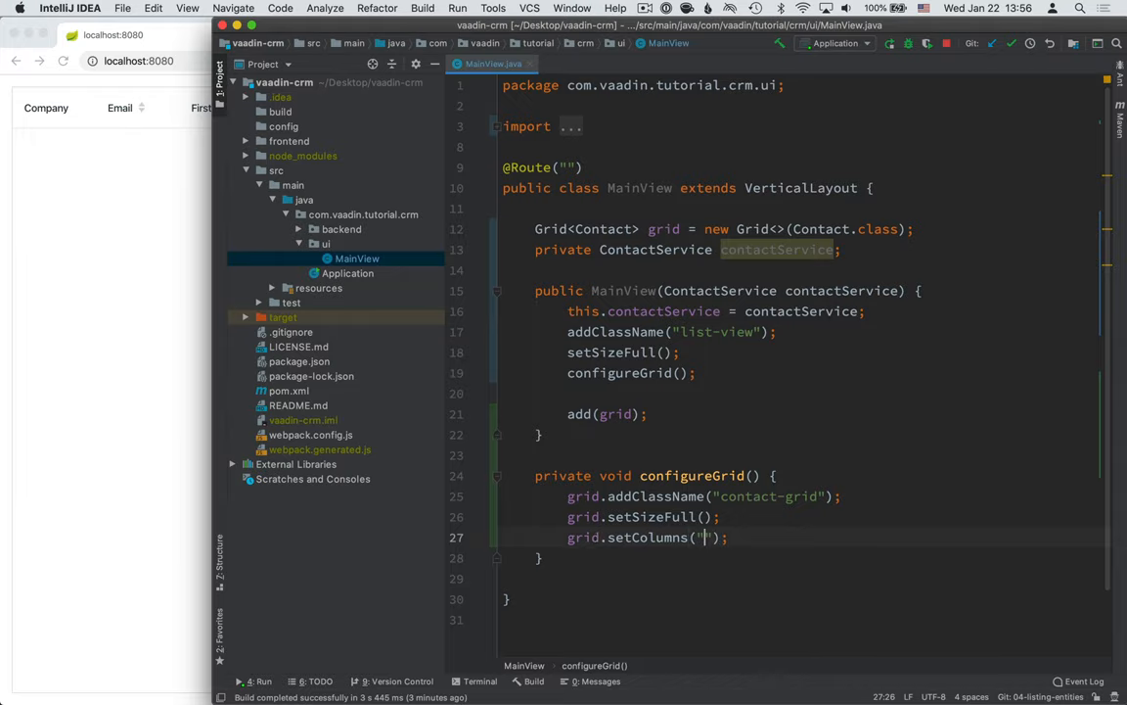
{"action": "left_click", "coordinate": [113, 34]}
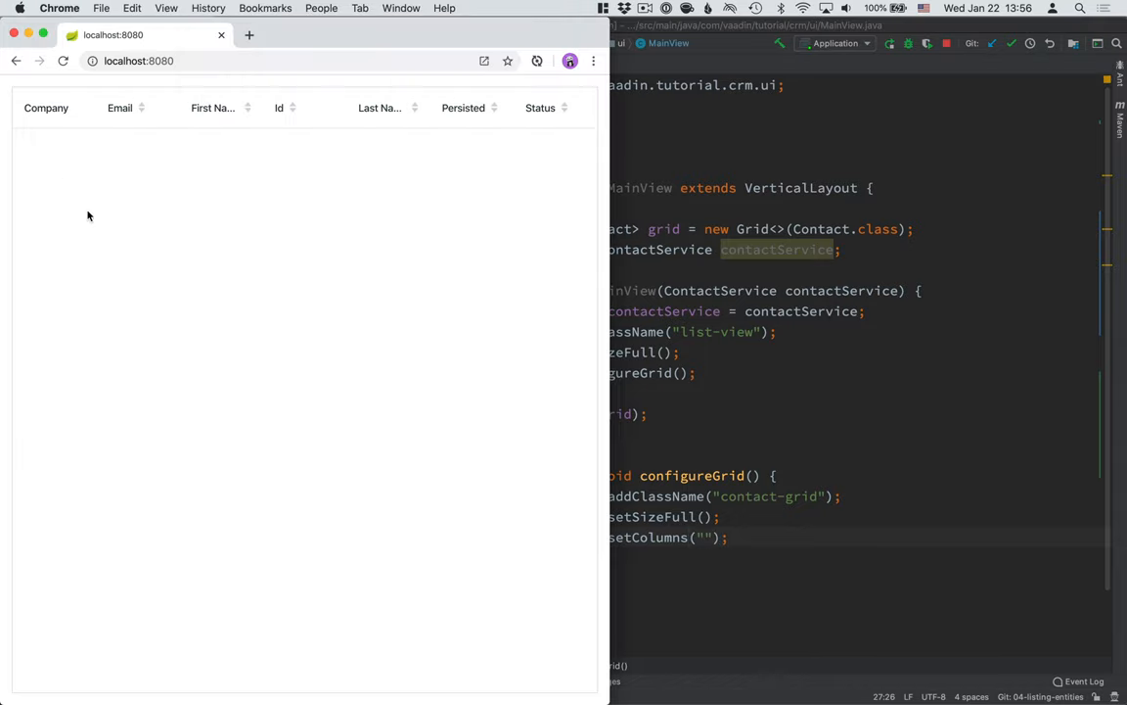
{"action": "mouse_move", "coordinate": [162, 123]}
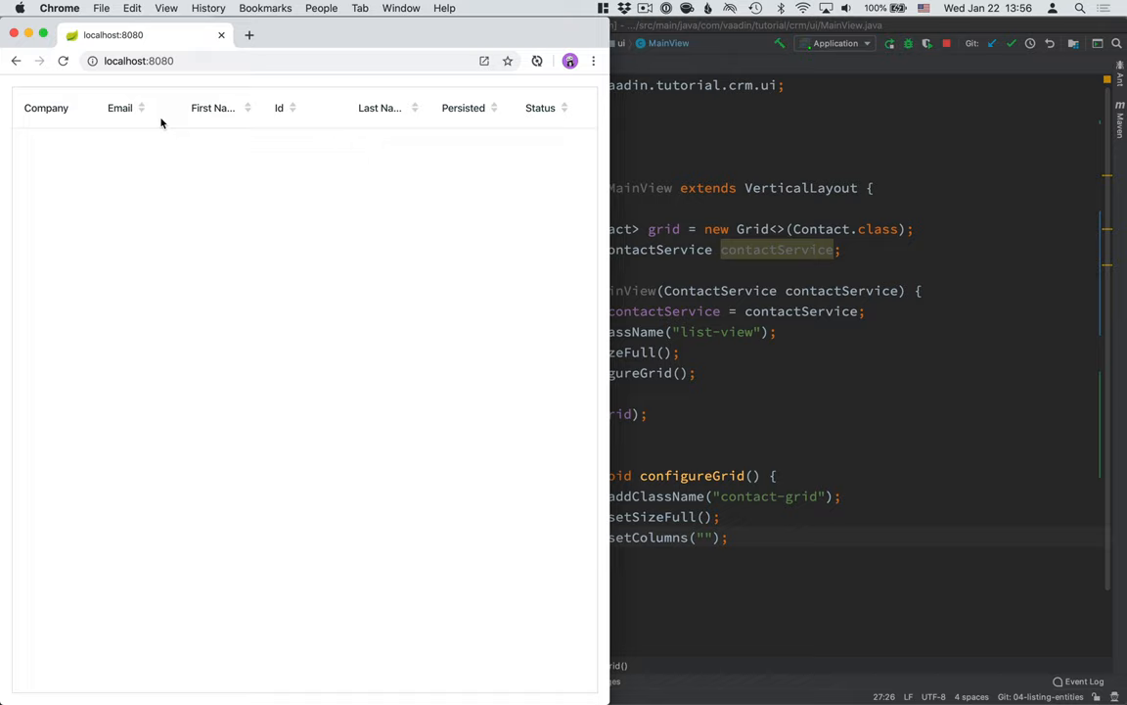
{"action": "mouse_move", "coordinate": [162, 116]}
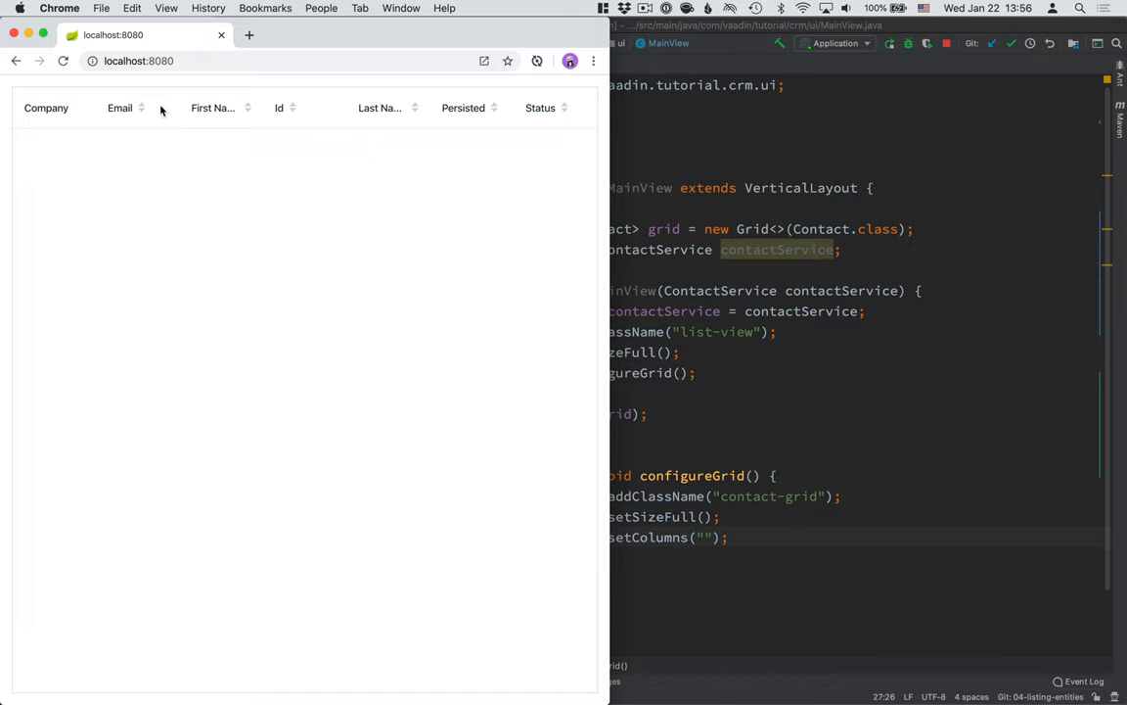
{"action": "mouse_move", "coordinate": [319, 146]}
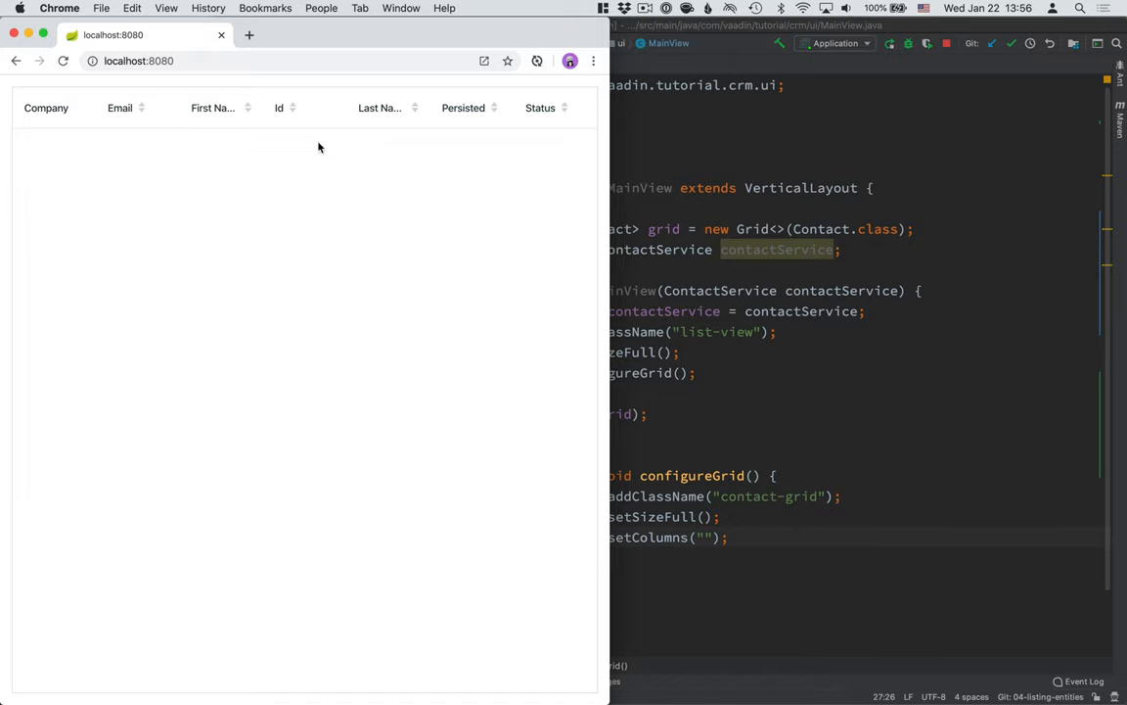
{"action": "mouse_move", "coordinate": [551, 481]}
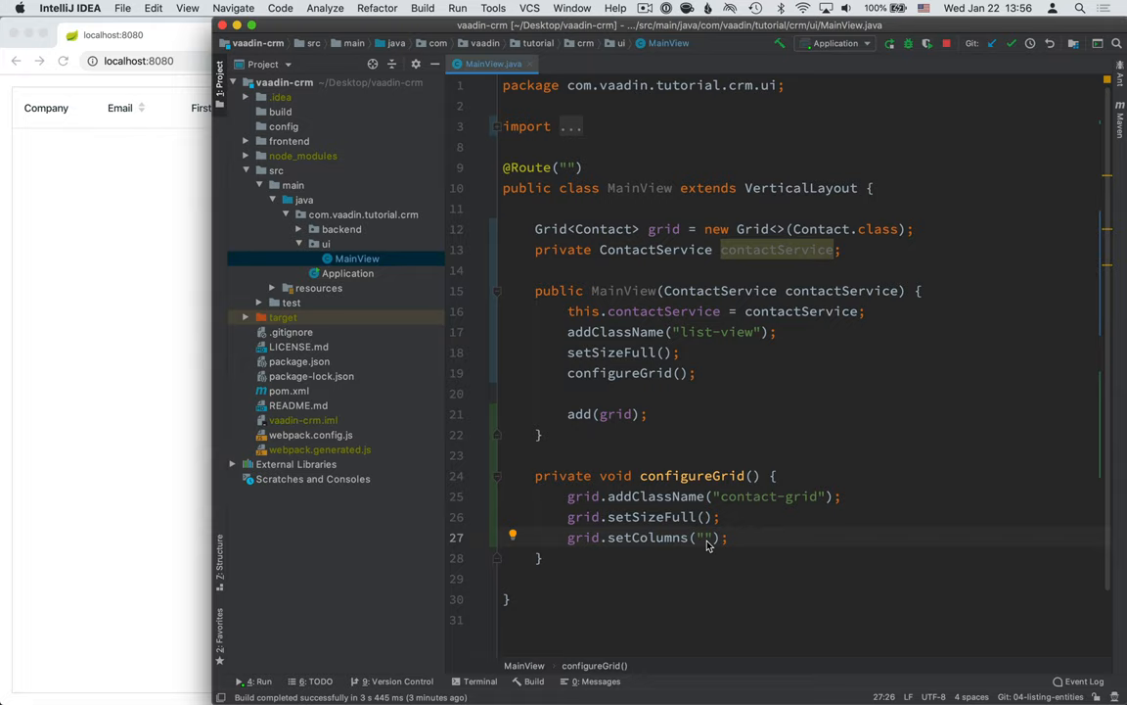
Step: Fill setColumns with "firstName", "lastName", "email", "status" and "company"
{"action": "type", "text": "firstName"}
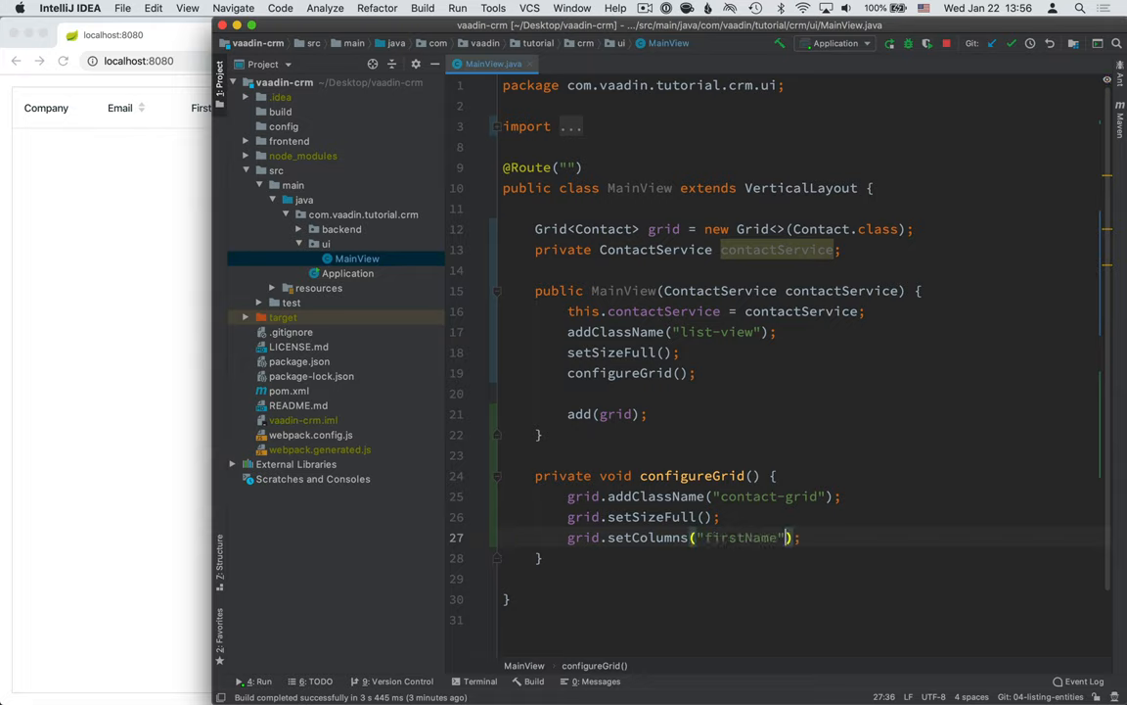
{"action": "type", "text": ", \"lastName\", \"email\", \"status\","}
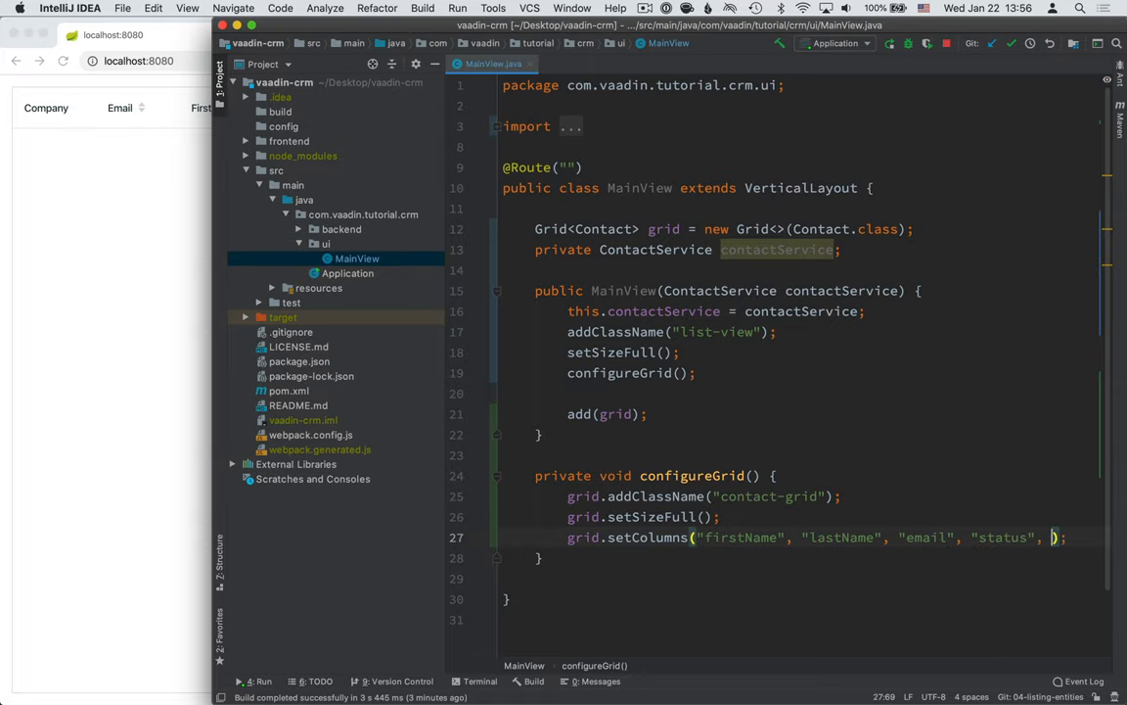
{"action": "type", "text": "\"company\""}
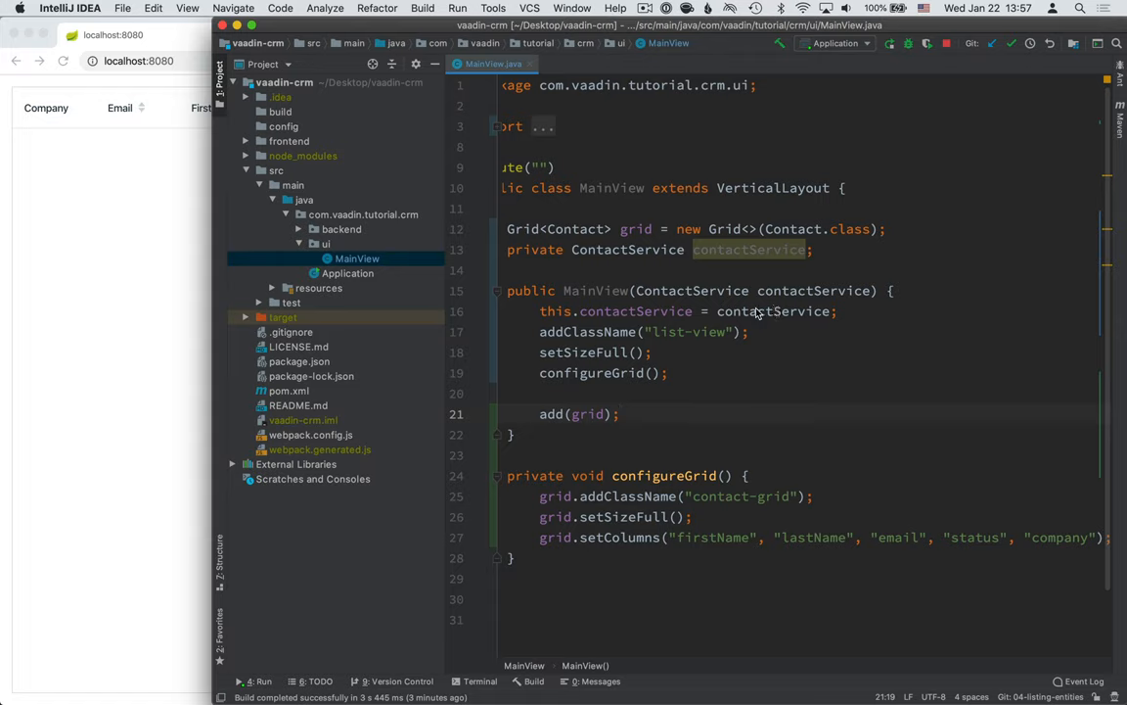
{"action": "mouse_move", "coordinate": [724, 446]}
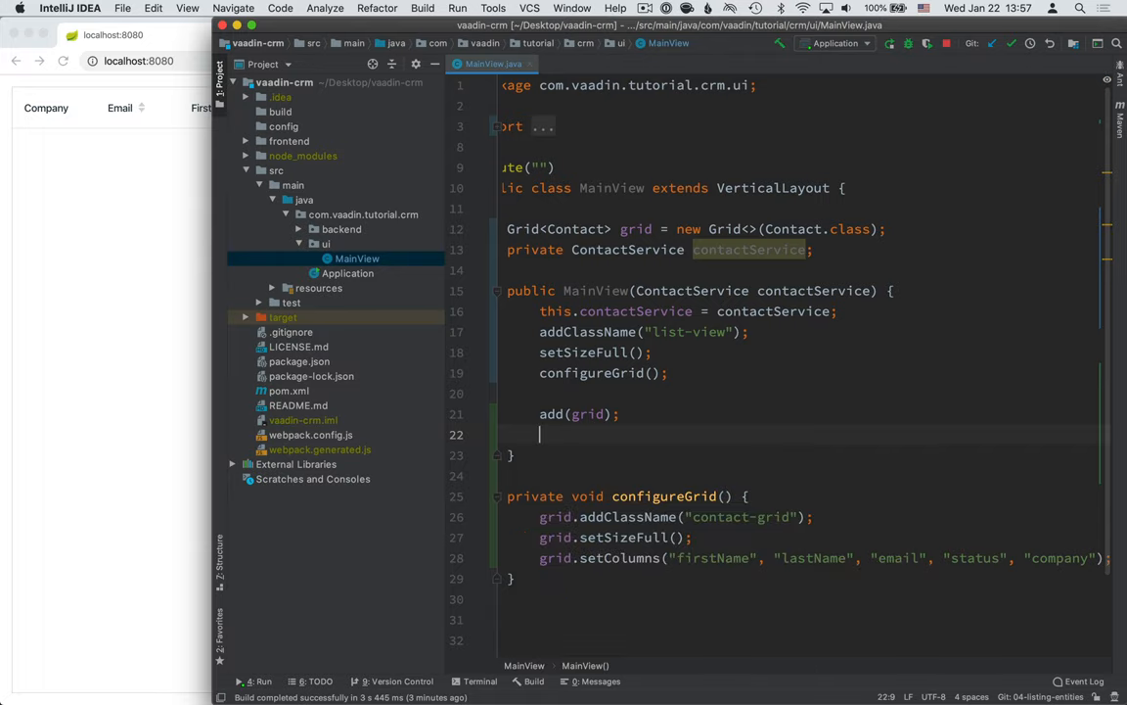
Step: Call updateList() and define it as grid.setItems(contactService.findAll())
{"action": "type", "text": "updateList();"}
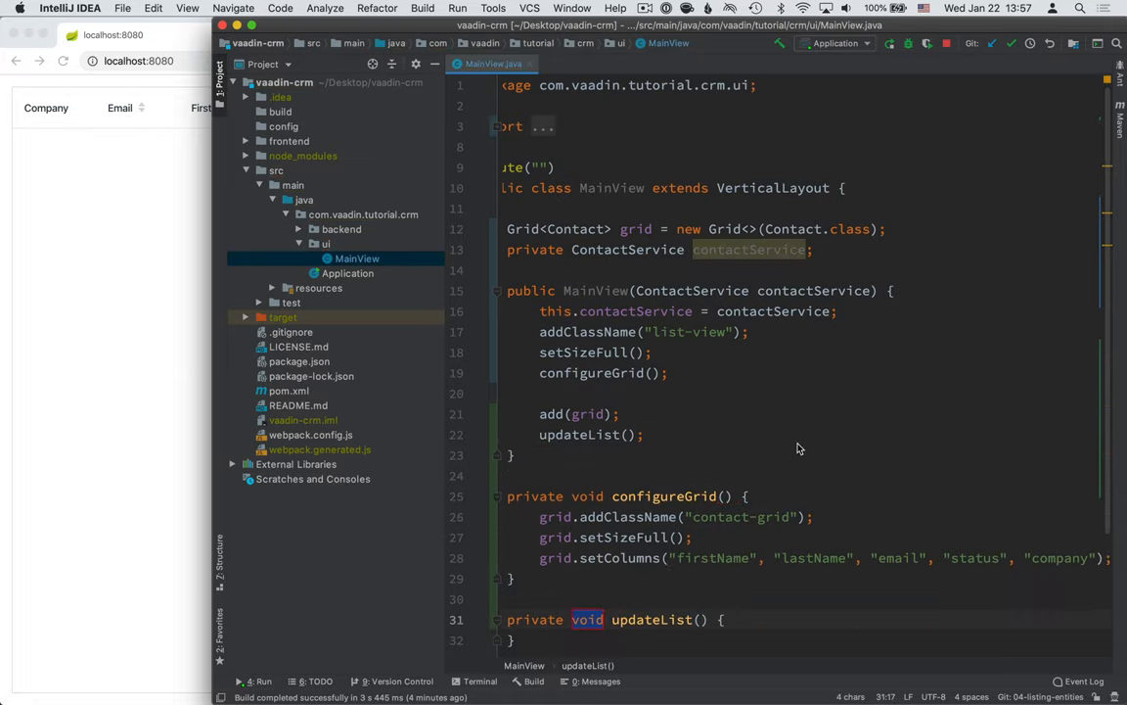
{"action": "scroll", "scroll_direction": "down", "scroll_amount": 3}
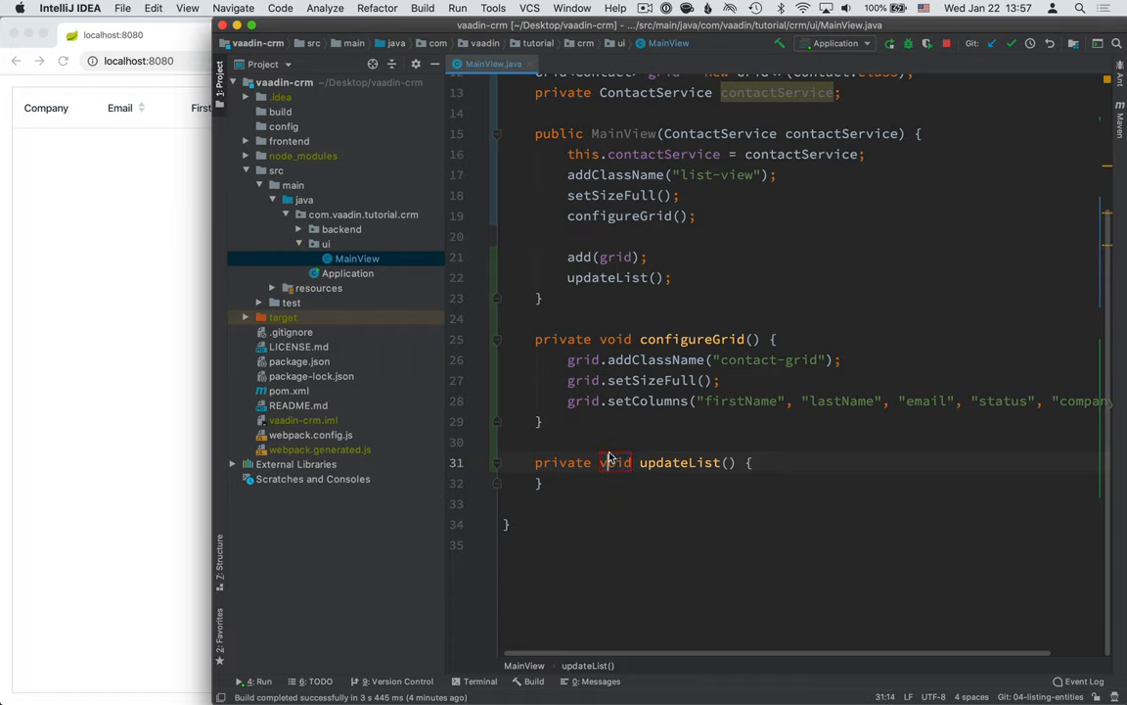
{"action": "type", "text": "grid"}
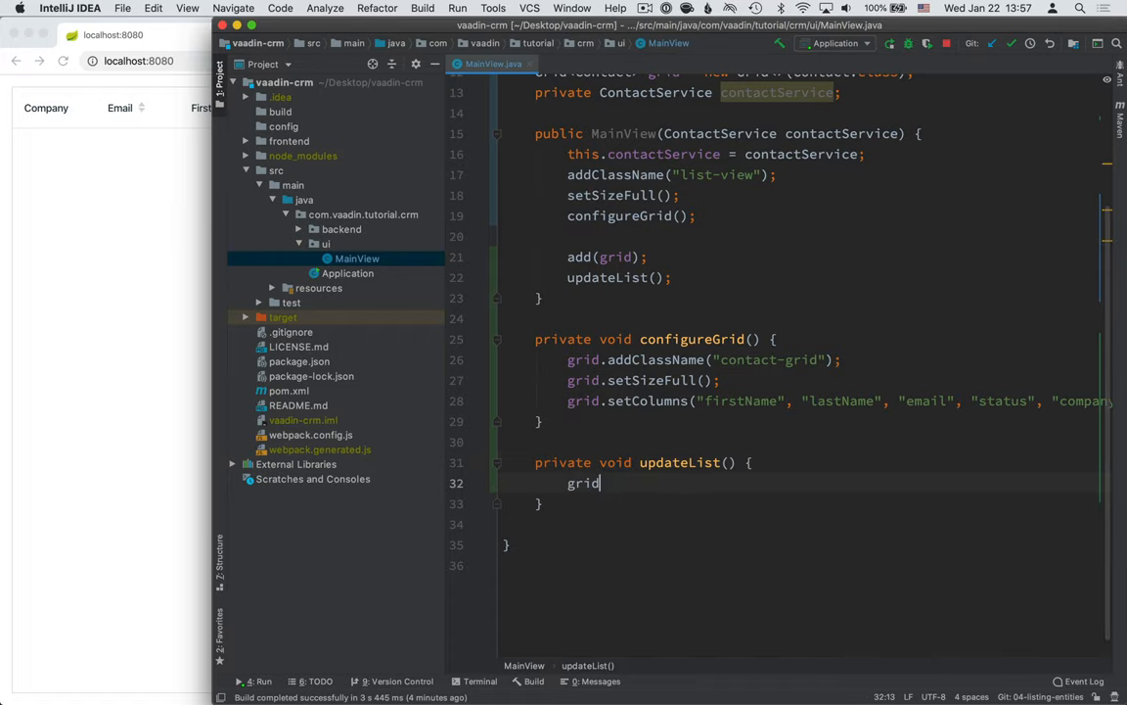
{"action": "type", "text": ".ist"}
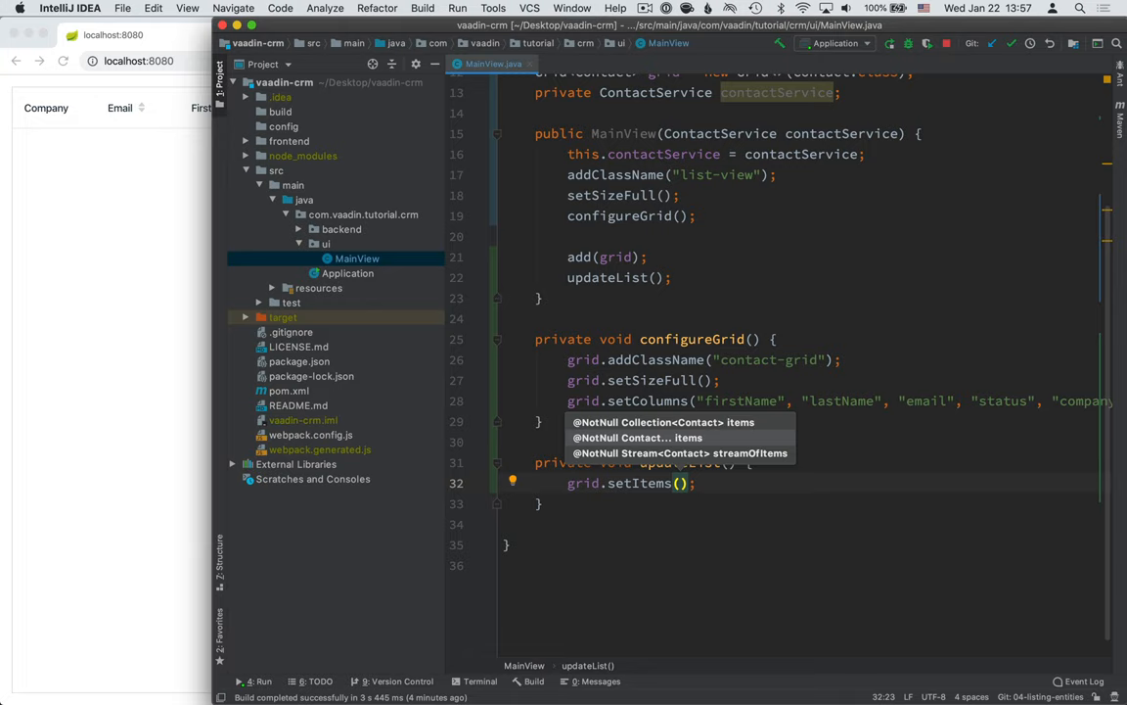
{"action": "type", "text": "contactService.findAll("}
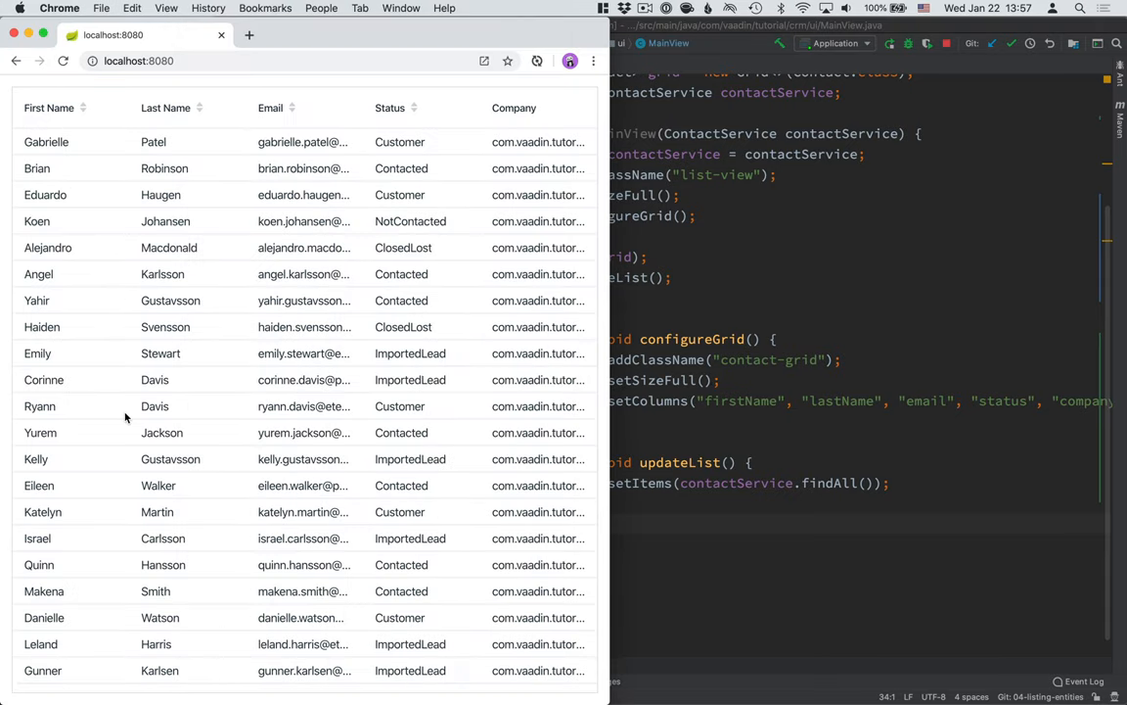
Step: Scroll down and back up through the populated contact grid at localhost:8080
{"action": "scroll", "scroll_direction": "down", "scroll_amount": 3}
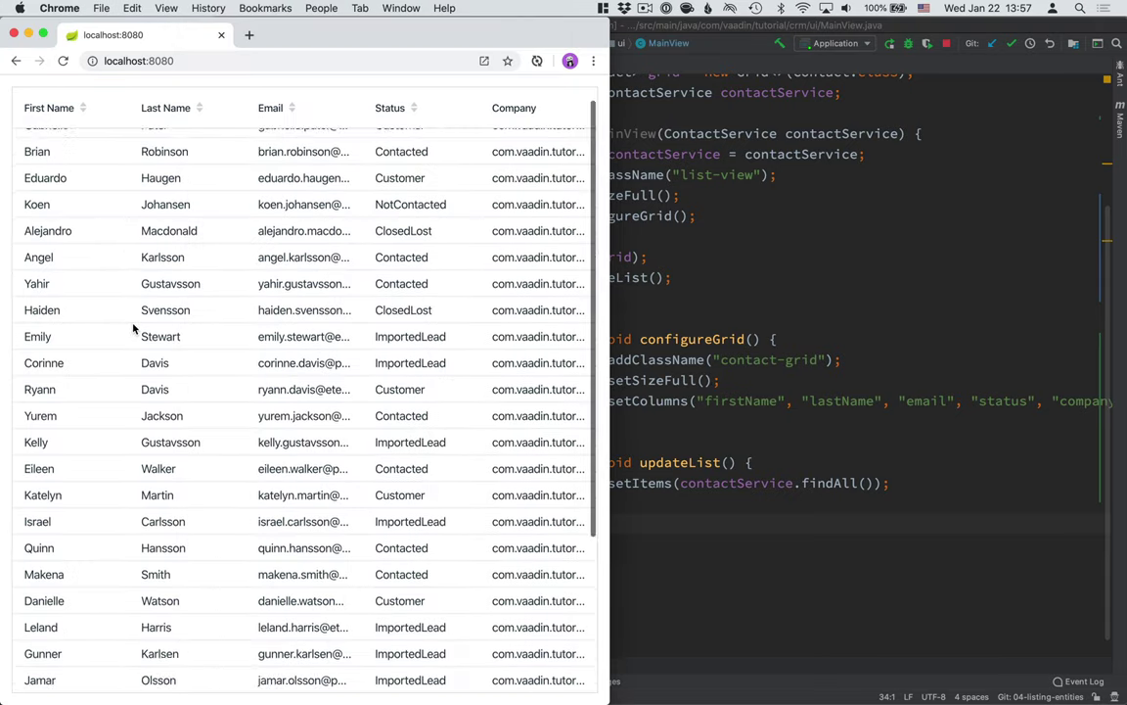
{"action": "scroll", "scroll_direction": "up", "scroll_amount": 3}
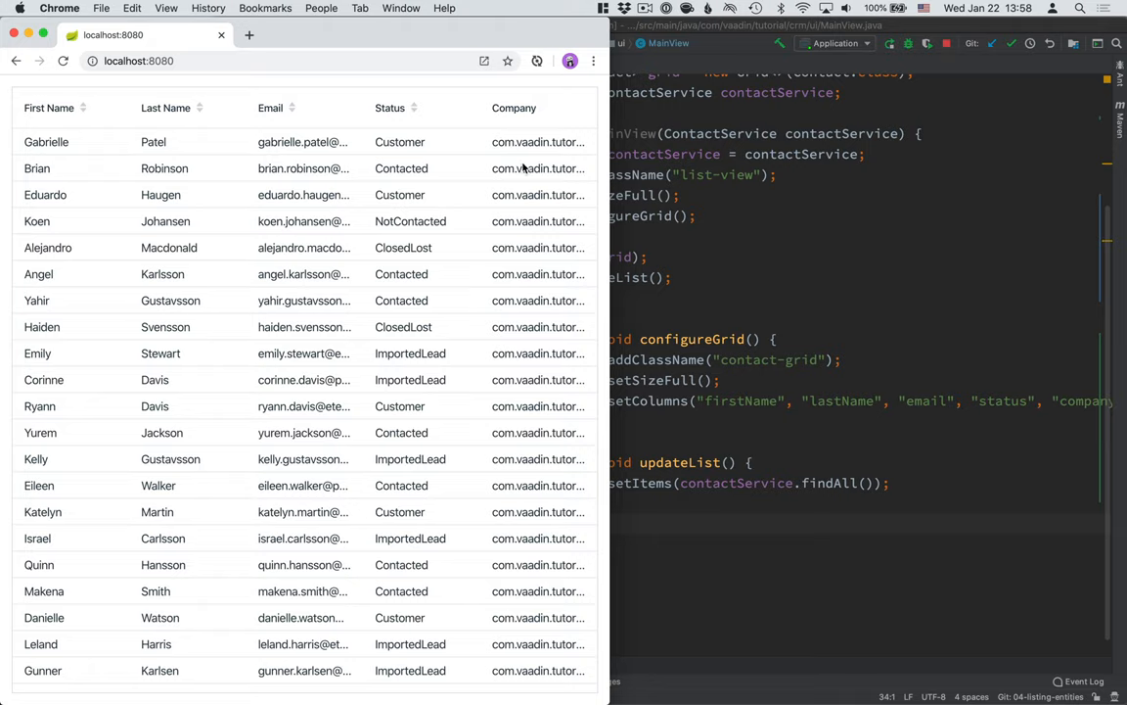
{"action": "mouse_move", "coordinate": [518, 466]}
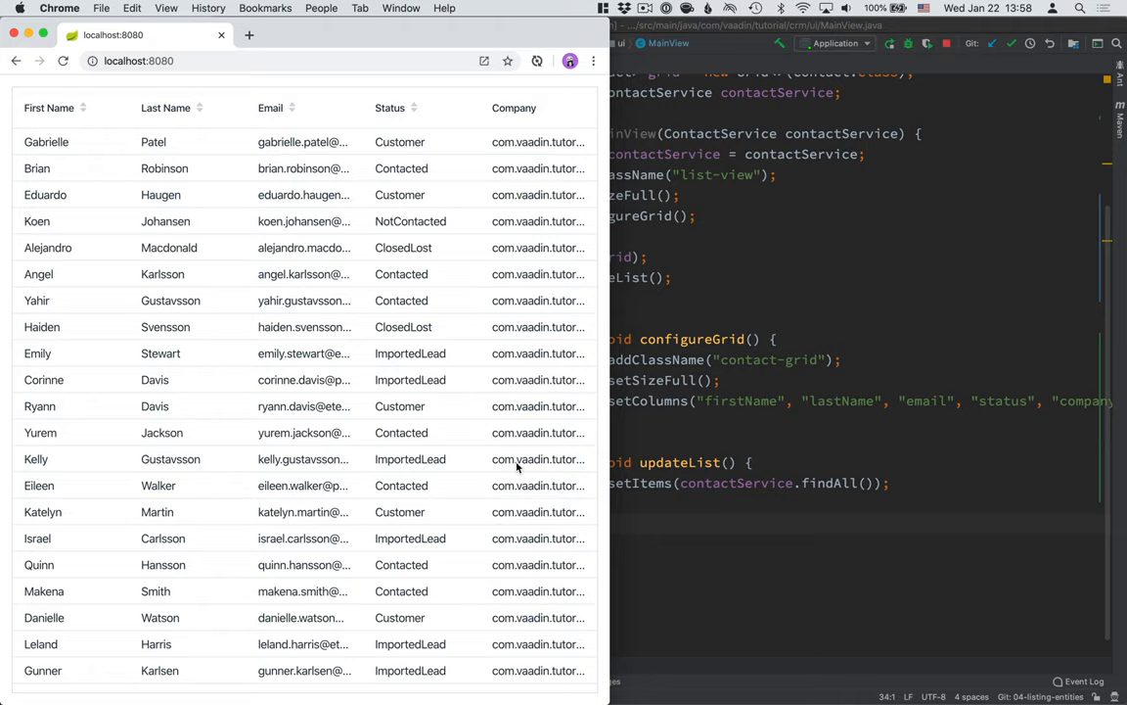
{"action": "mouse_move", "coordinate": [483, 164]}
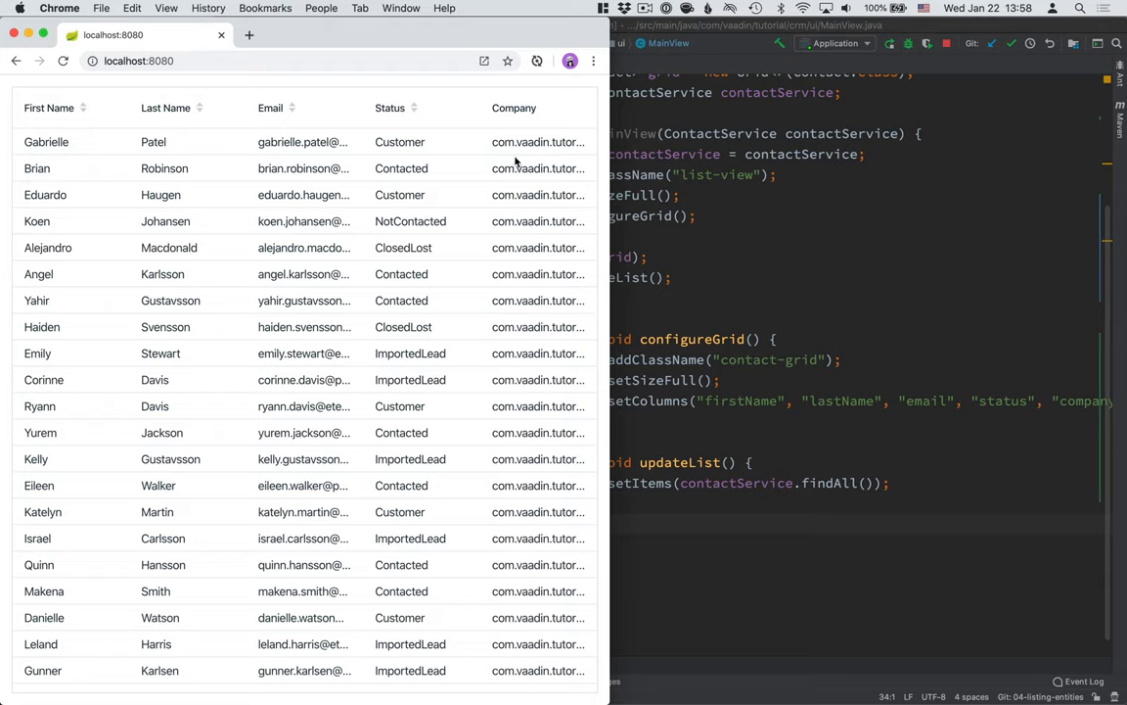
{"action": "mouse_move", "coordinate": [531, 150]}
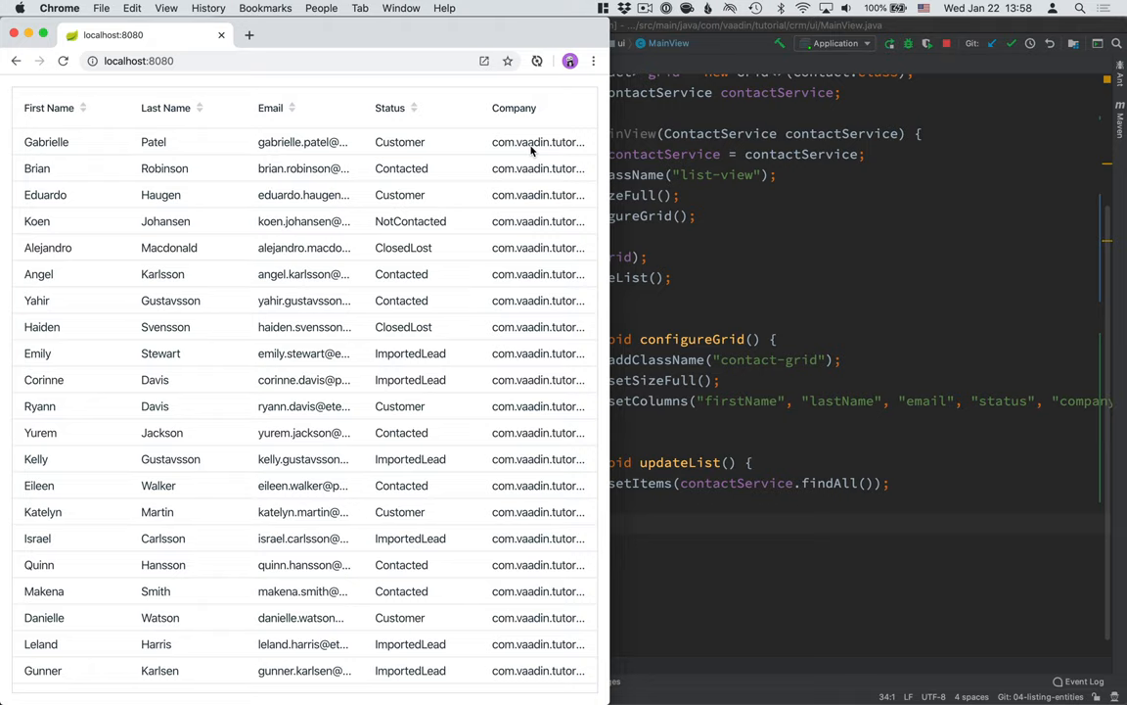
{"action": "mouse_move", "coordinate": [698, 213]}
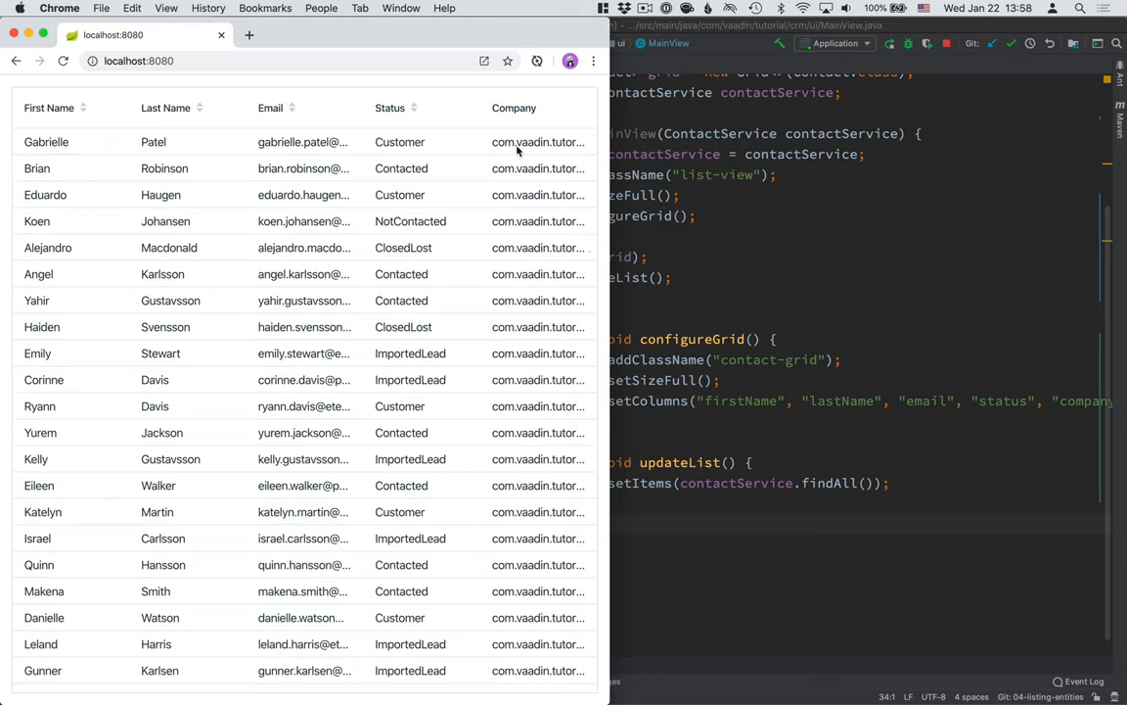
{"action": "mouse_move", "coordinate": [765, 387]}
{"action": "type", "text": "g"}
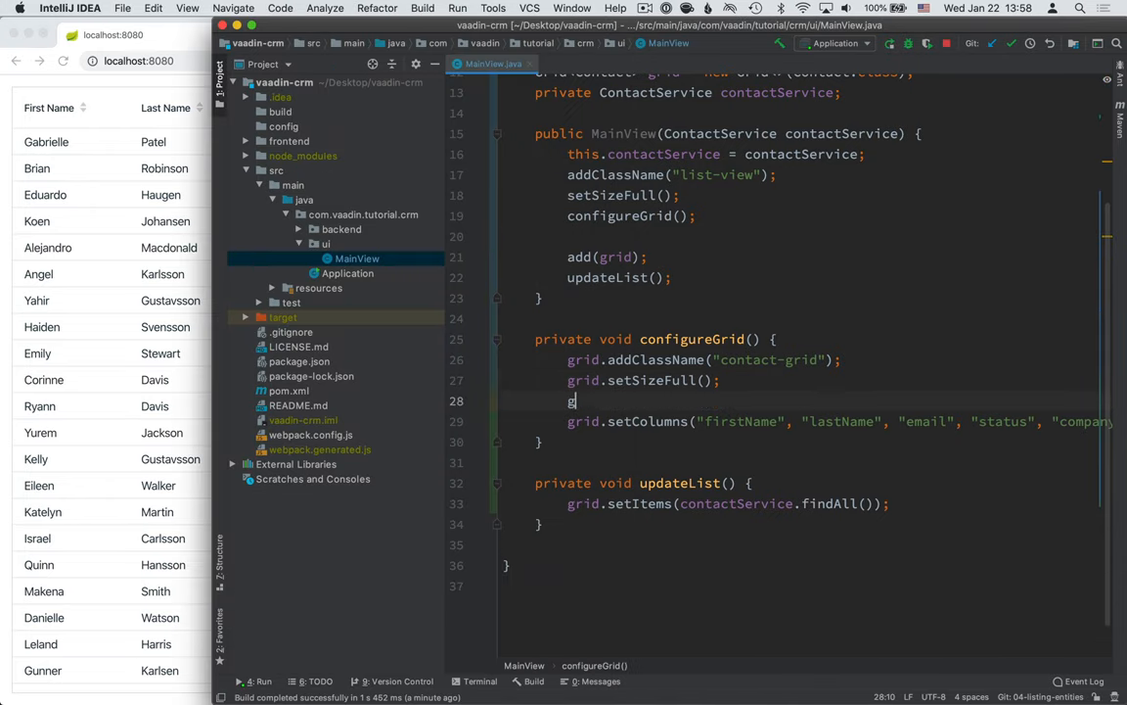
Step: Add grid.removeColumnByKey("company") in configureGrid and drop company from setColumns
{"action": "type", "text": "."}
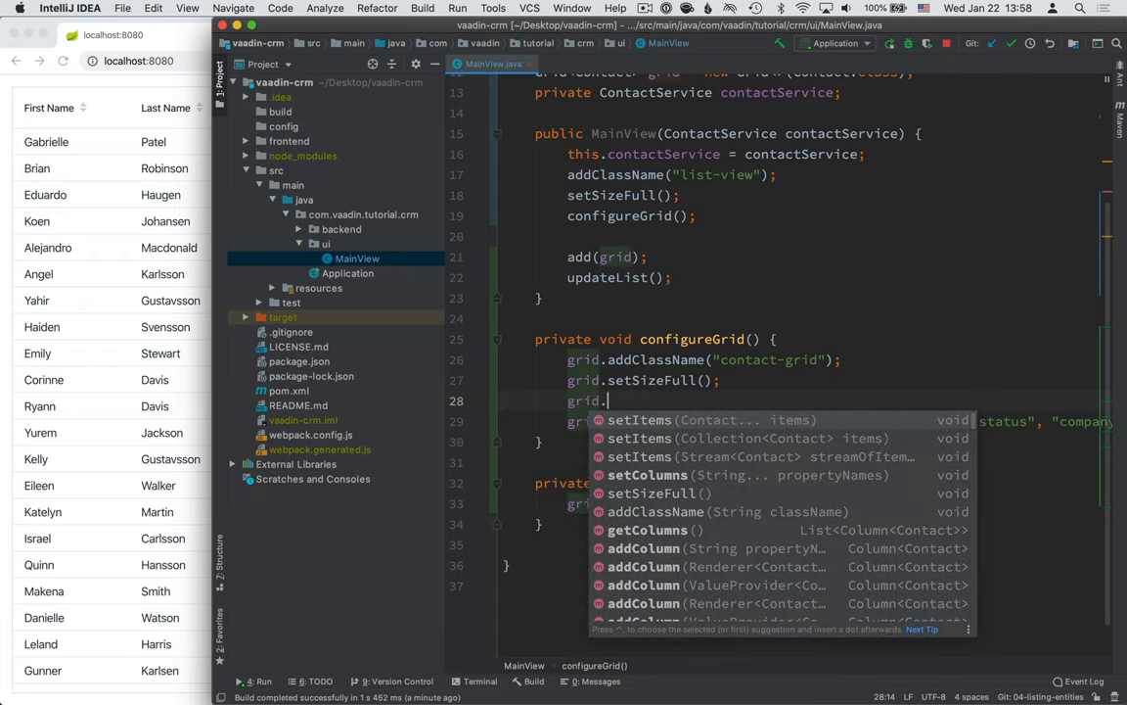
{"action": "type", "text": "re"}
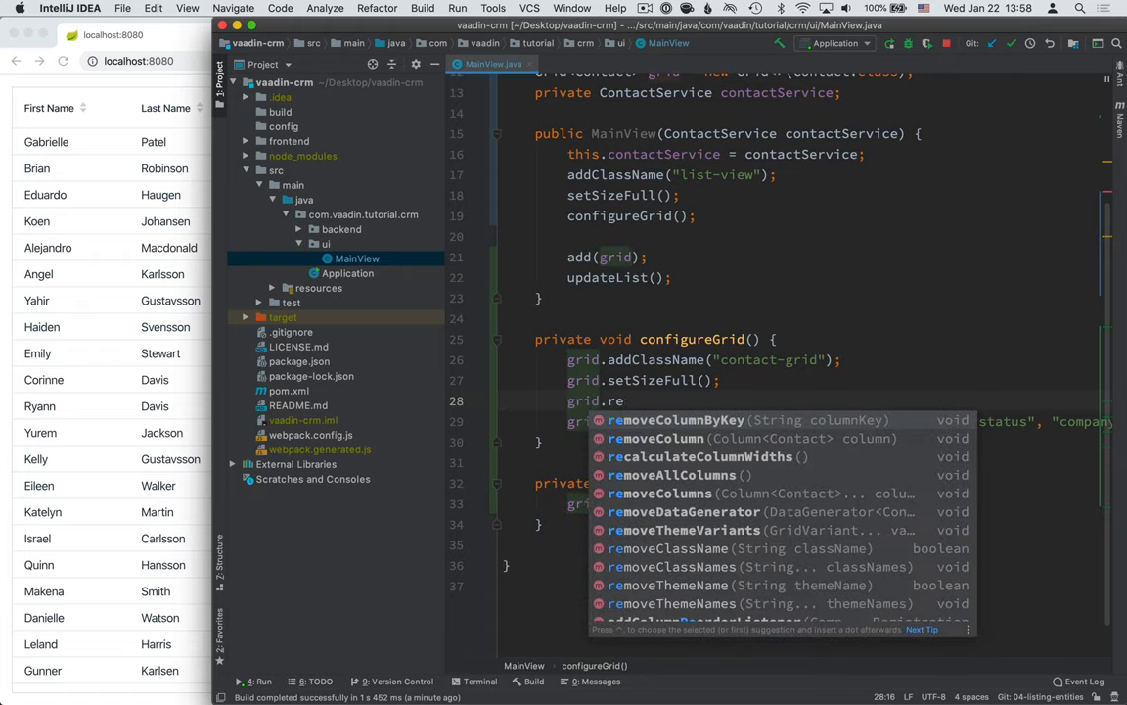
{"action": "left_click", "coordinate": [676, 418]}
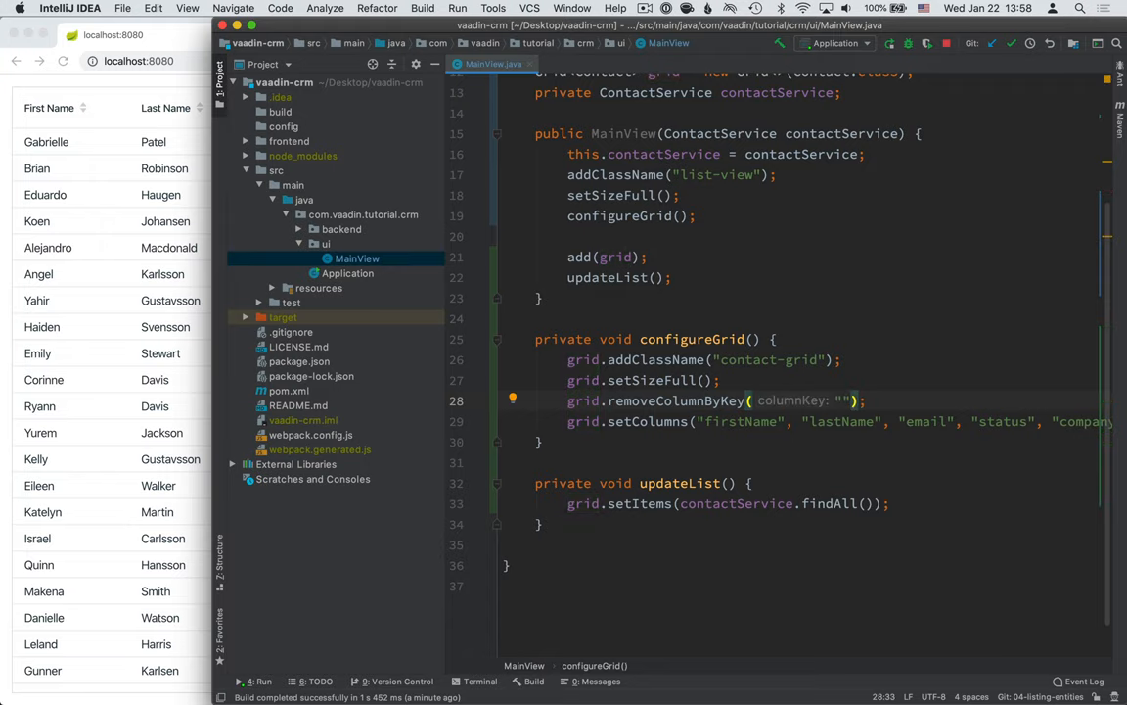
{"action": "type", "text": "company"}
{"action": "type", "text": "grid.addColumn("}
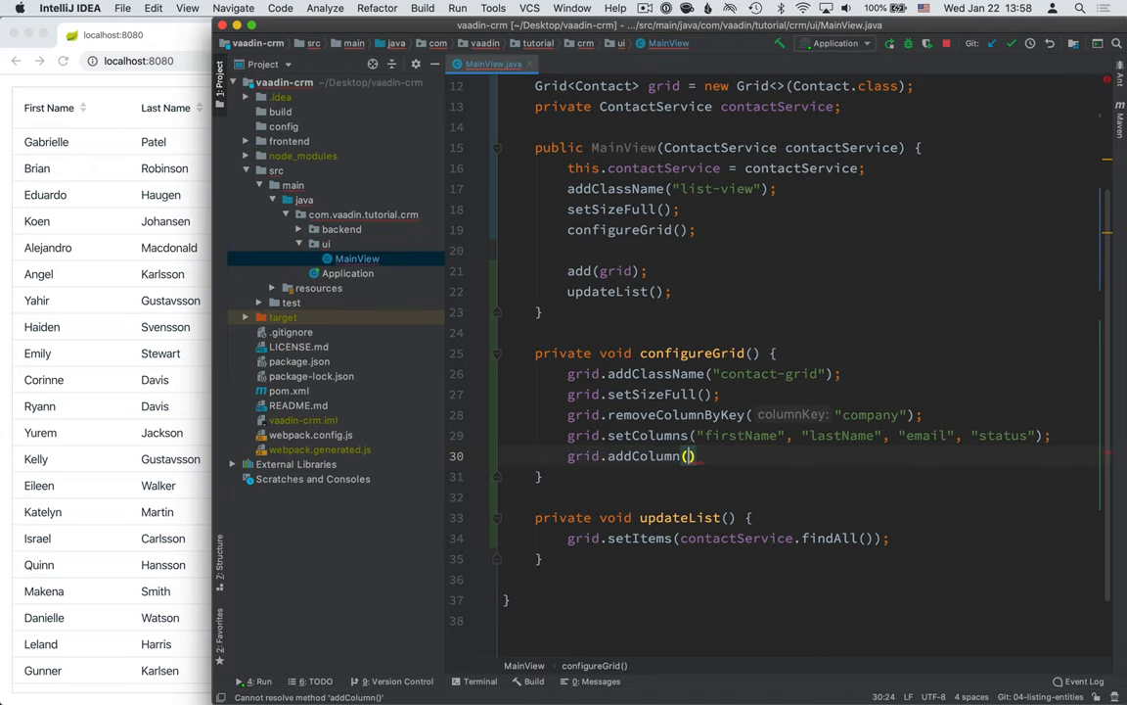
Step: Write the addColumn lambda returning company == null ? "-" : company.getName(), with header "Company"
{"action": "type", "text": "contact -> {"}
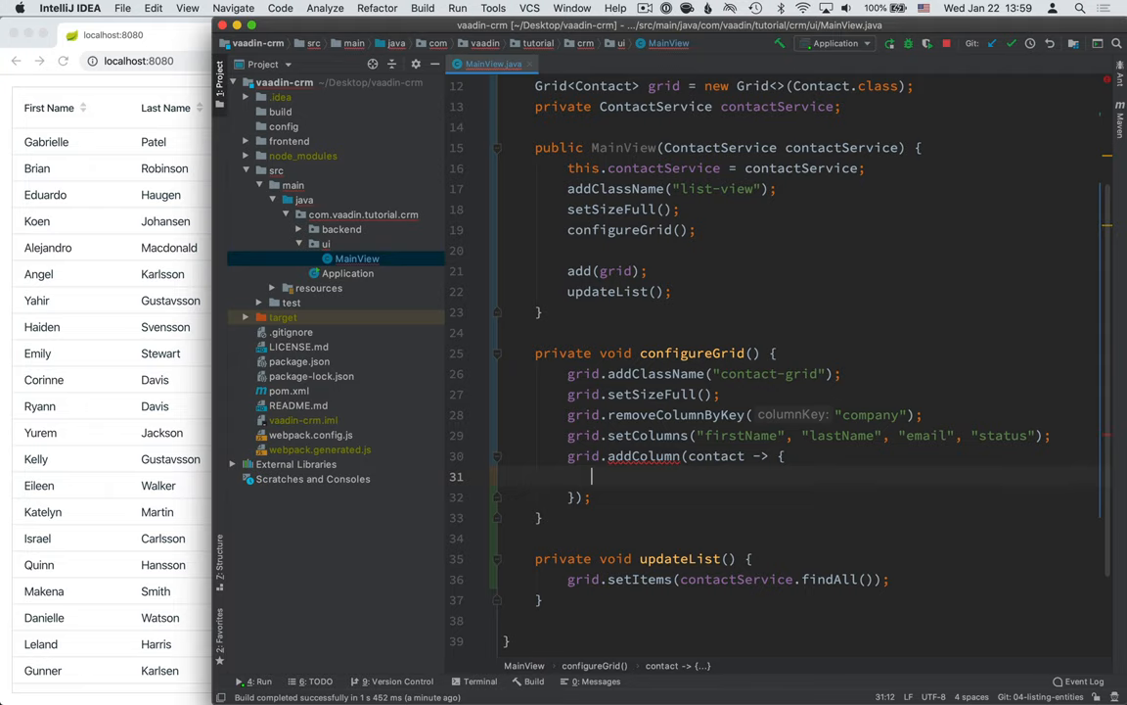
{"action": "type", "text": "Company company = g"}
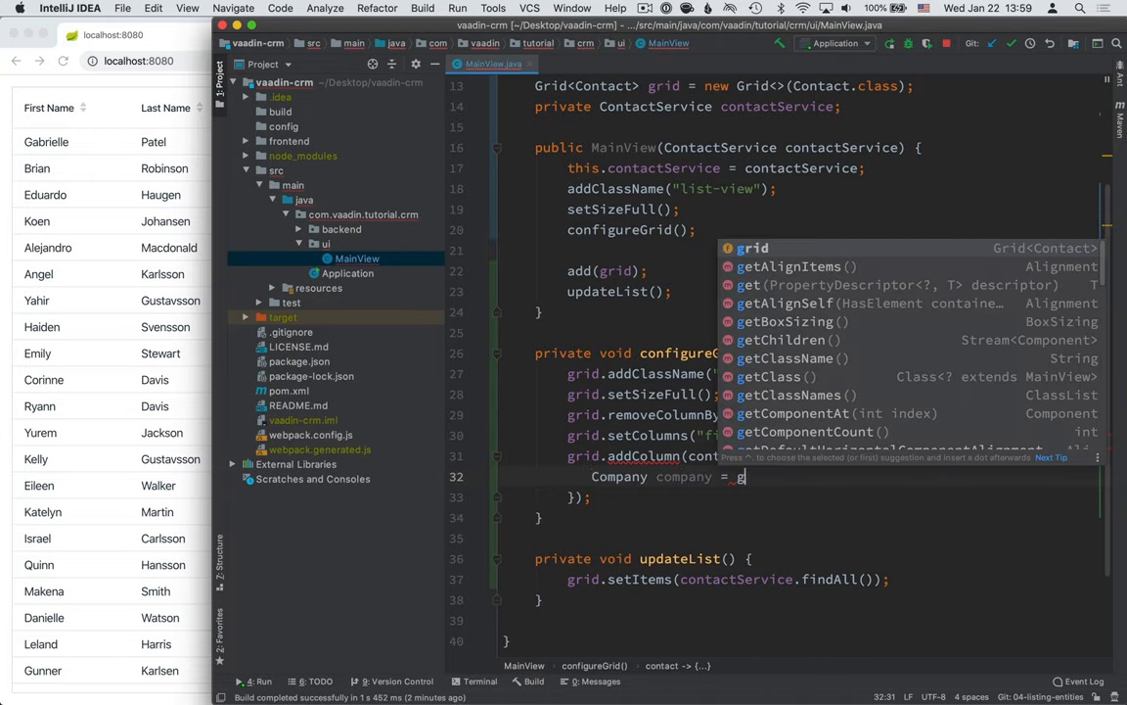
{"action": "type", "text": "contact."}
{"action": "type", "text": "ret"}
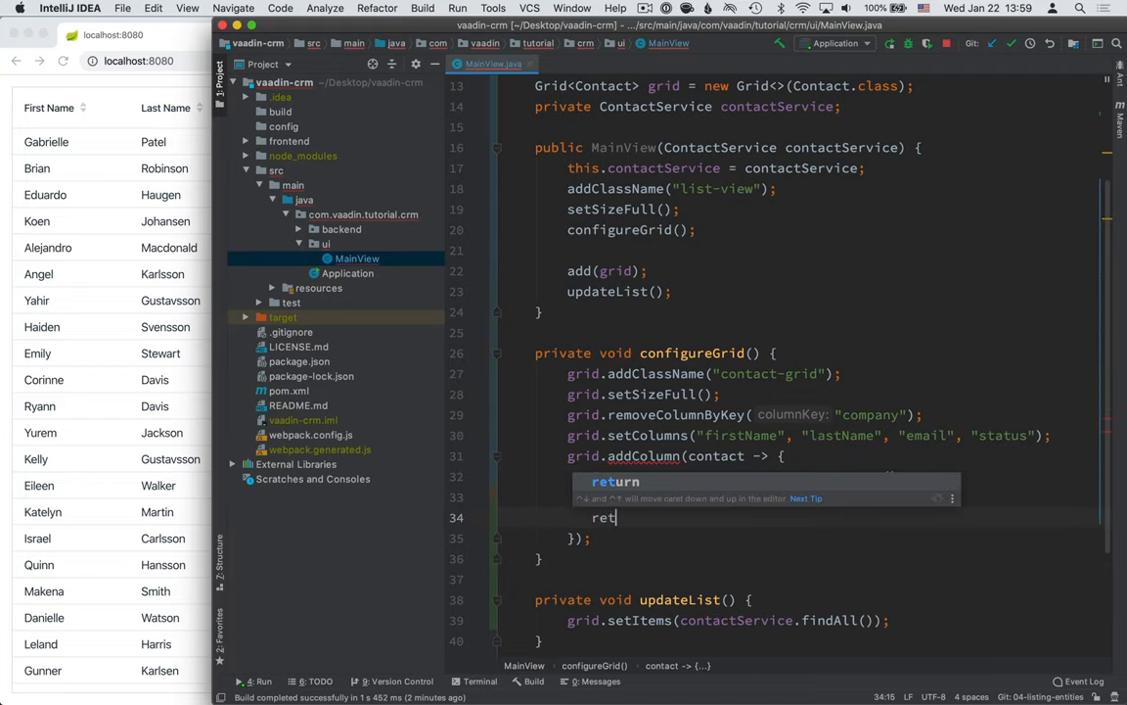
{"action": "type", "text": "company =="}
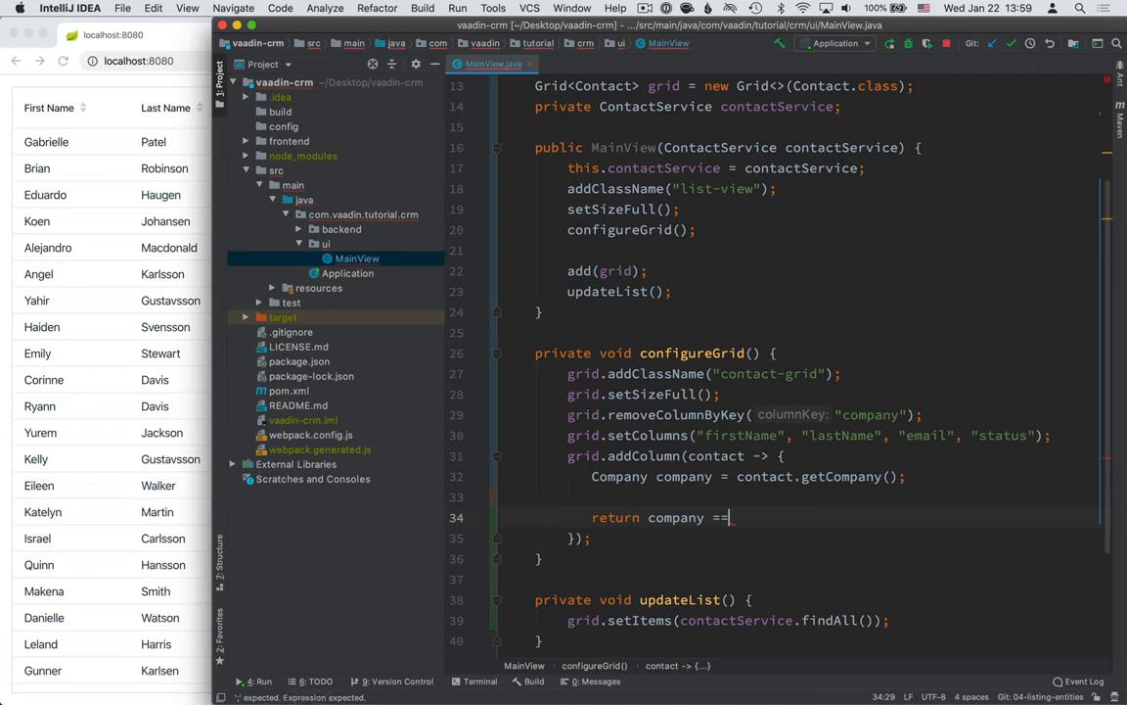
{"action": "type", "text": "null ?"}
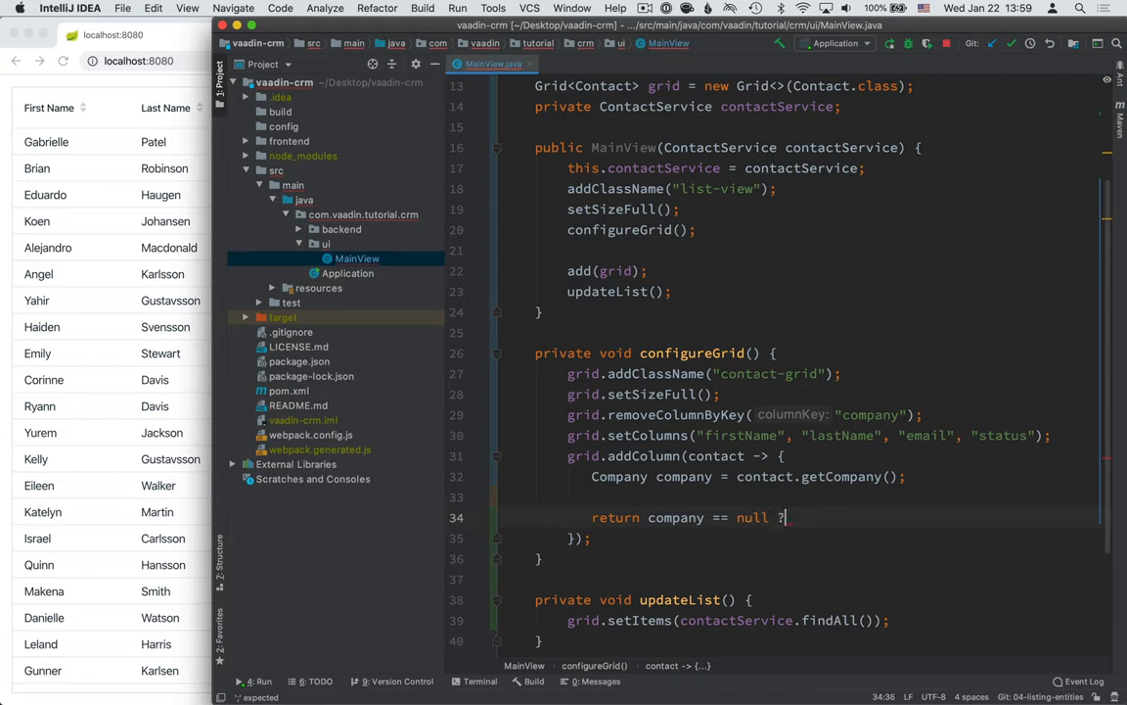
{"action": "type", "text": "\"-\" :"}
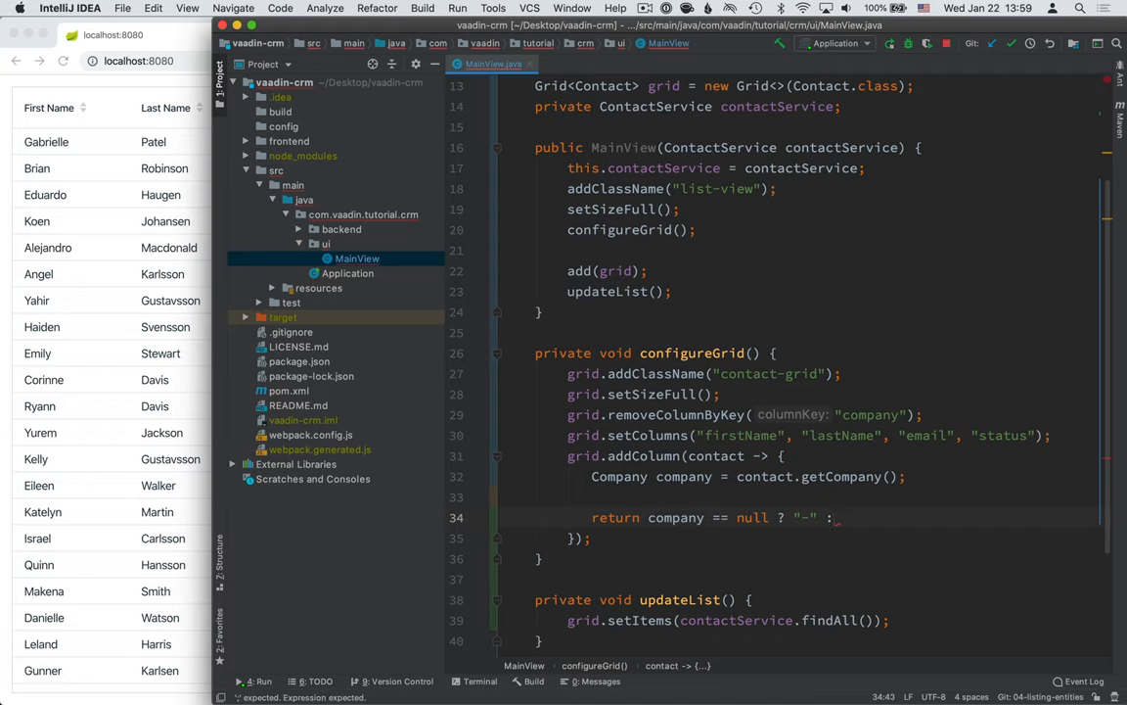
{"action": "type", "text": "company.getName();"}
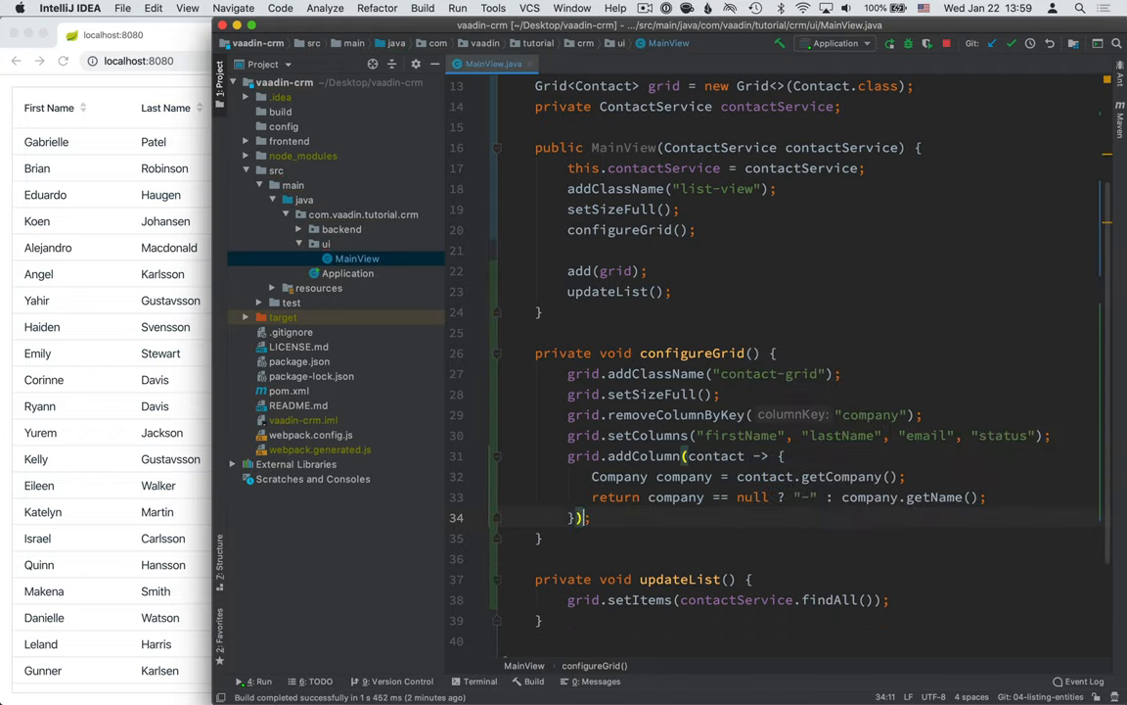
{"action": "type", "text": ".setHeader("}
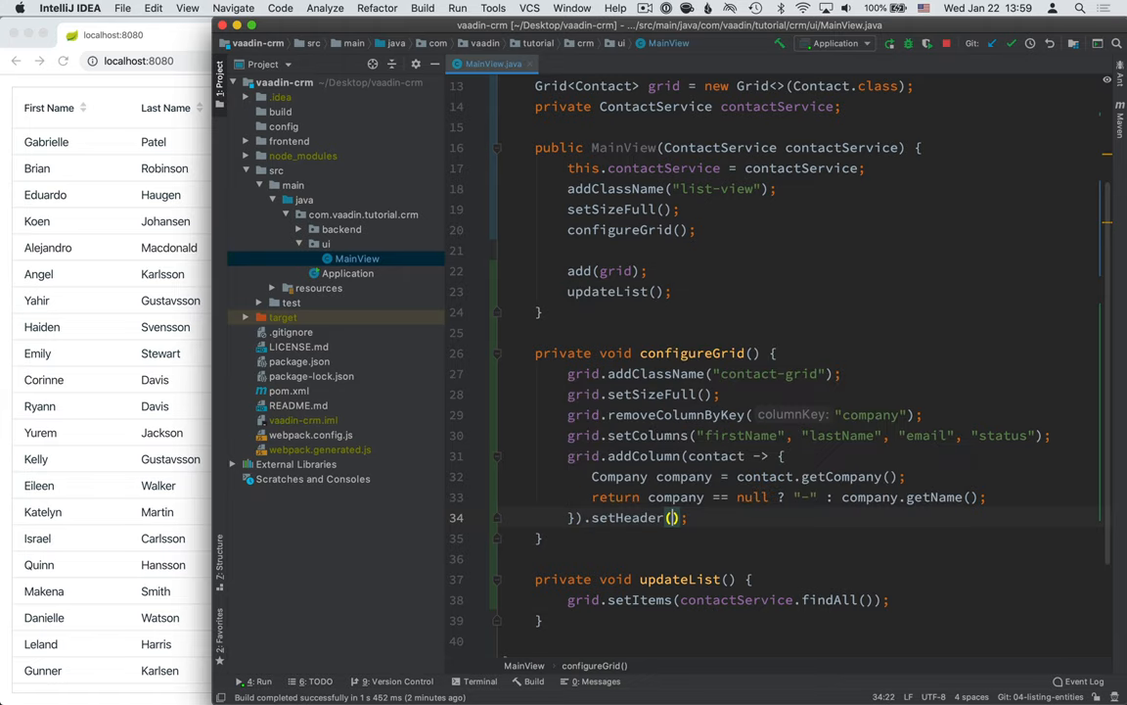
{"action": "left_click", "coordinate": [673, 518]}
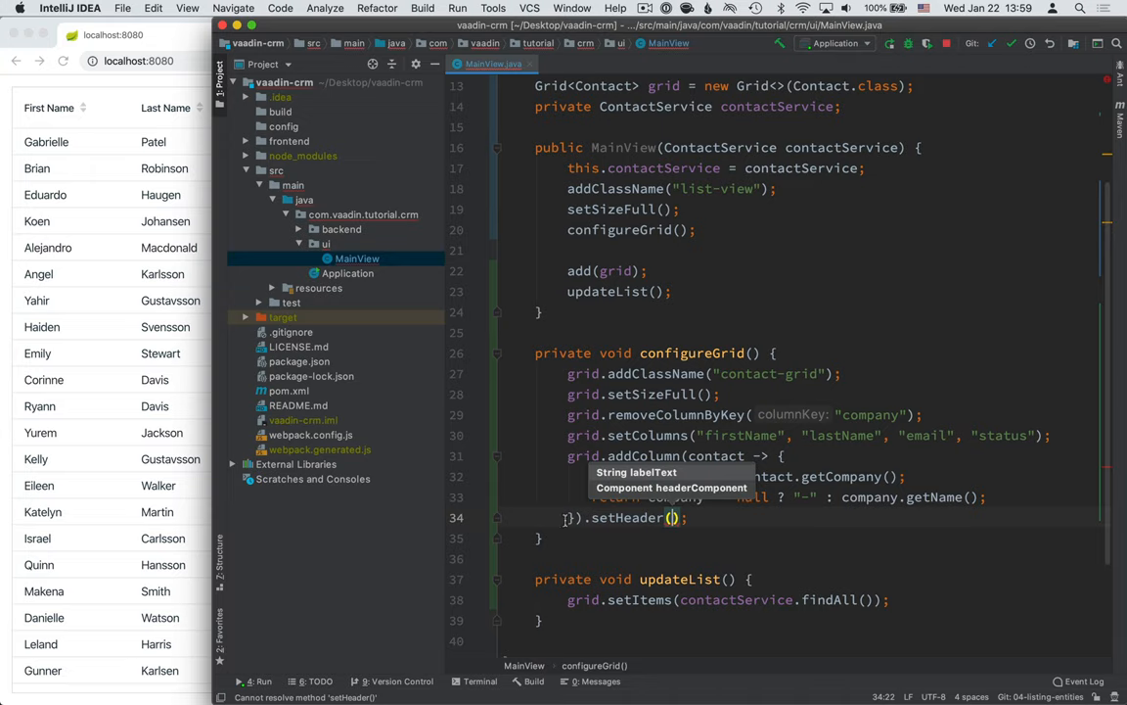
{"action": "type", "text": "\"\""}
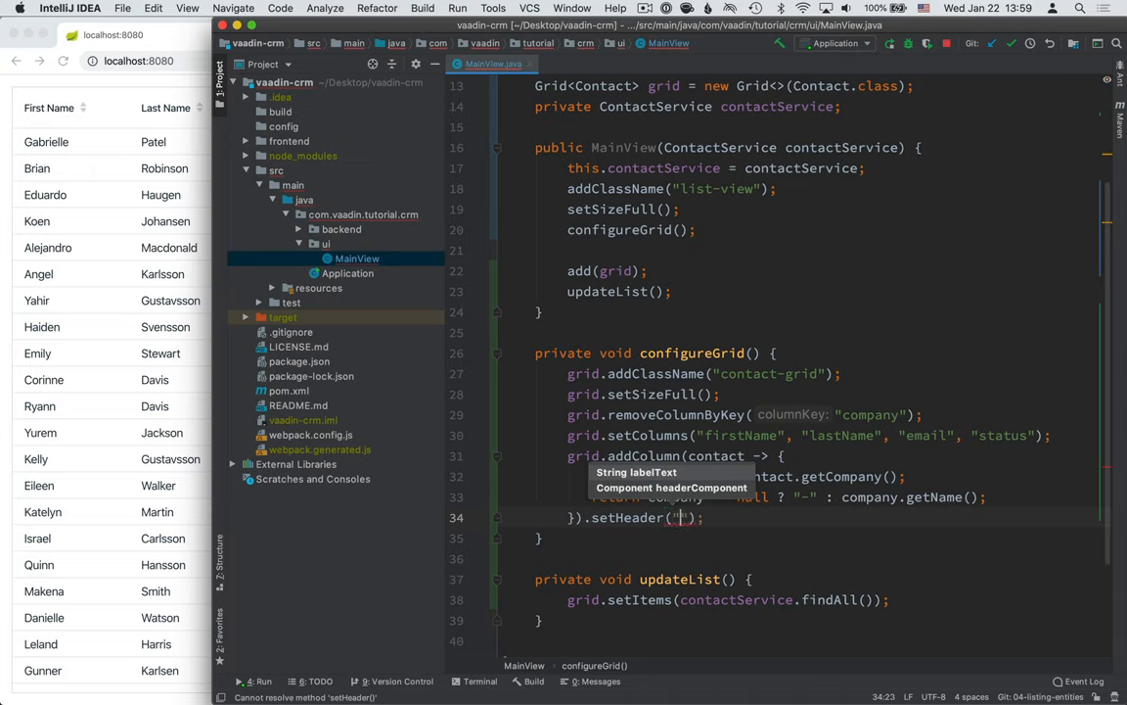
{"action": "type", "text": "Company"}
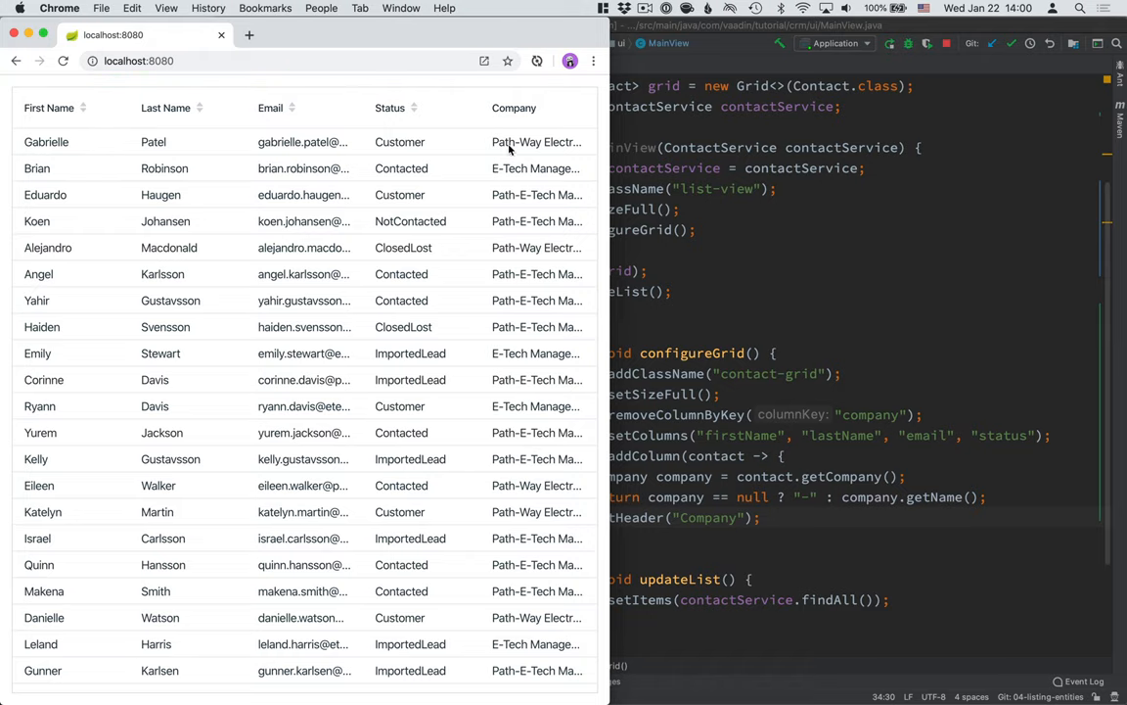
Step: Scroll down the contact grid and back to the top to check company names
{"action": "scroll", "scroll_direction": "down", "scroll_amount": 3}
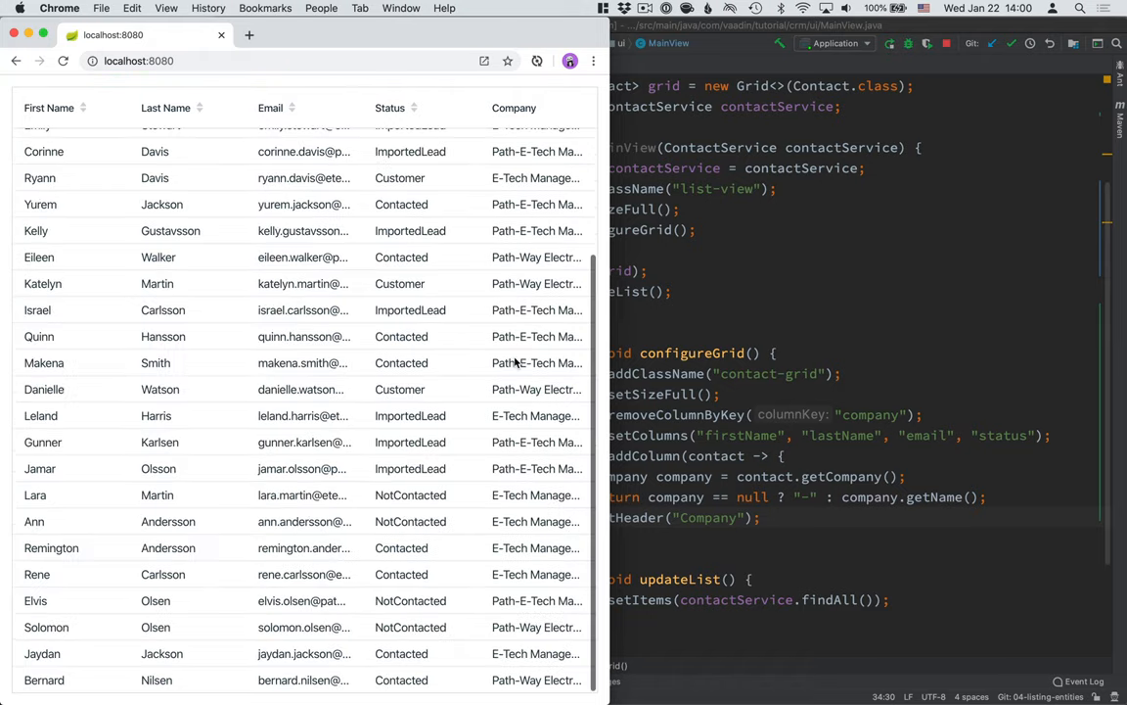
{"action": "scroll", "scroll_direction": "up", "scroll_amount": 3}
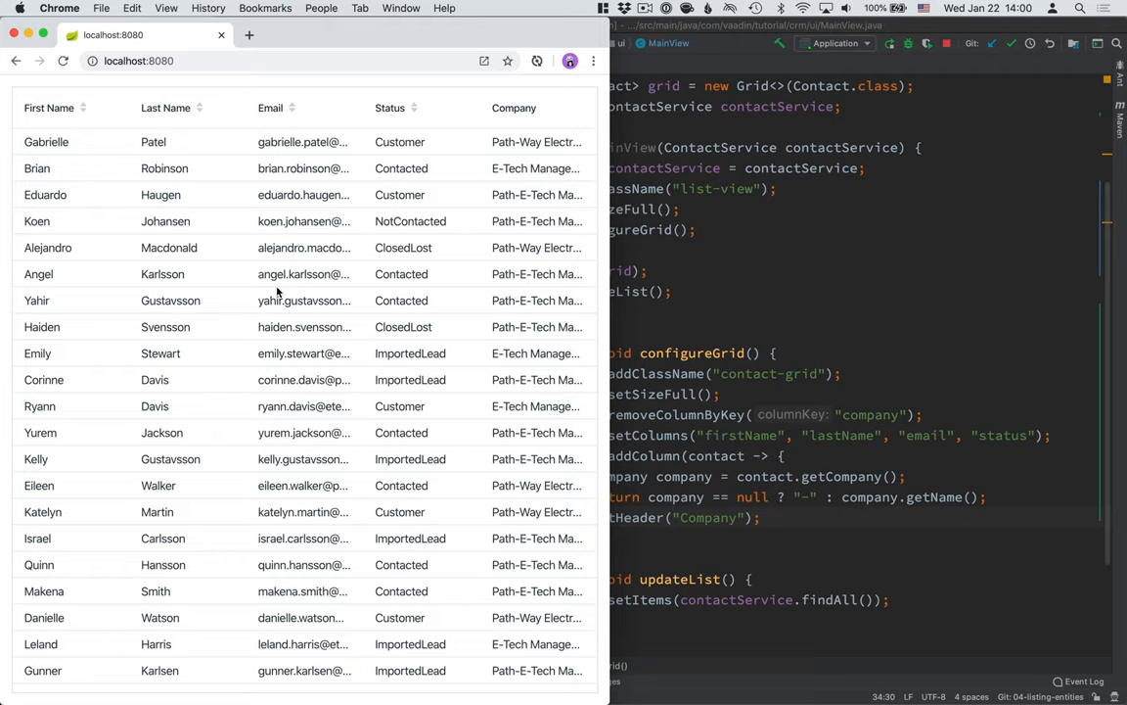
{"action": "mouse_move", "coordinate": [186, 176]}
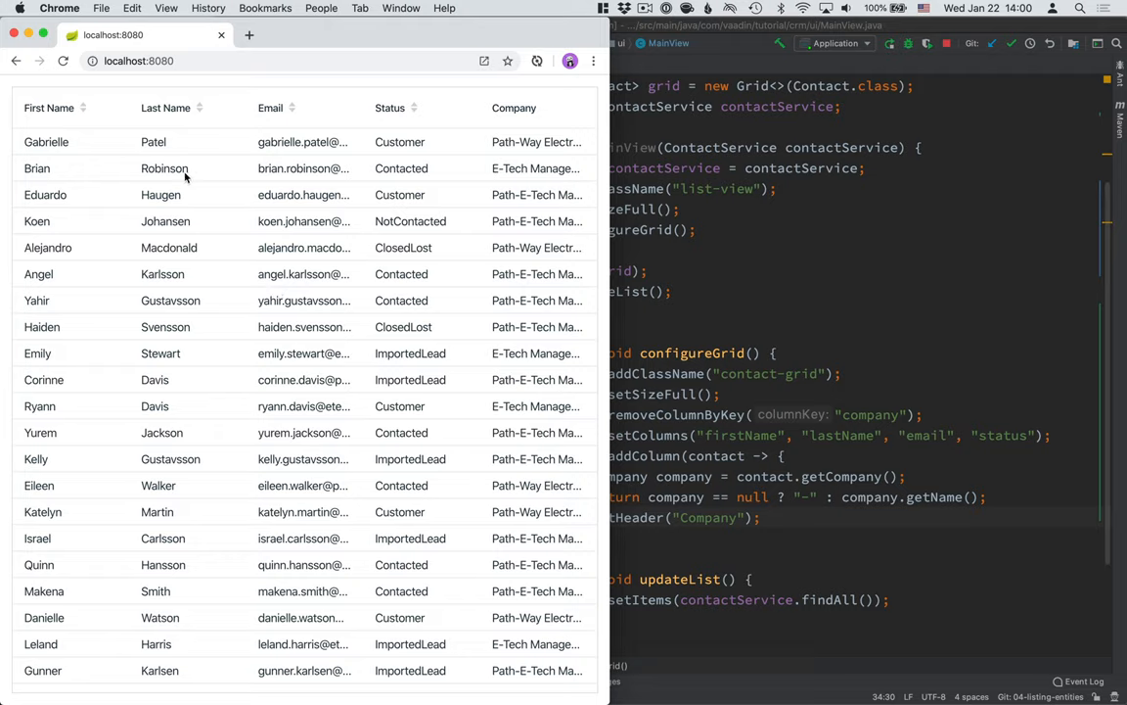
{"action": "mouse_move", "coordinate": [358, 168]}
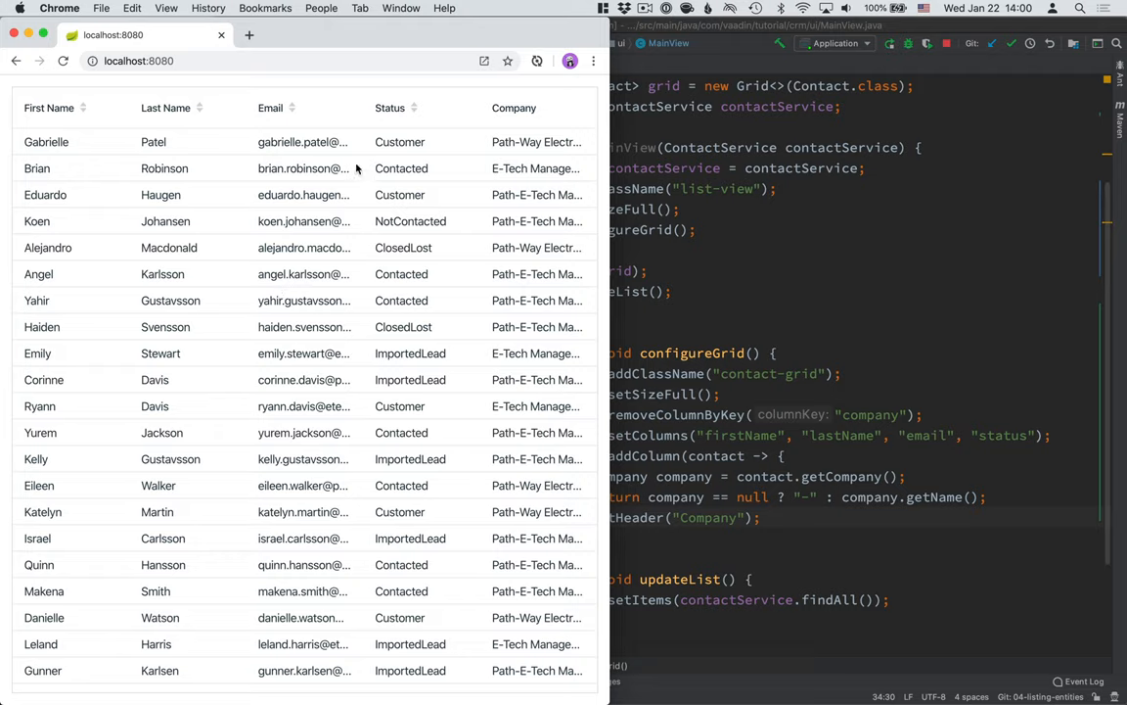
{"action": "mouse_move", "coordinate": [580, 330]}
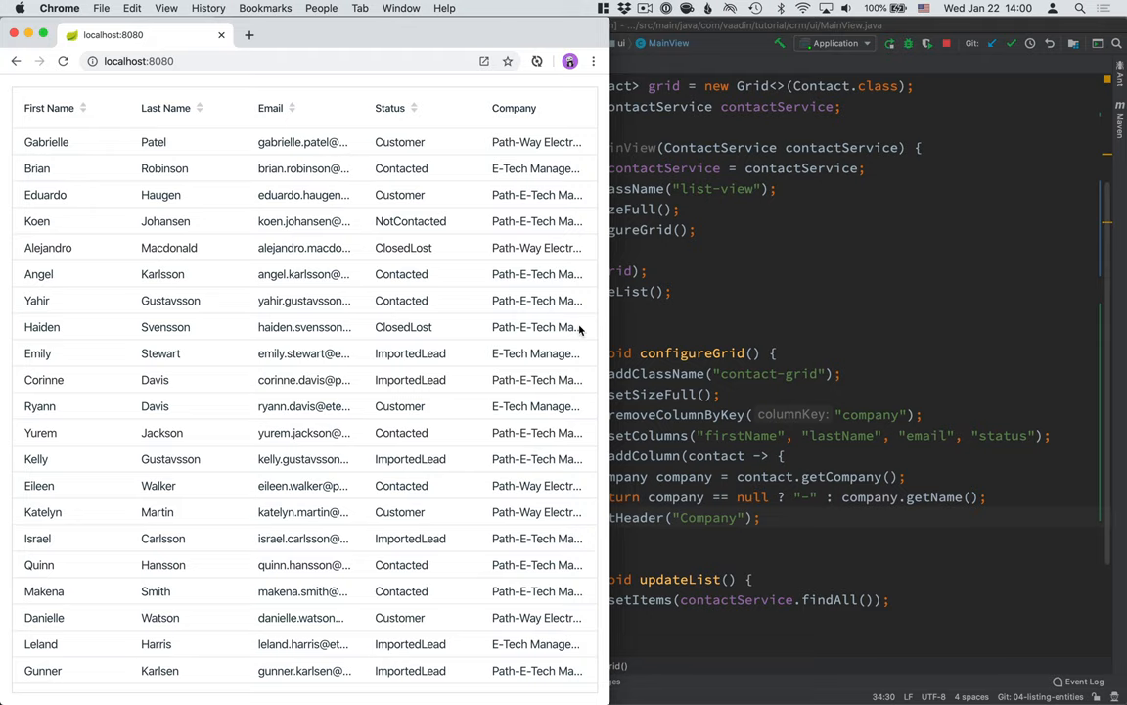
{"action": "mouse_move", "coordinate": [781, 520]}
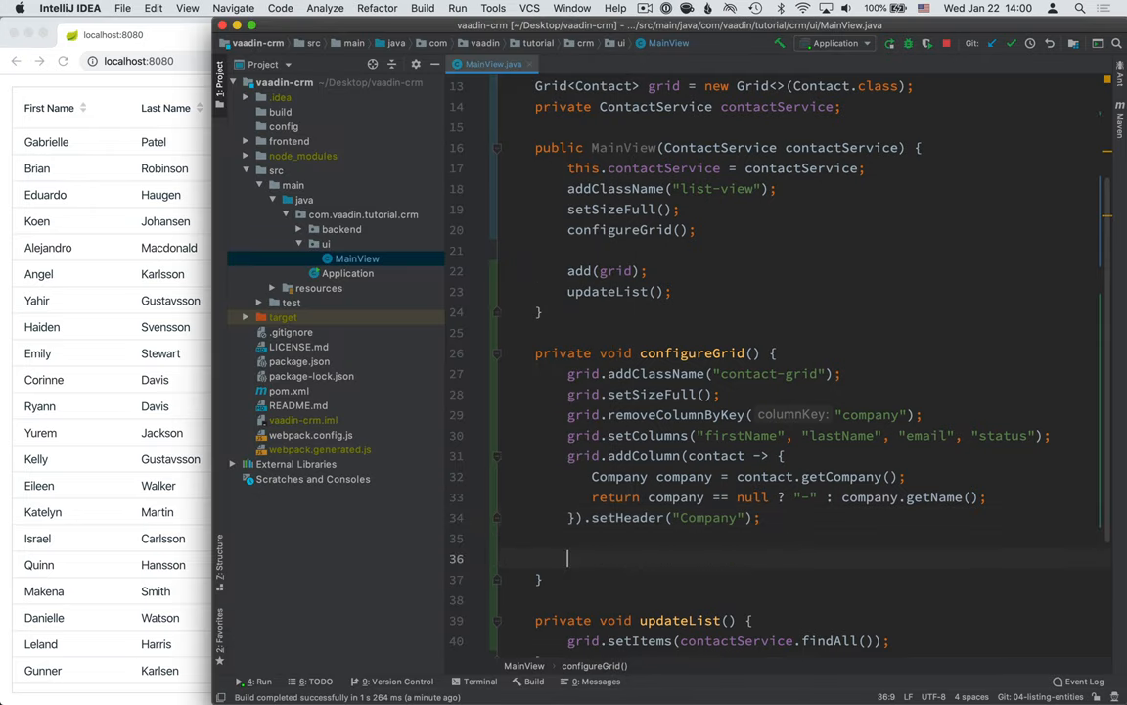
Step: Add grid.getColumns().forEach(col -> col.setAutoWidth(true)) to configureGrid
{"action": "type", "text": "grid"}
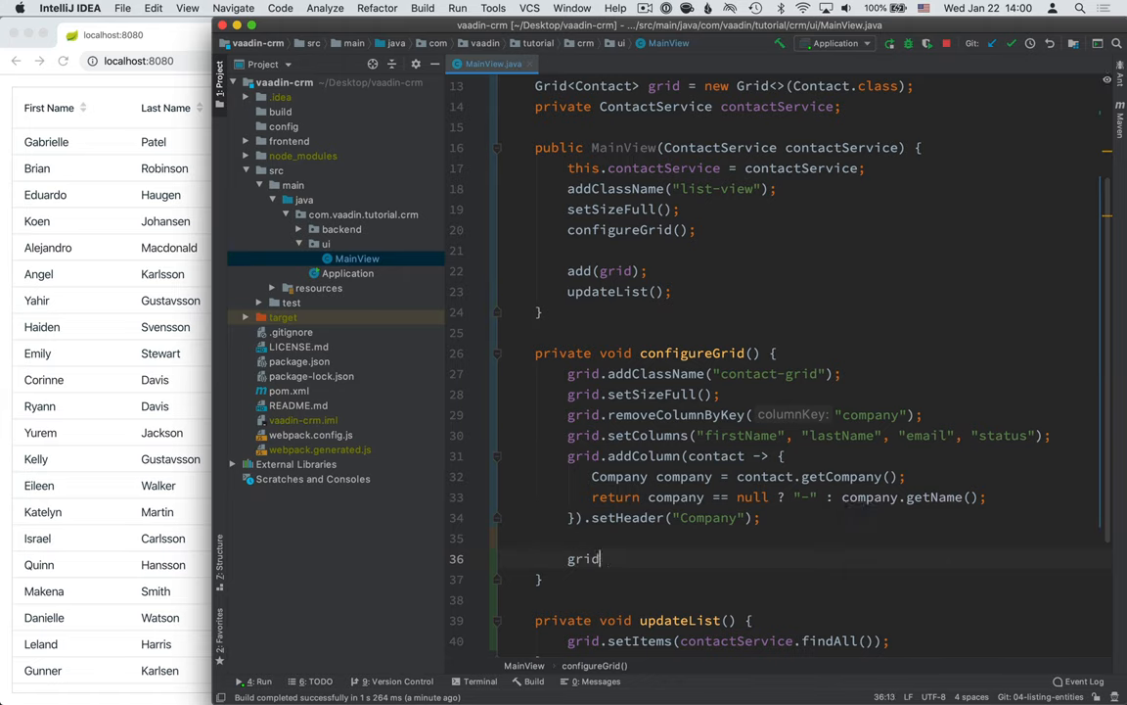
{"action": "type", "text": "."}
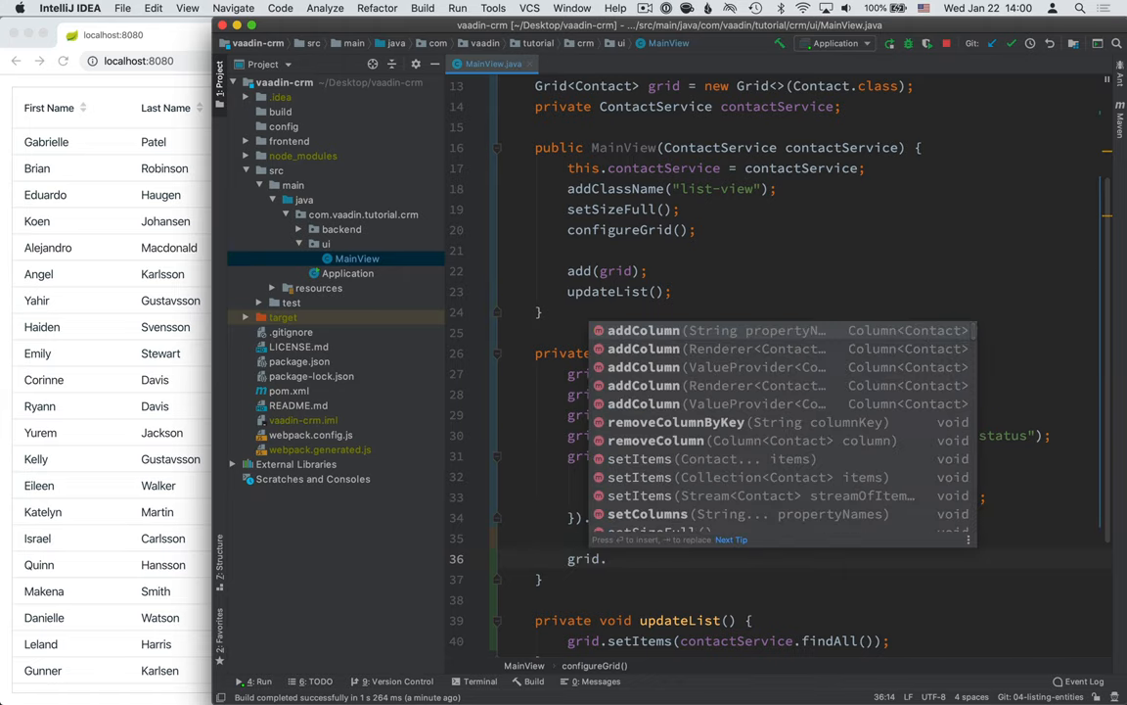
{"action": "type", "text": "getc"}
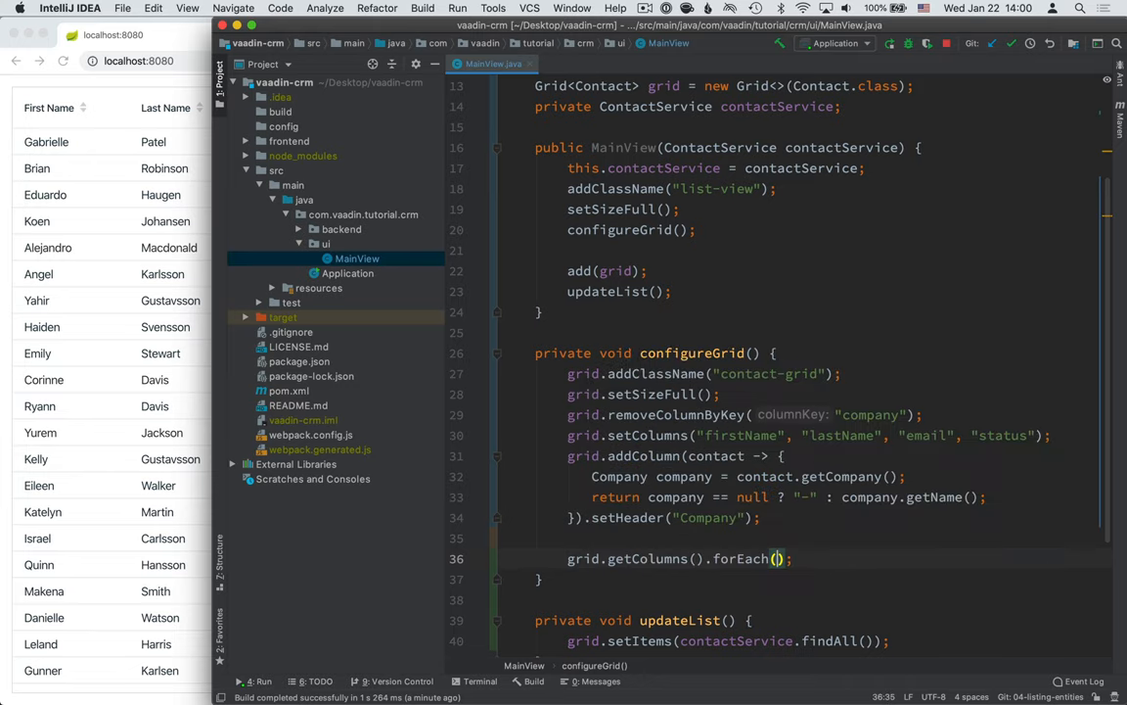
{"action": "type", "text": "col -> col."}
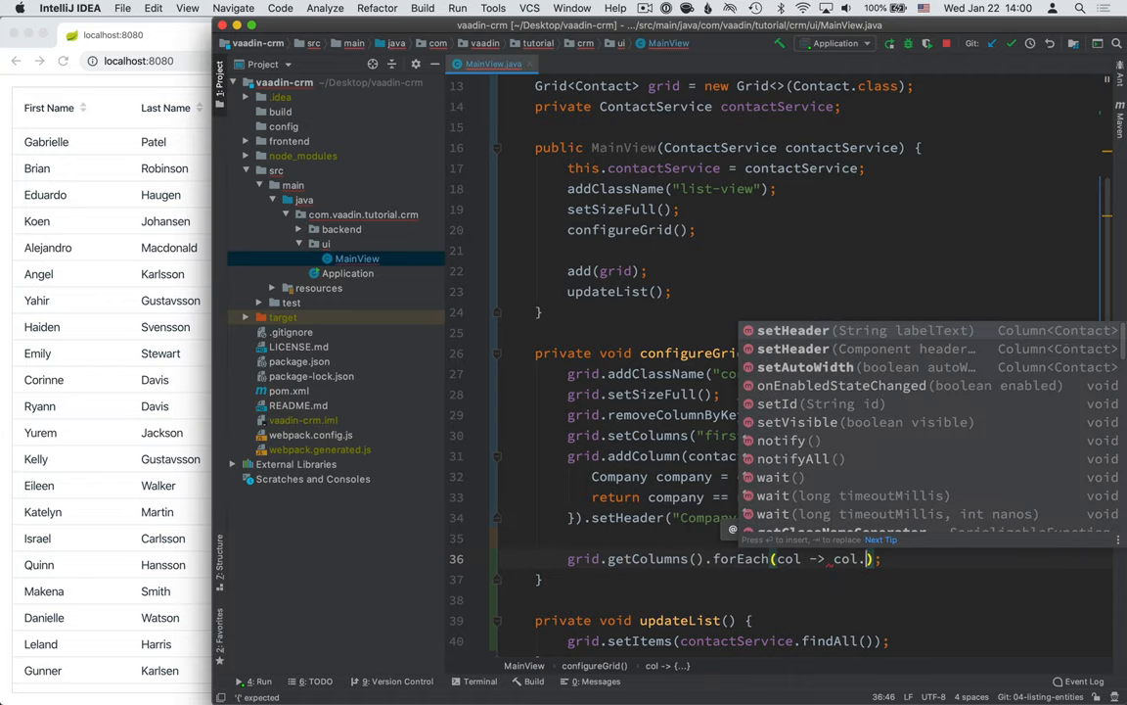
{"action": "type", "text": "seta"}
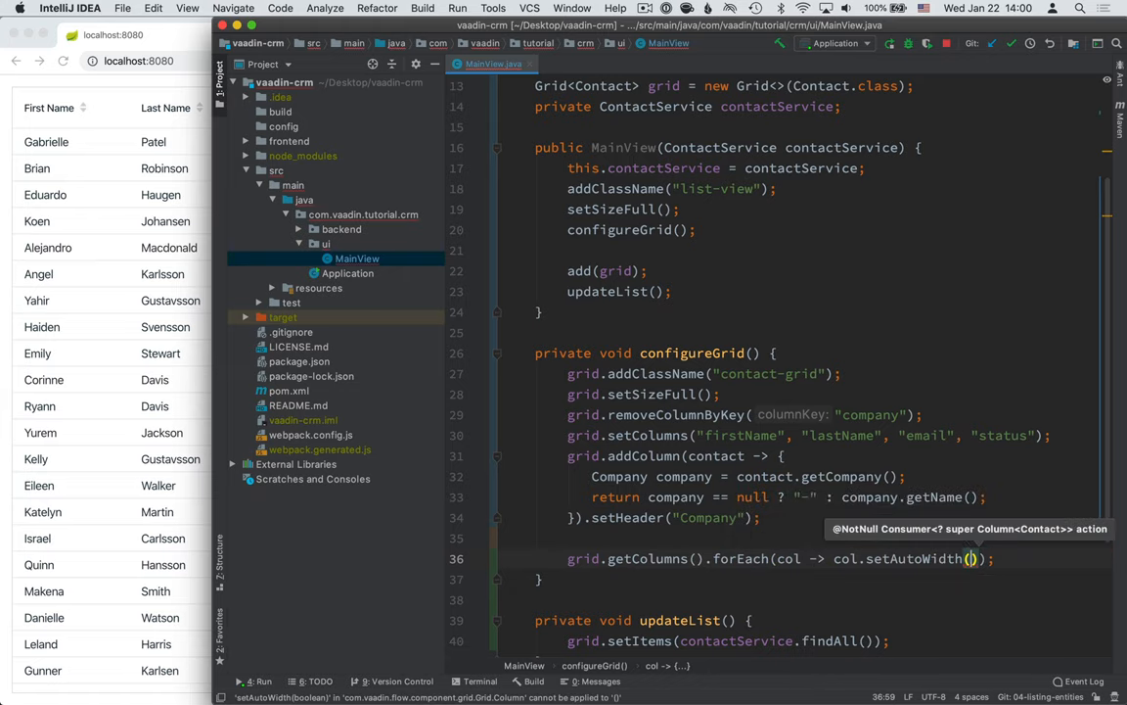
{"action": "type", "text": "true"}
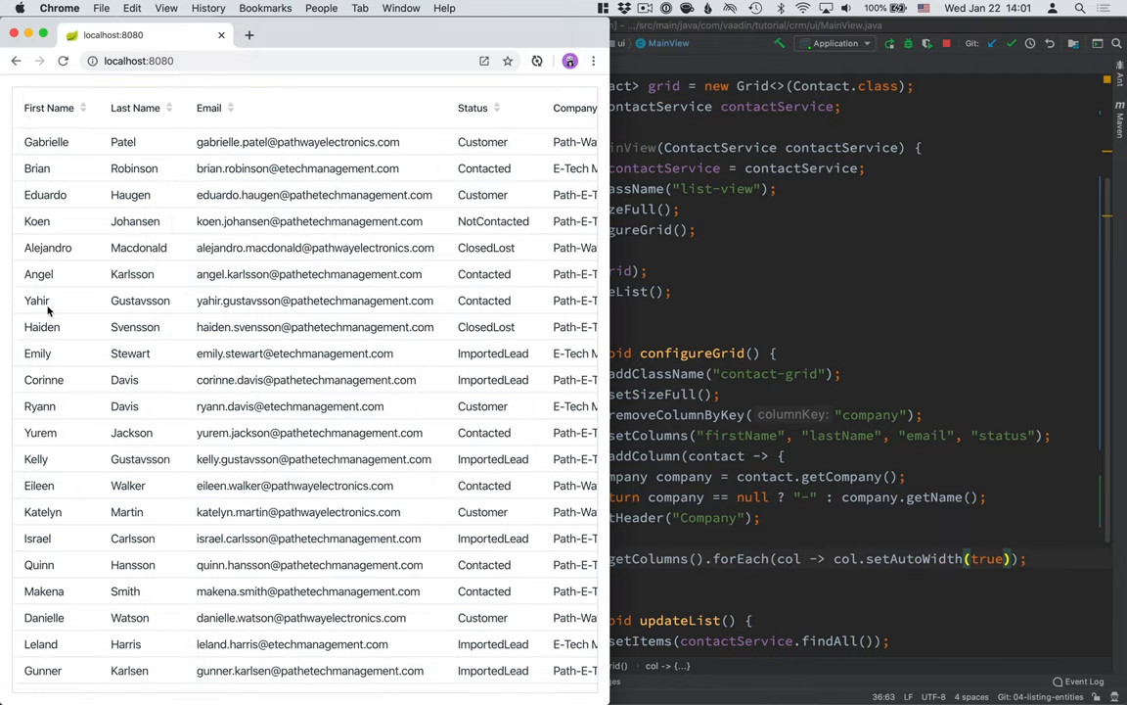
{"action": "mouse_move", "coordinate": [106, 173]}
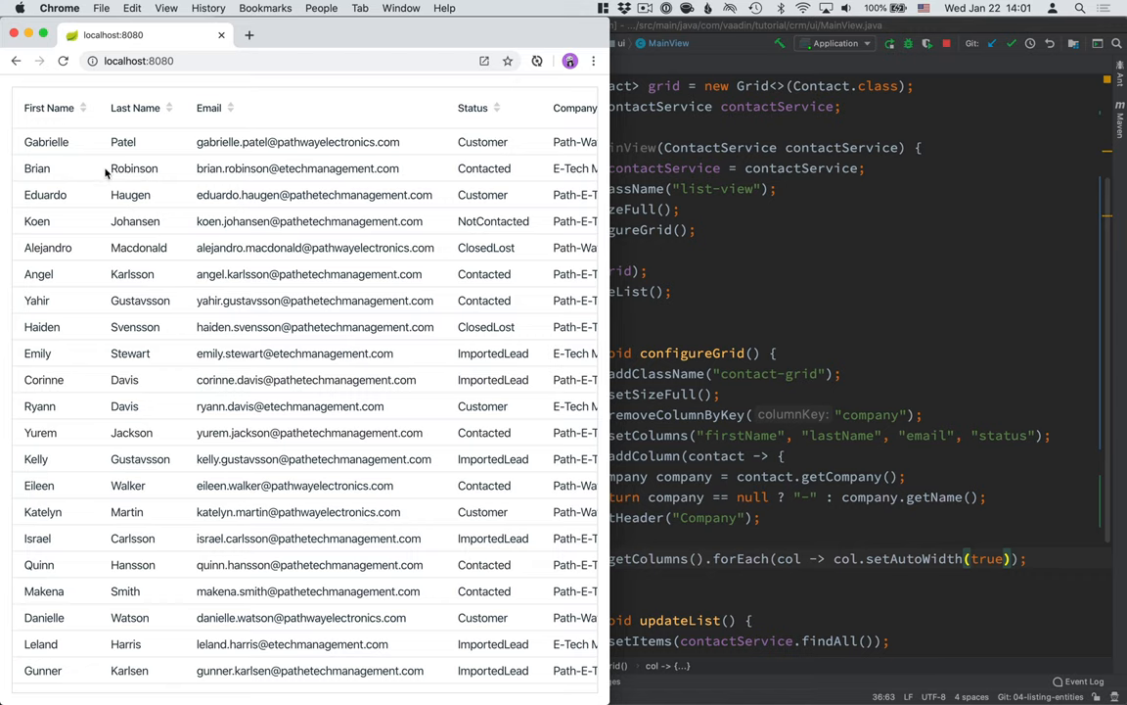